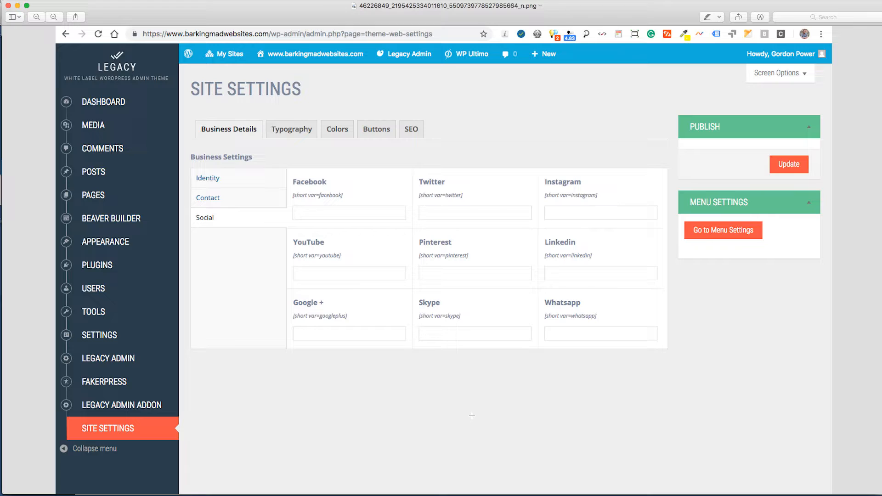
{"action": "mouse_move", "coordinate": [449, 404]}
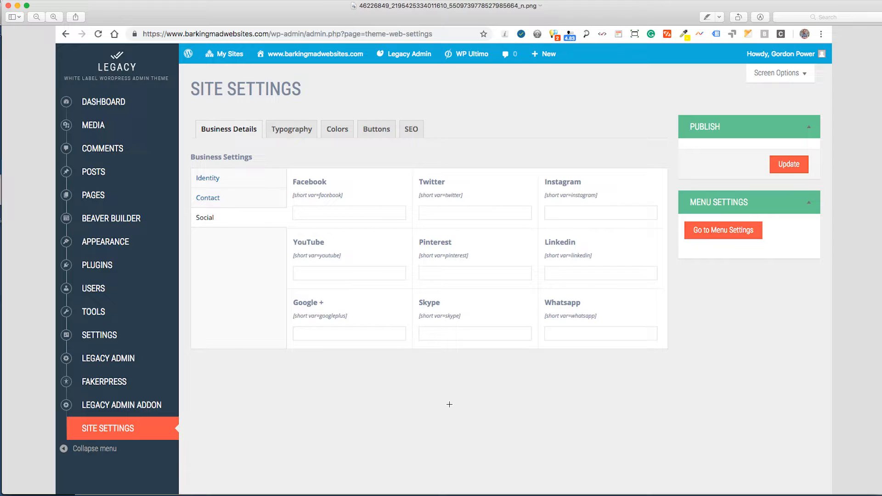
{"action": "mouse_move", "coordinate": [410, 389]}
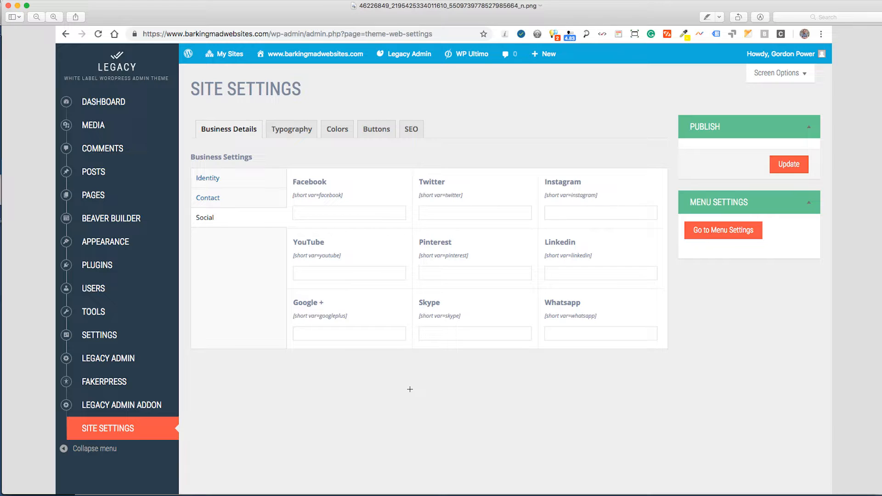
{"action": "mouse_move", "coordinate": [388, 383]}
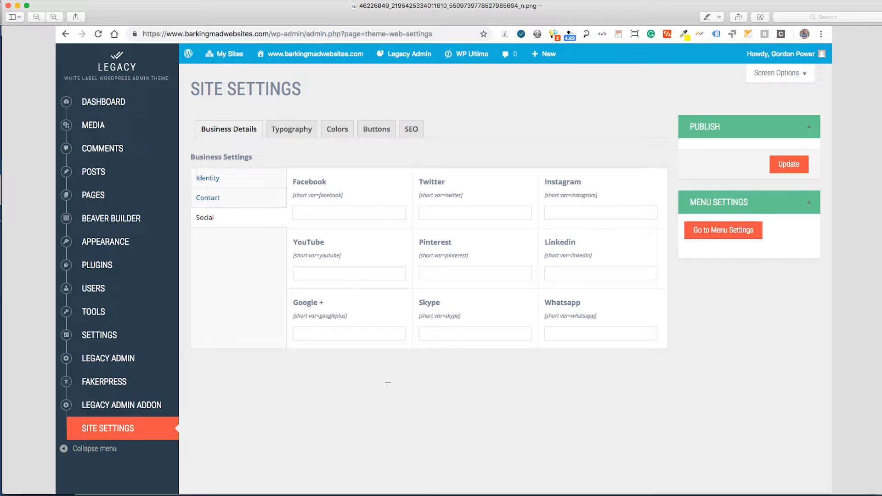
{"action": "mouse_move", "coordinate": [438, 108]}
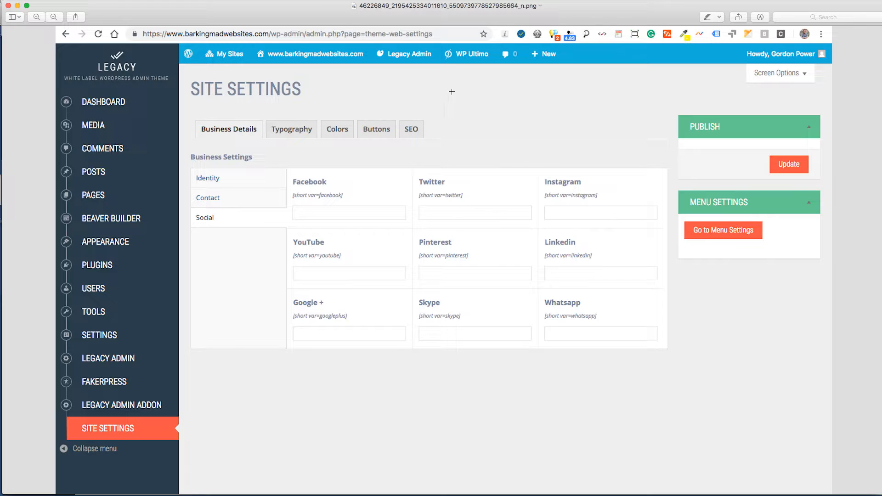
{"action": "mouse_move", "coordinate": [552, 117]}
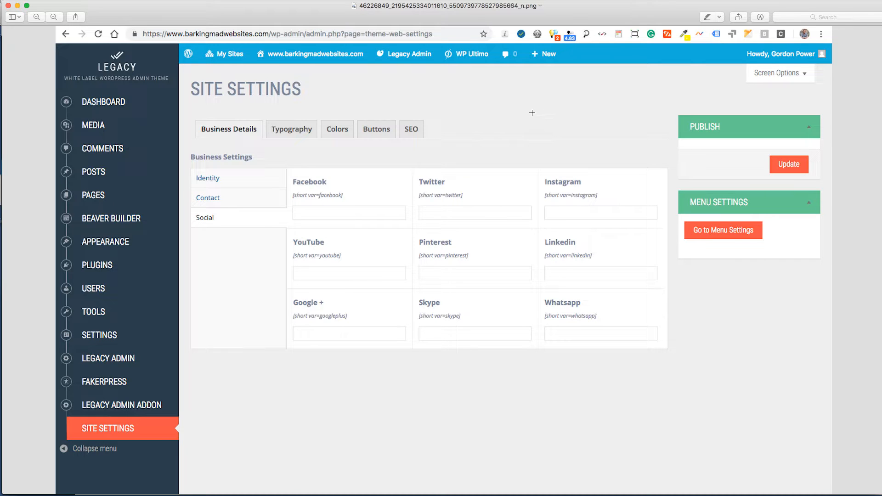
{"action": "mouse_move", "coordinate": [500, 105]}
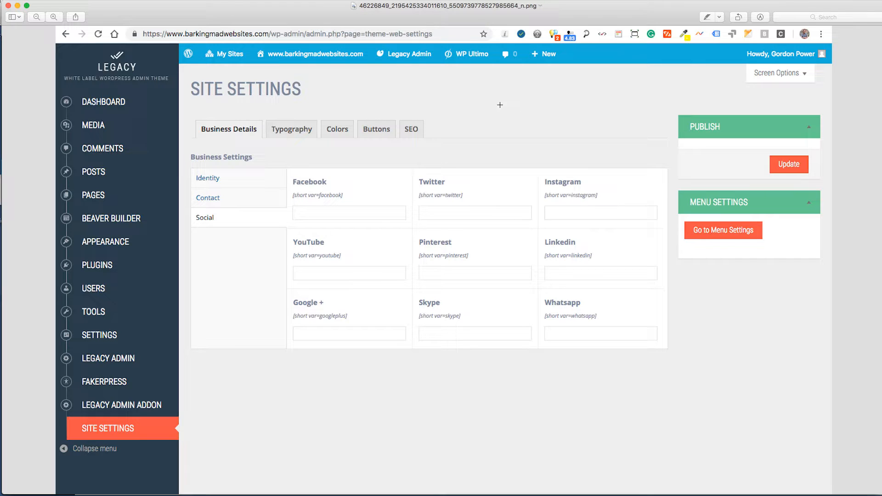
{"action": "mouse_move", "coordinate": [46, 120]}
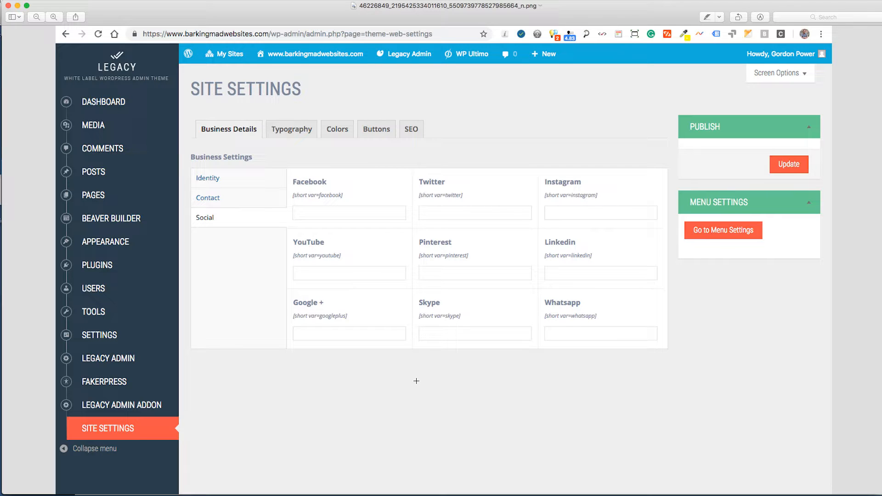
{"action": "mouse_move", "coordinate": [399, 379]}
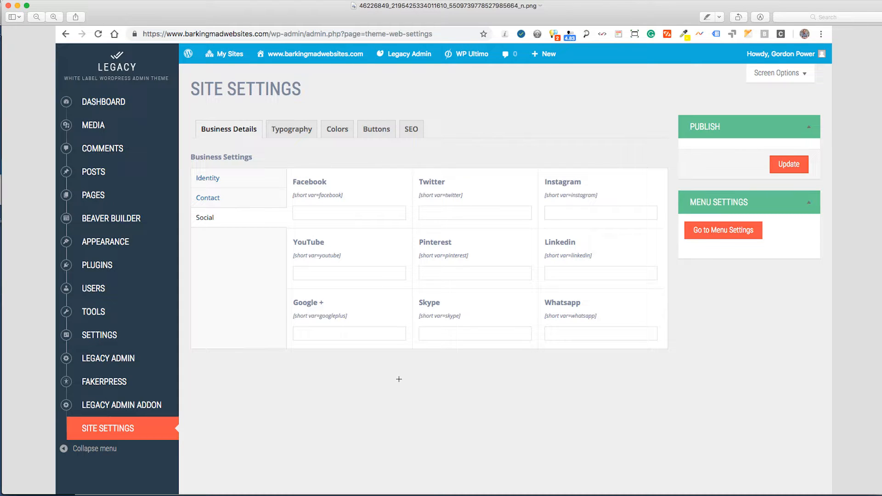
{"action": "mouse_move", "coordinate": [396, 381]}
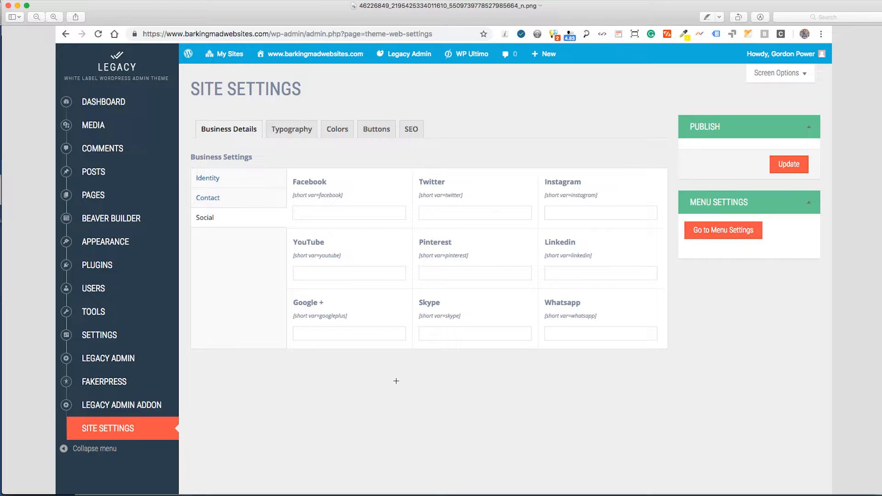
{"action": "mouse_move", "coordinate": [342, 377]}
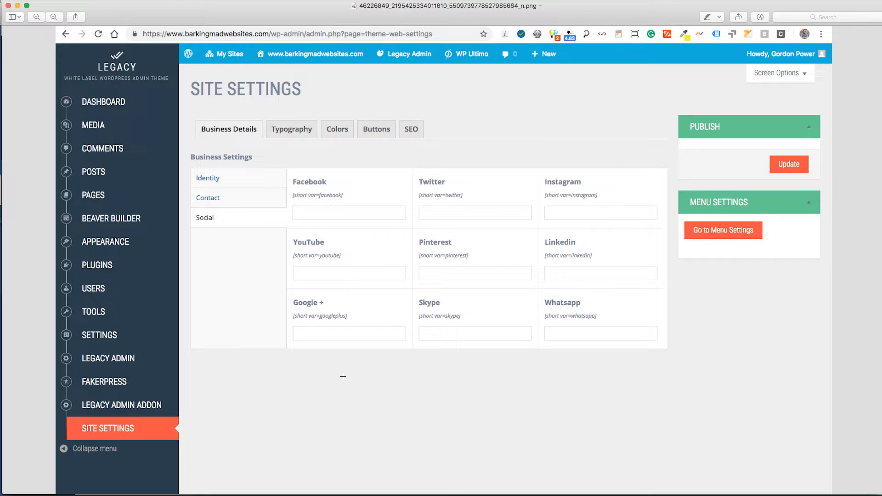
{"action": "mouse_move", "coordinate": [25, 14]}
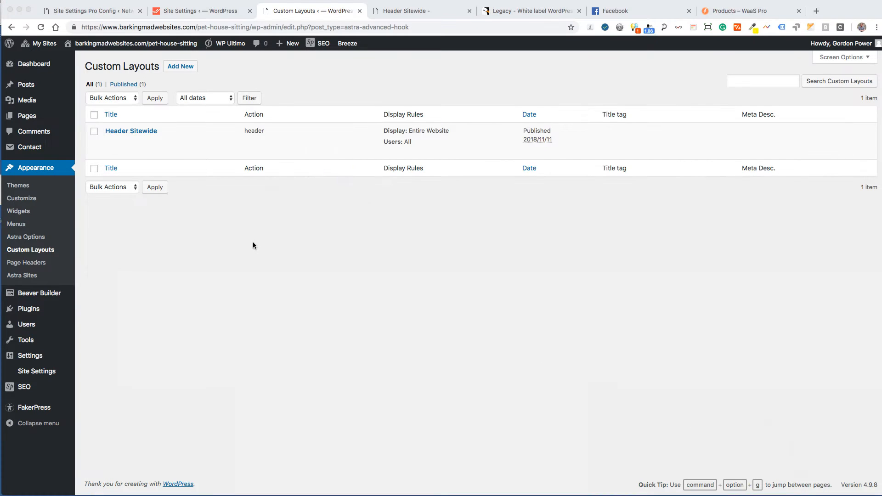
{"action": "mouse_move", "coordinate": [677, 51]}
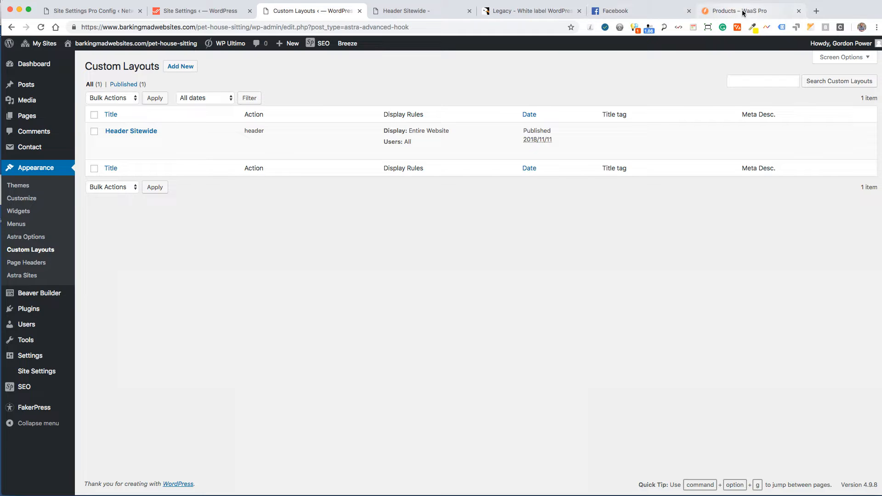
Switch to the WaaS Pro Products page listing six licence products.
{"action": "left_click", "coordinate": [744, 10]}
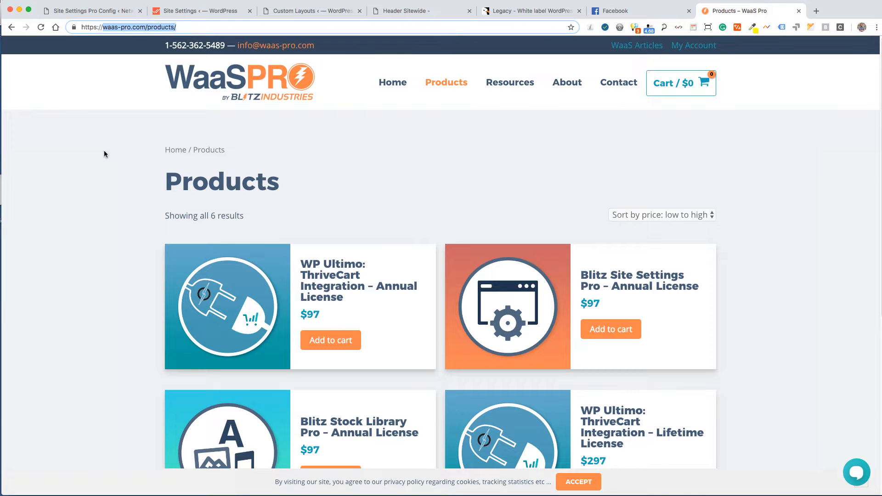
Scroll the WaaS Pro products list down to the $297 lifetime licenses.
{"action": "scroll", "scroll_direction": "down", "scroll_amount": 3}
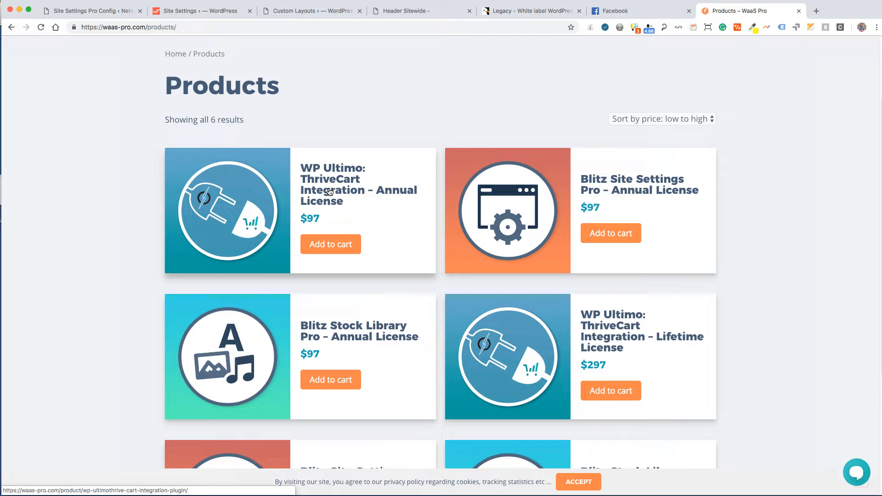
{"action": "mouse_move", "coordinate": [630, 201]}
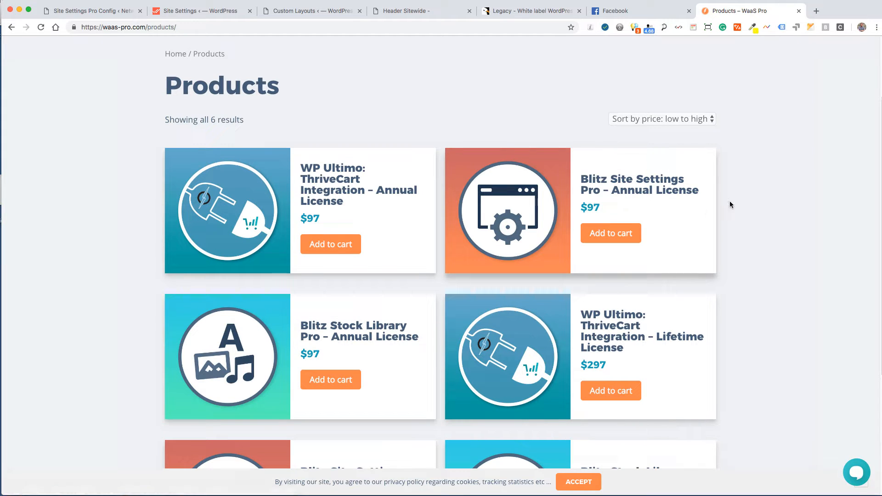
{"action": "scroll", "scroll_direction": "down", "scroll_amount": 3}
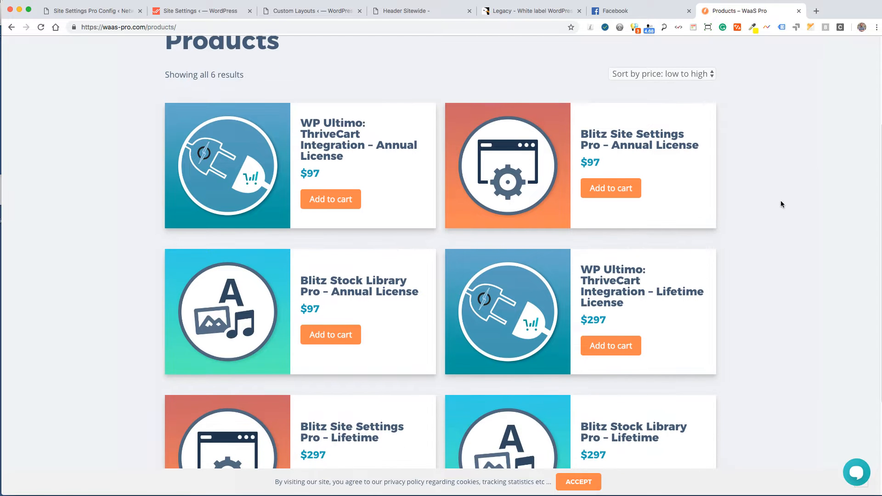
{"action": "mouse_move", "coordinate": [342, 299]}
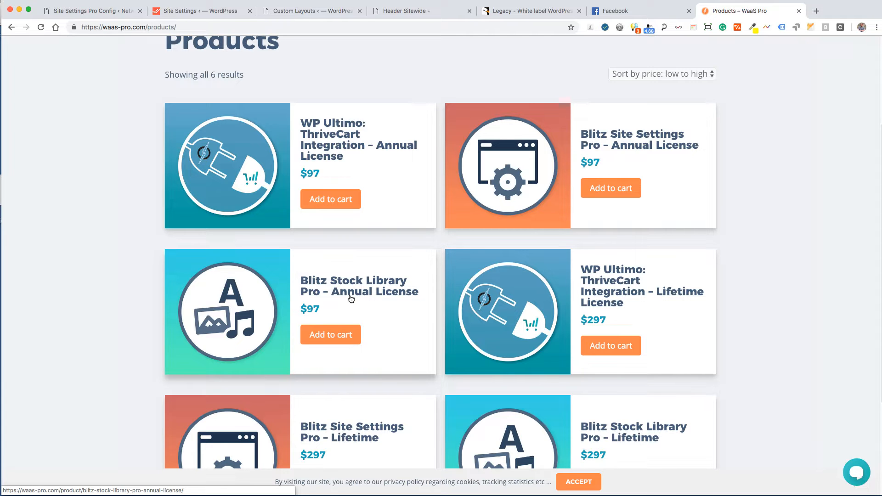
{"action": "mouse_move", "coordinate": [340, 299]}
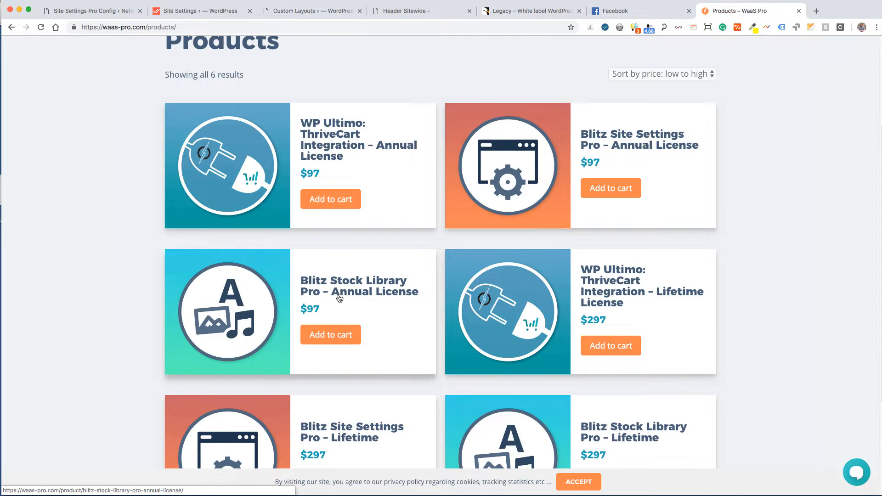
{"action": "mouse_move", "coordinate": [356, 288]}
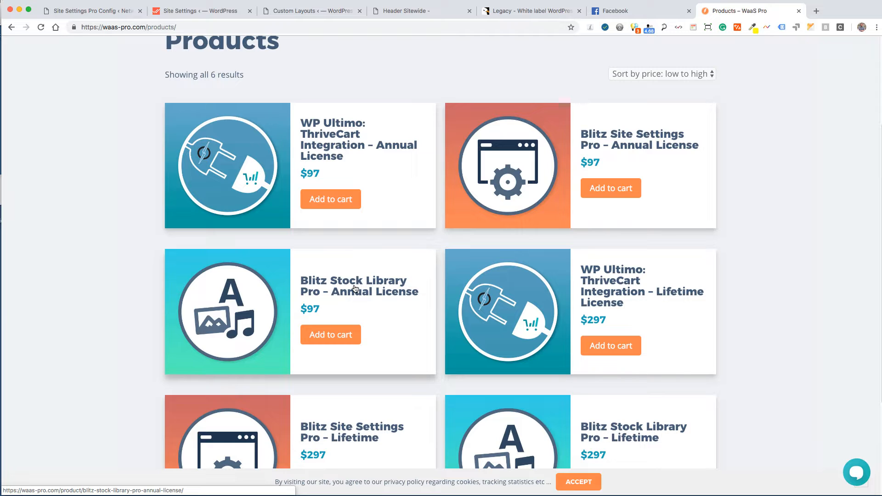
{"action": "mouse_move", "coordinate": [341, 154]}
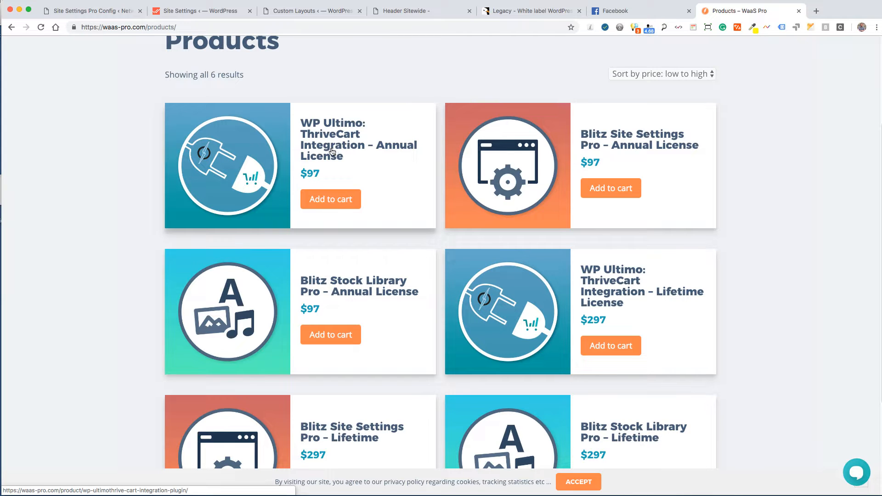
{"action": "mouse_move", "coordinate": [845, 234]}
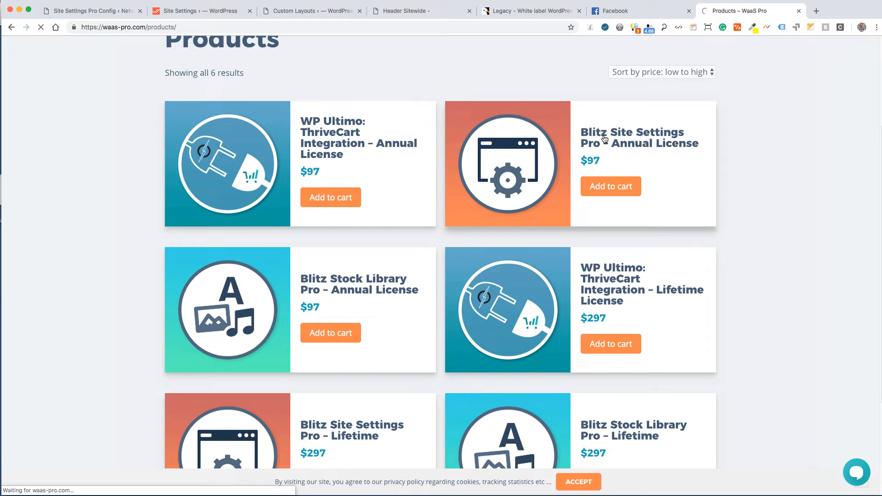
Open the Blitz Site Settings Pro – Annual License ($97) product and scroll its description.
{"action": "left_click", "coordinate": [632, 137]}
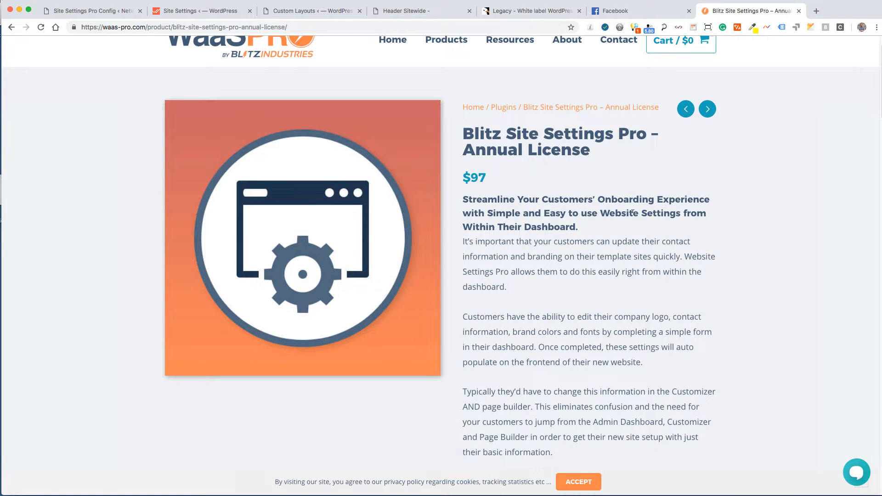
{"action": "mouse_move", "coordinate": [612, 232]}
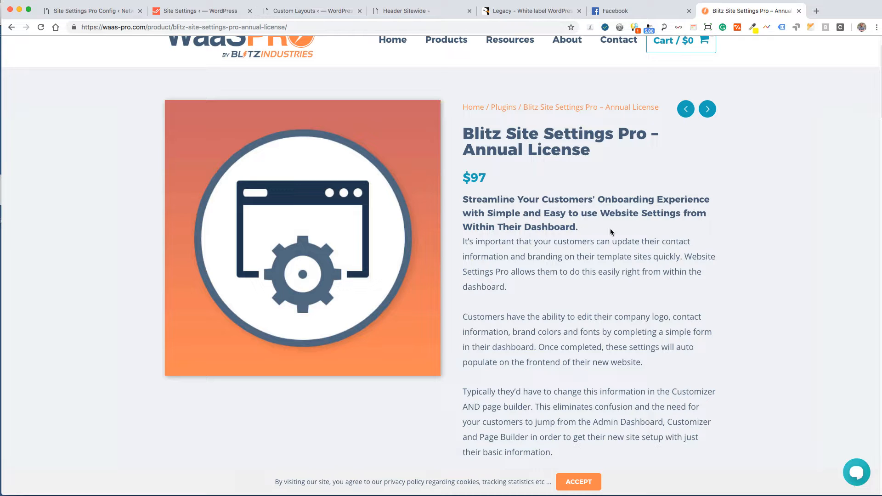
{"action": "mouse_move", "coordinate": [588, 228]}
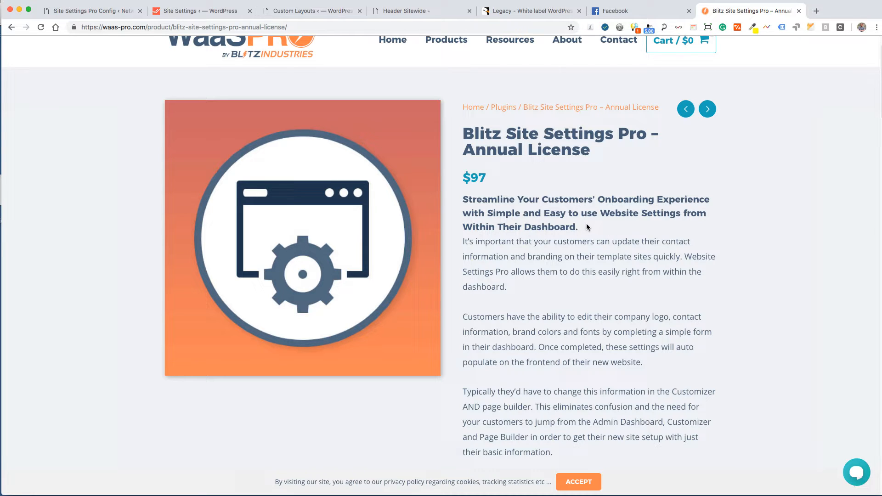
{"action": "mouse_move", "coordinate": [99, 39]}
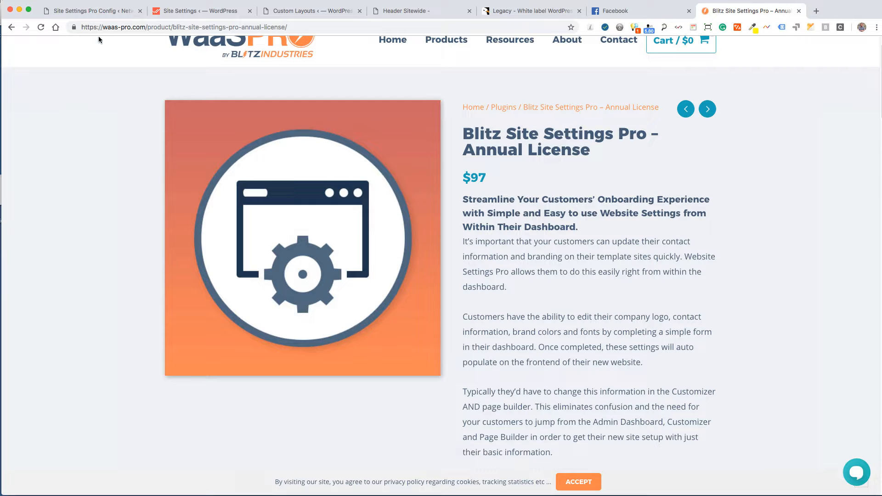
{"action": "mouse_move", "coordinate": [775, 229]}
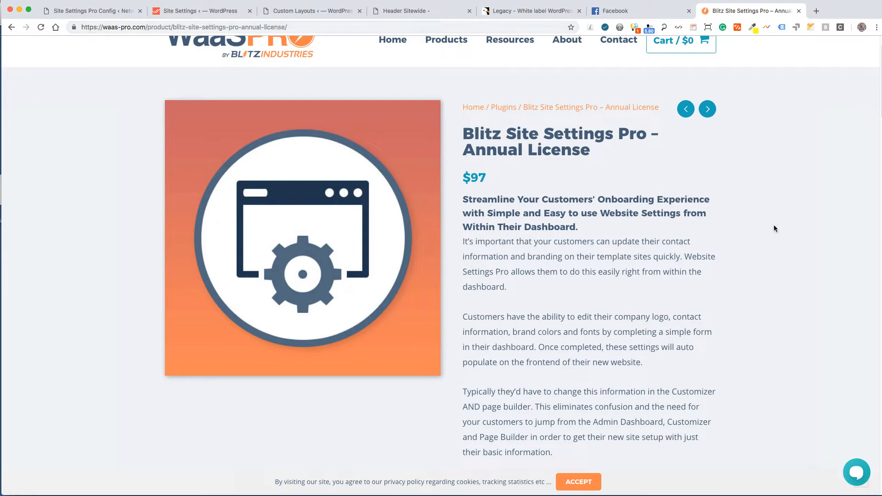
{"action": "scroll", "scroll_direction": "down", "scroll_amount": 3}
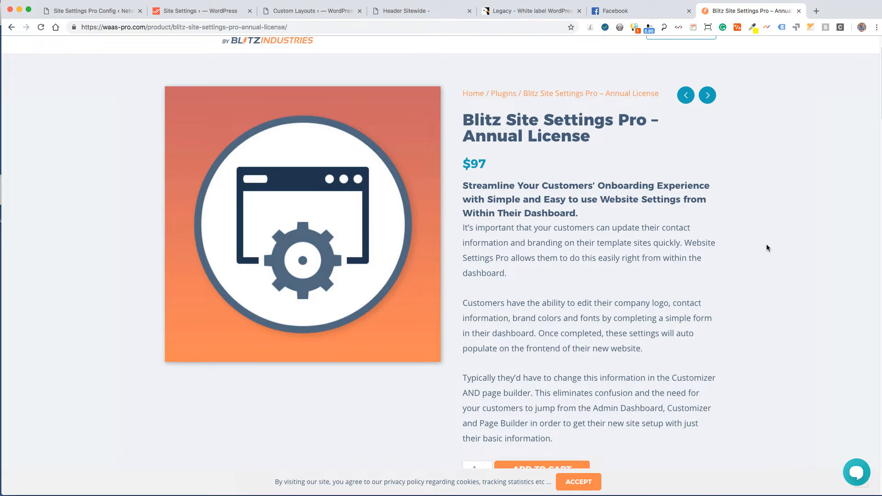
{"action": "mouse_move", "coordinate": [592, 227]}
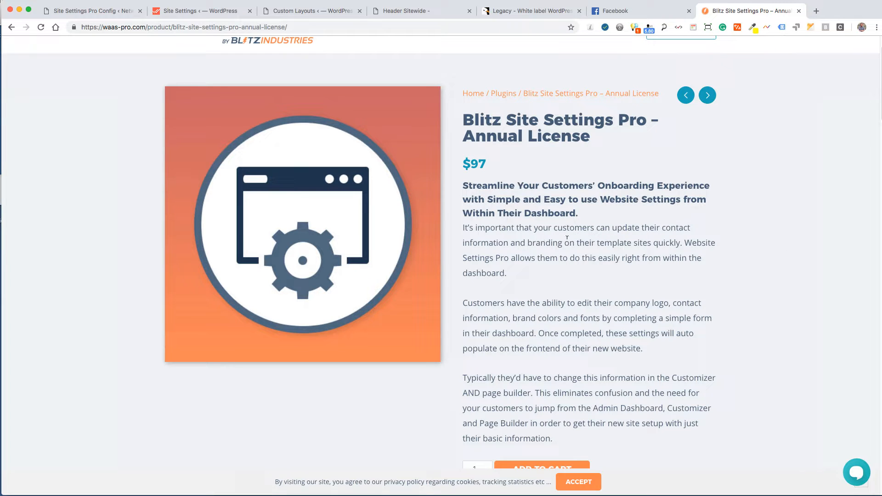
{"action": "mouse_move", "coordinate": [772, 291]}
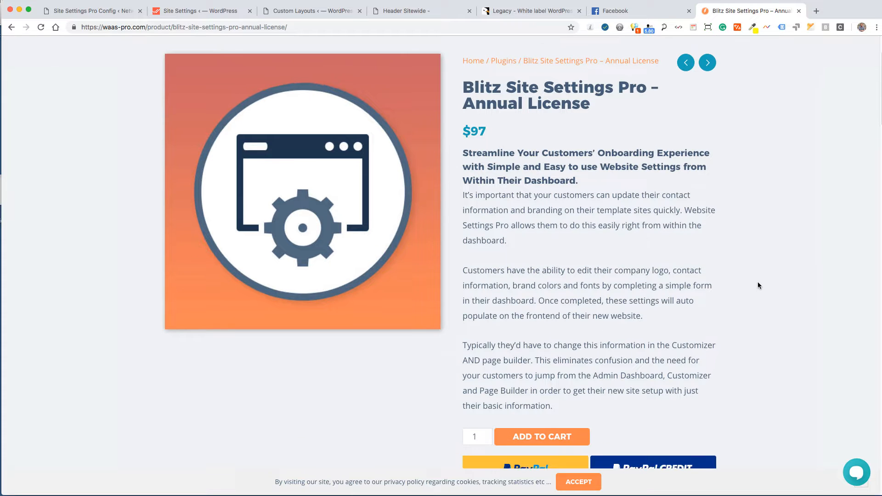
{"action": "scroll", "scroll_direction": "down", "scroll_amount": 3}
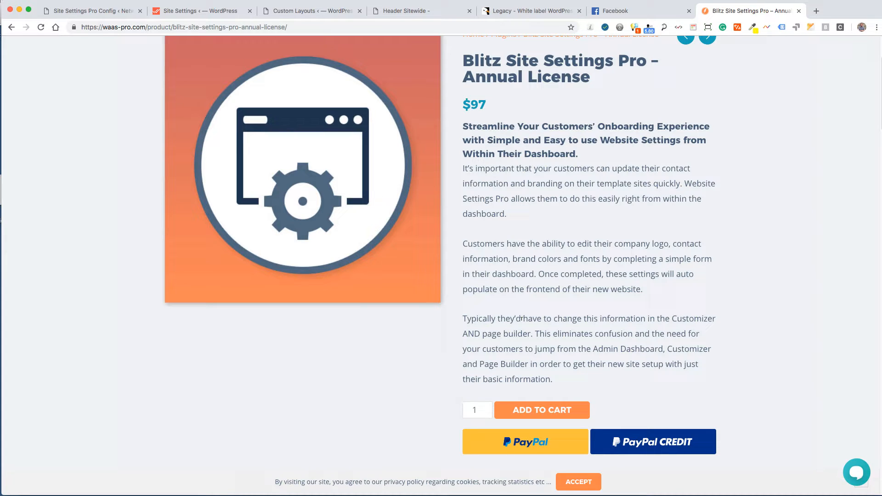
{"action": "mouse_move", "coordinate": [751, 315]}
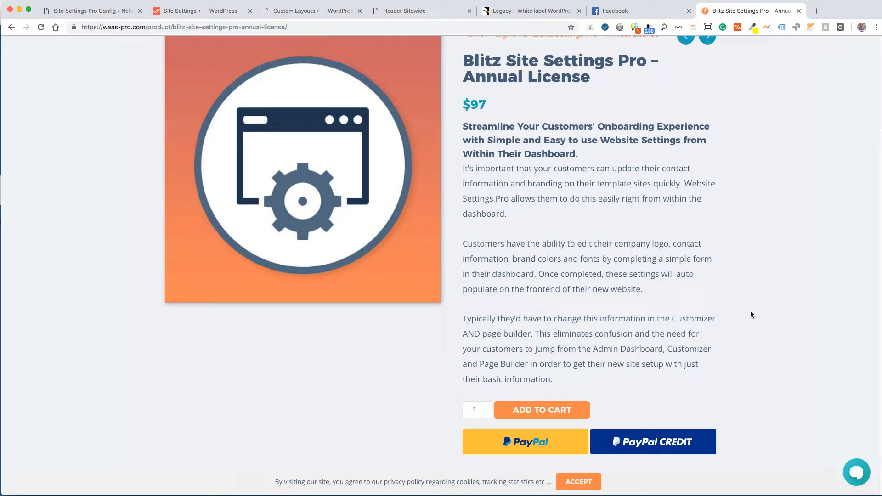
{"action": "mouse_move", "coordinate": [578, 332]}
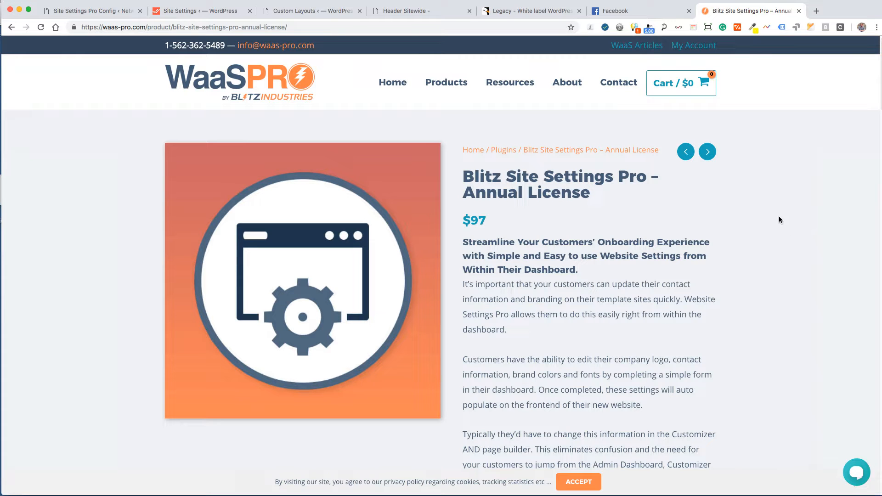
{"action": "scroll", "scroll_direction": "down", "scroll_amount": 3}
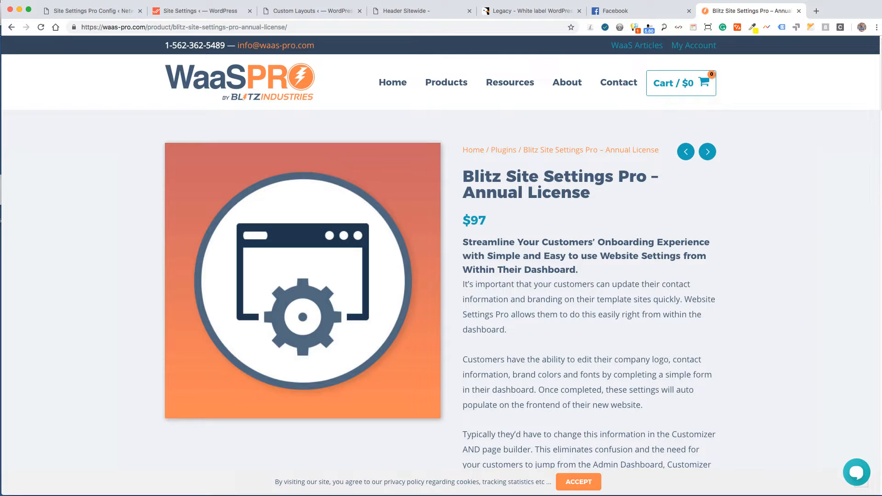
Find the WaaS Pro Developer Network group on Facebook and scroll through its posts.
{"action": "left_click", "coordinate": [619, 11]}
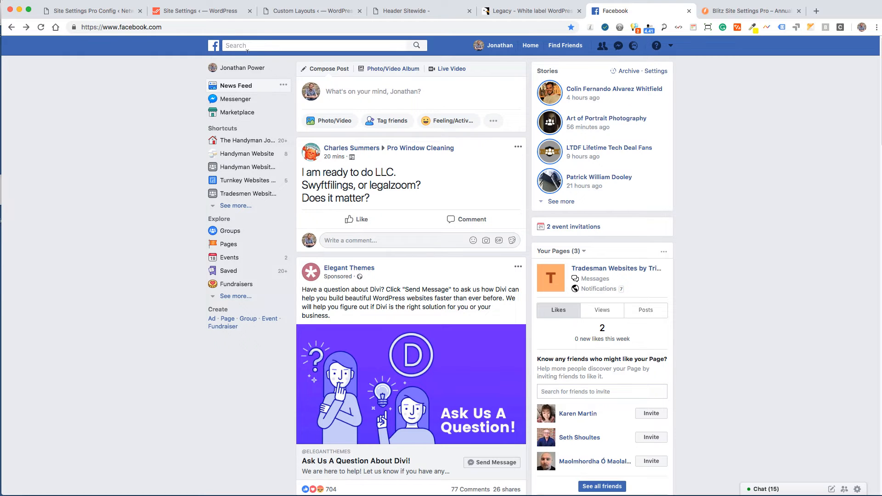
{"action": "left_click", "coordinate": [636, 45]}
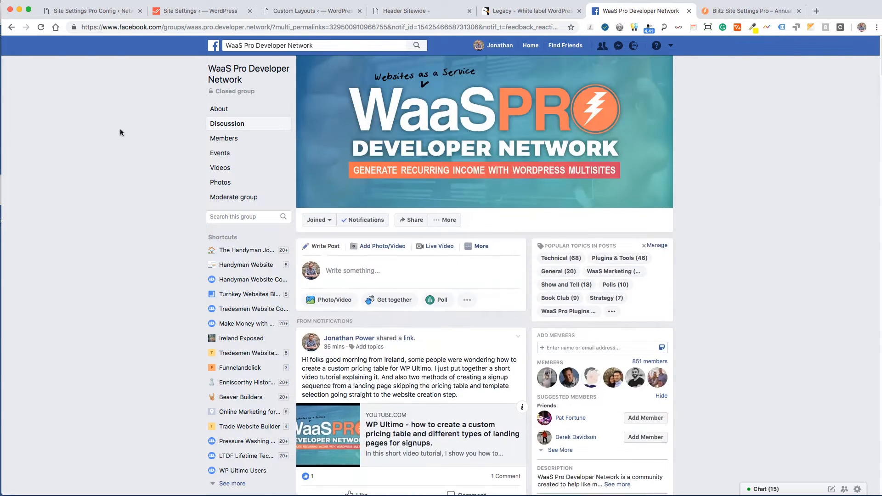
{"action": "mouse_move", "coordinate": [141, 221]}
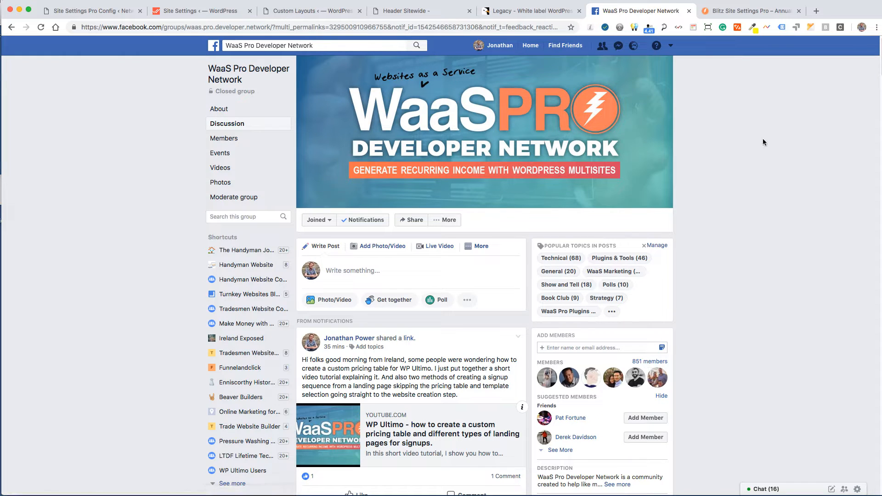
{"action": "scroll", "scroll_direction": "down", "scroll_amount": 3}
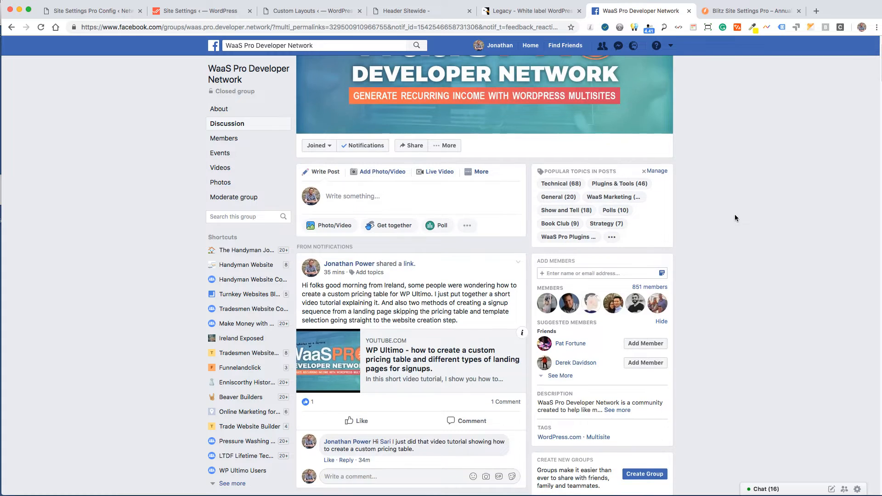
{"action": "scroll", "scroll_direction": "down", "scroll_amount": 3}
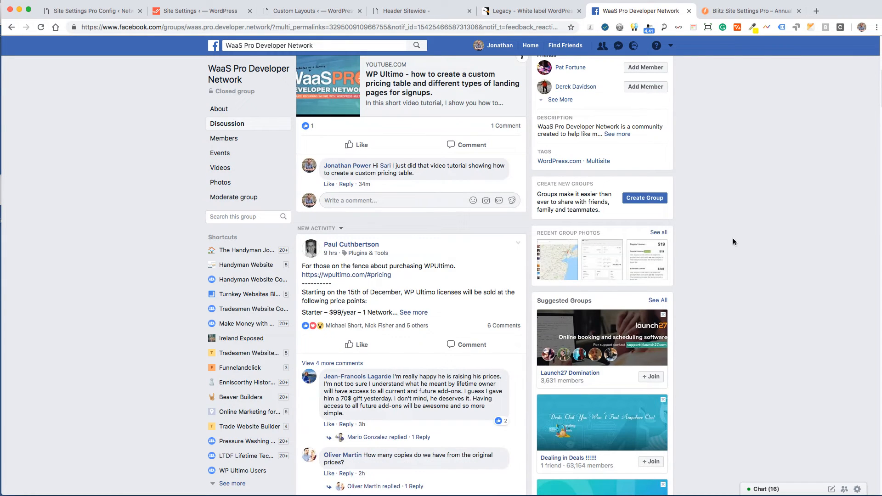
{"action": "scroll", "scroll_direction": "down", "scroll_amount": 3}
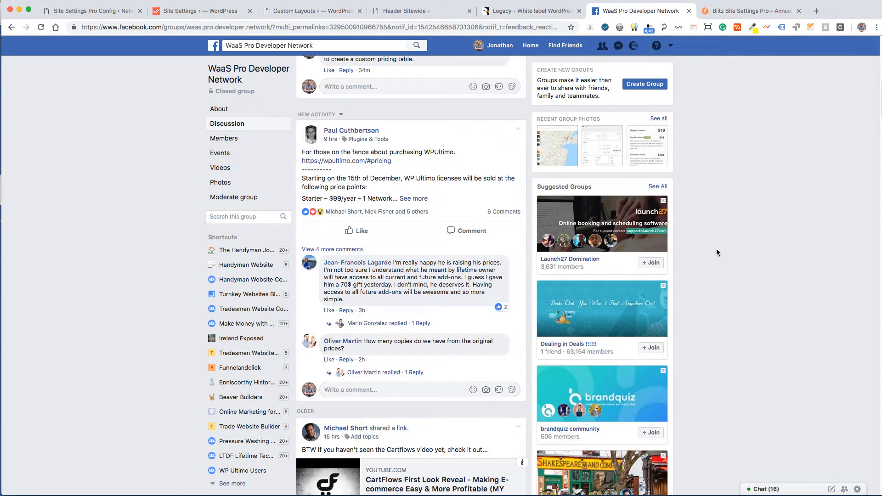
{"action": "scroll", "scroll_direction": "down", "scroll_amount": 3}
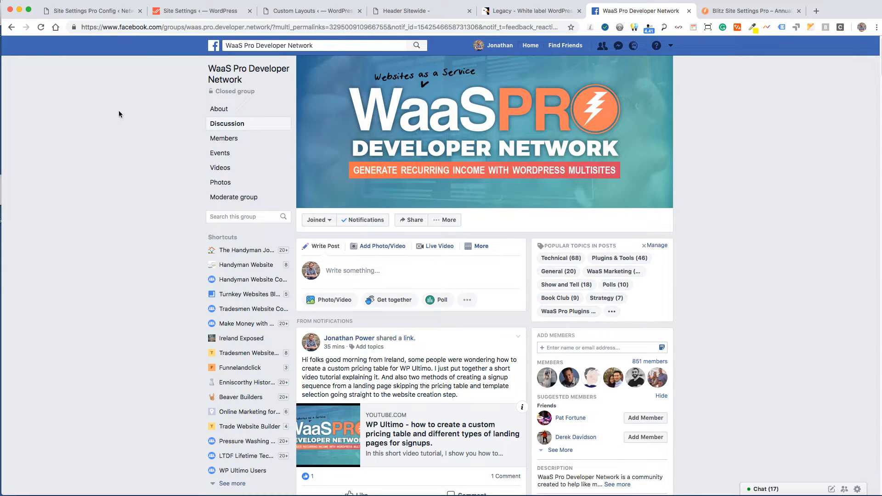
Browse the WaaS Pro six-licence Products catalogue, then return to the Facebook group.
{"action": "left_click", "coordinate": [750, 11]}
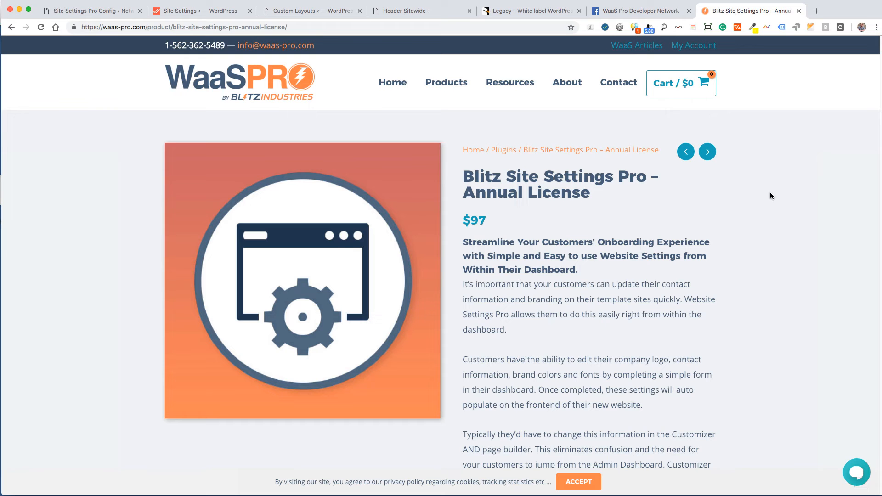
{"action": "scroll", "scroll_direction": "down", "scroll_amount": 3}
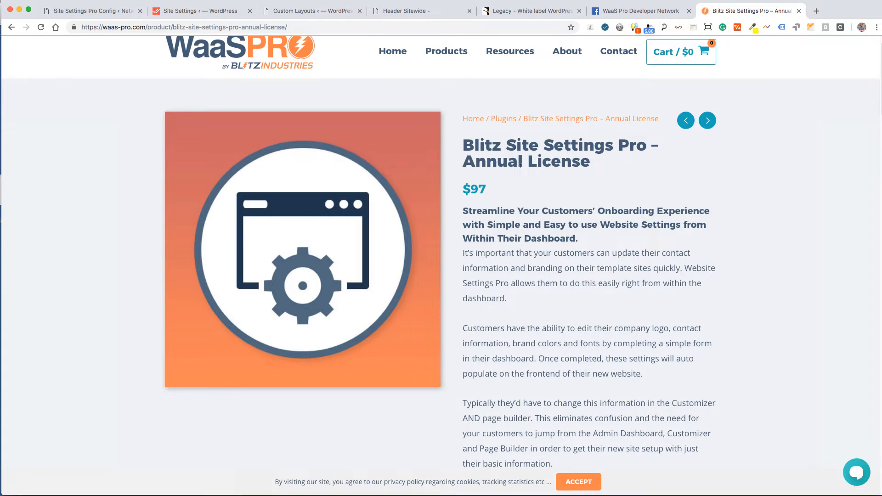
{"action": "mouse_move", "coordinate": [475, 186]}
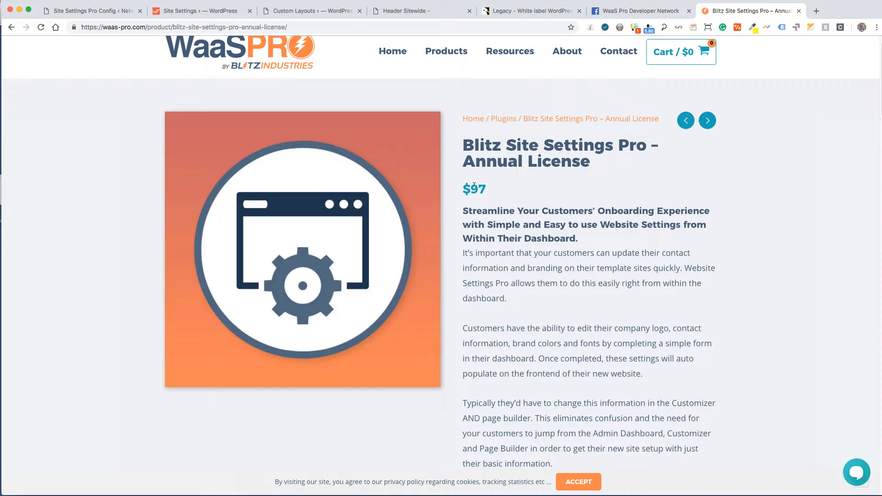
{"action": "left_click", "coordinate": [446, 51]}
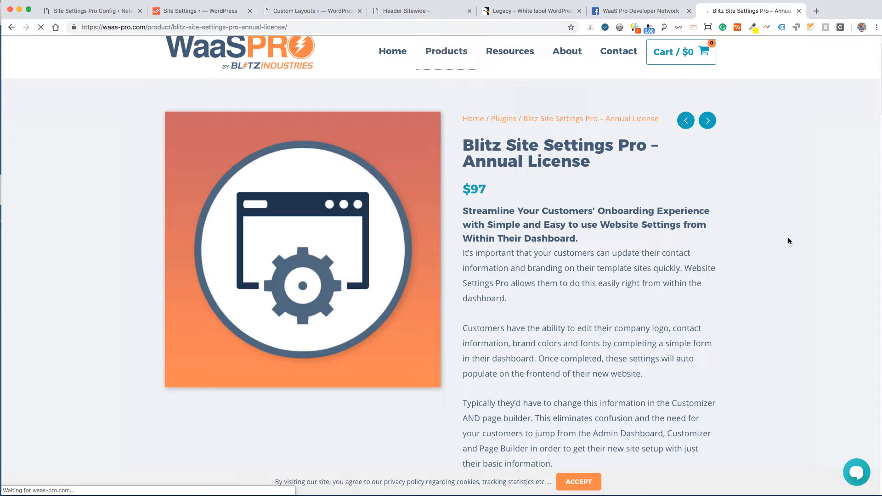
{"action": "left_click", "coordinate": [446, 51]}
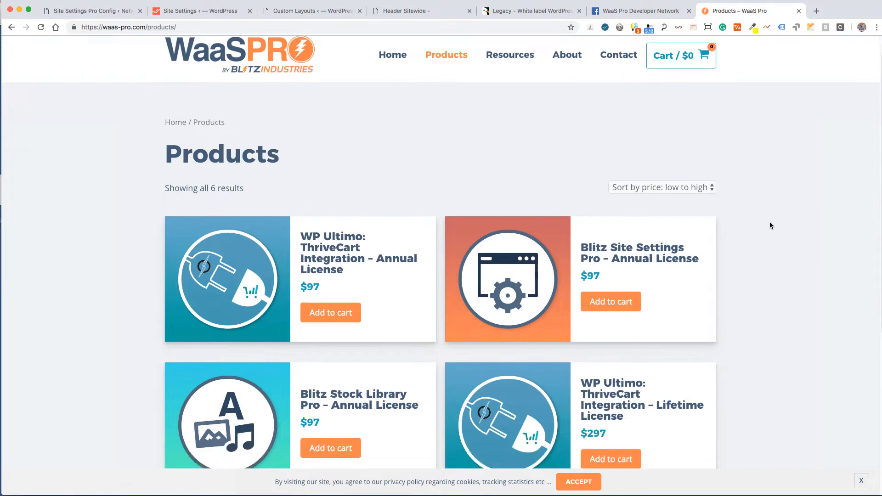
{"action": "scroll", "scroll_direction": "down", "scroll_amount": 3}
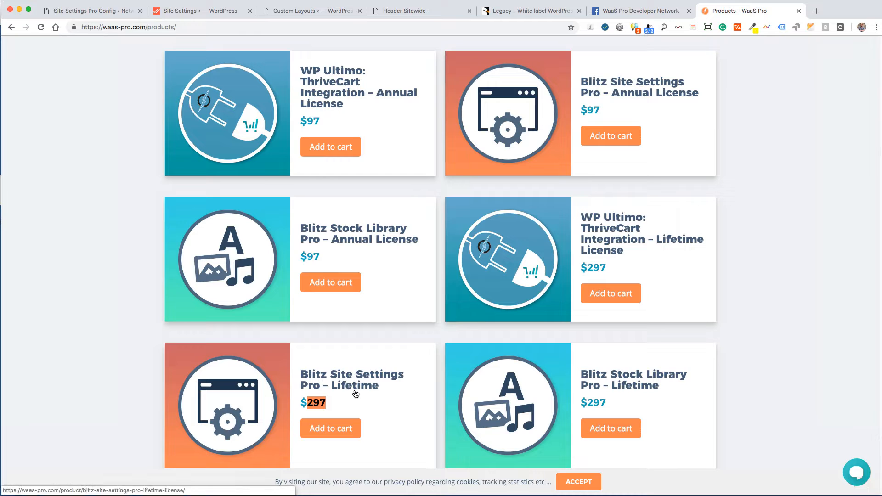
{"action": "mouse_move", "coordinate": [359, 403]}
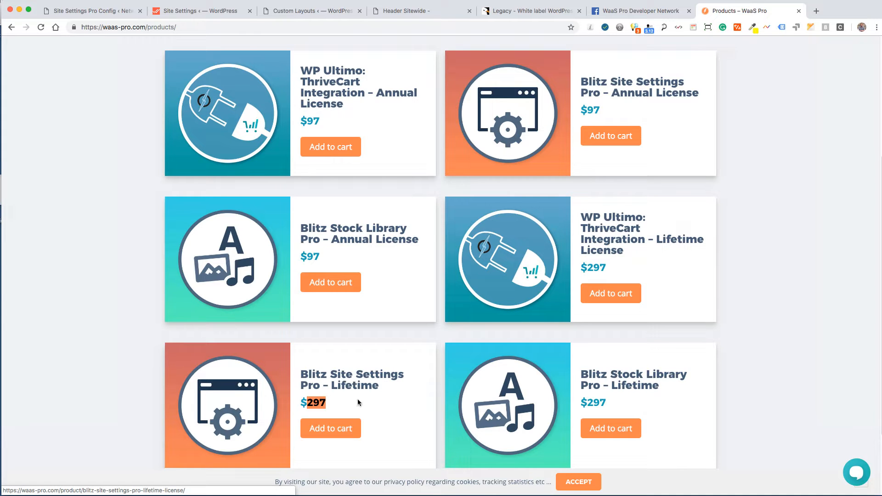
{"action": "mouse_move", "coordinate": [356, 401]}
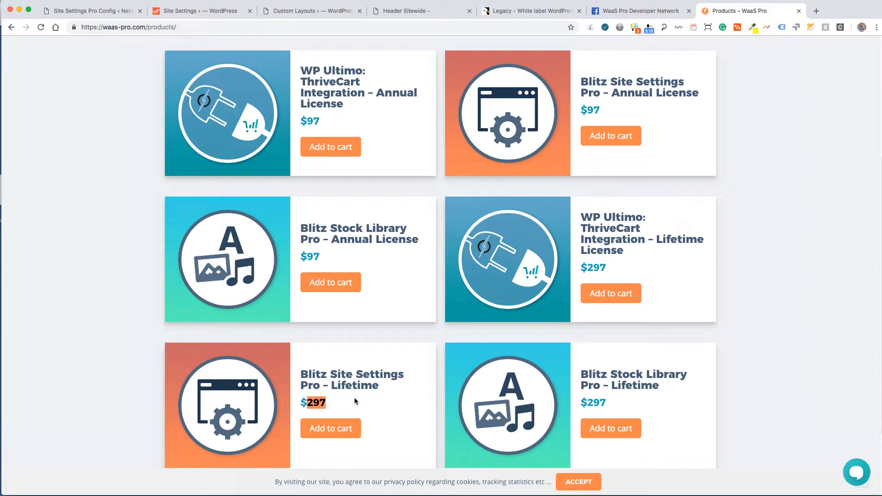
{"action": "mouse_move", "coordinate": [343, 396]}
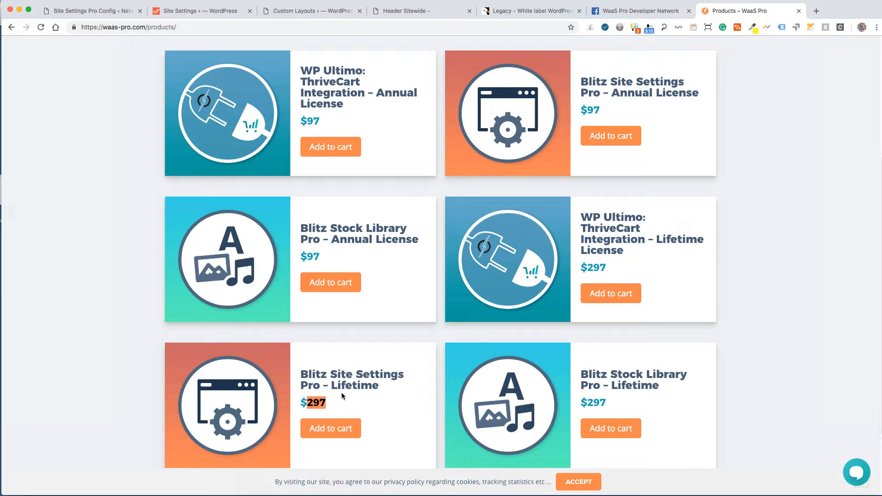
{"action": "mouse_move", "coordinate": [794, 180]}
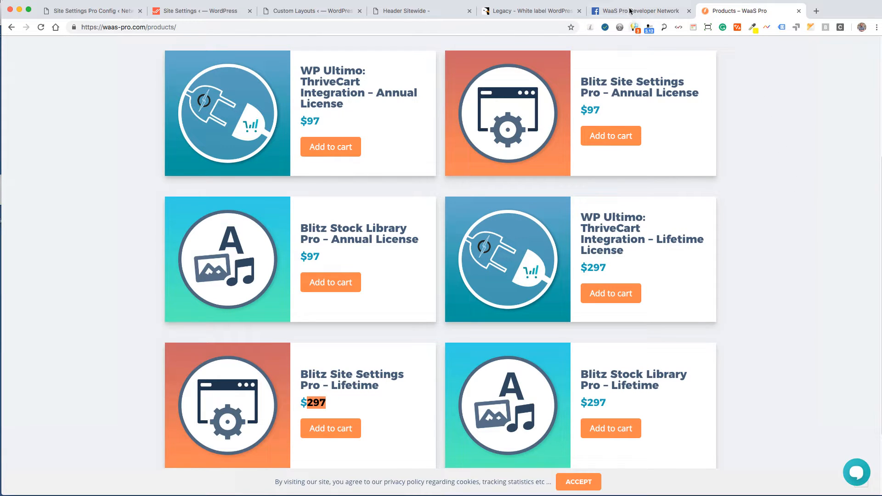
{"action": "left_click", "coordinate": [641, 11]}
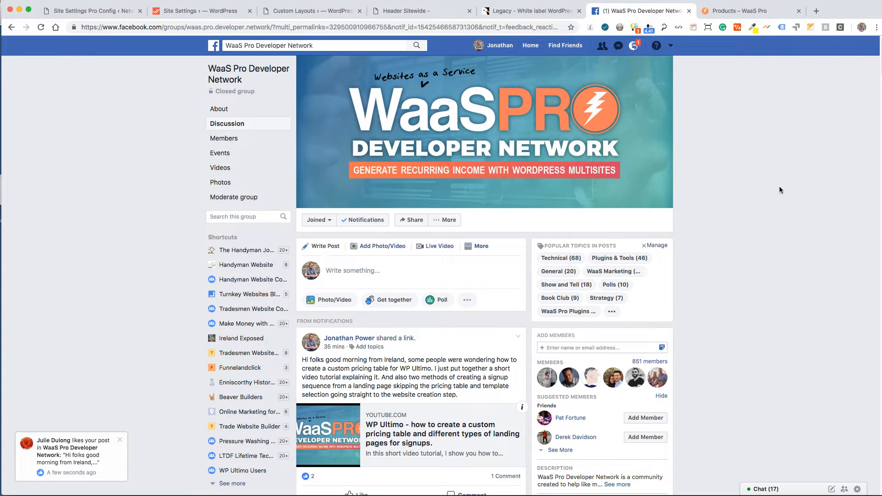
{"action": "mouse_move", "coordinate": [782, 153]}
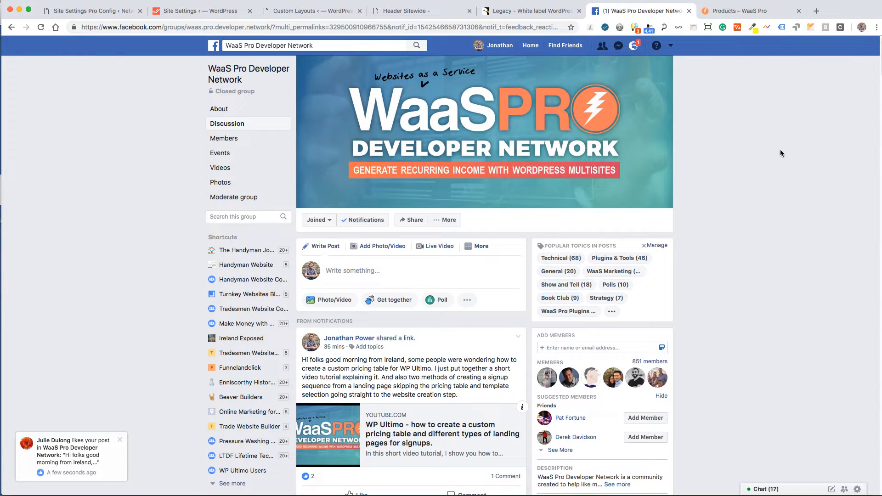
{"action": "mouse_move", "coordinate": [642, 77]}
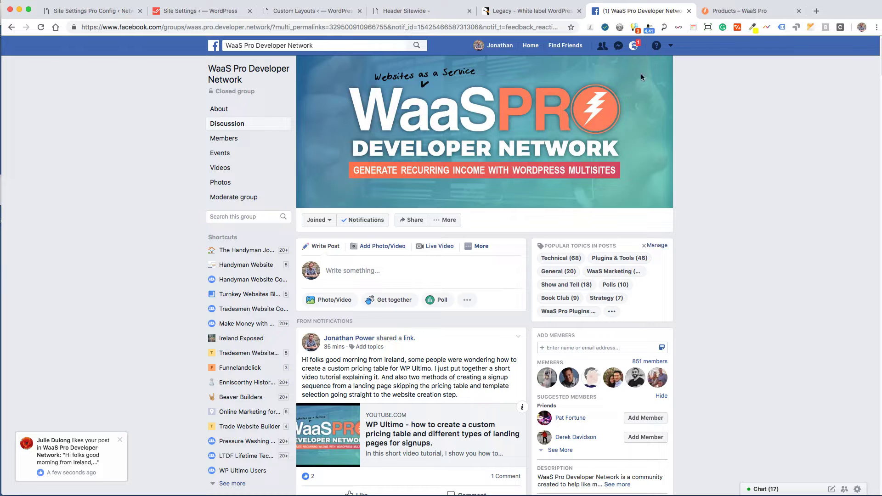
Bring up the Site Settings Pro Configuration page with all seven features checked.
{"action": "left_click", "coordinate": [82, 11]}
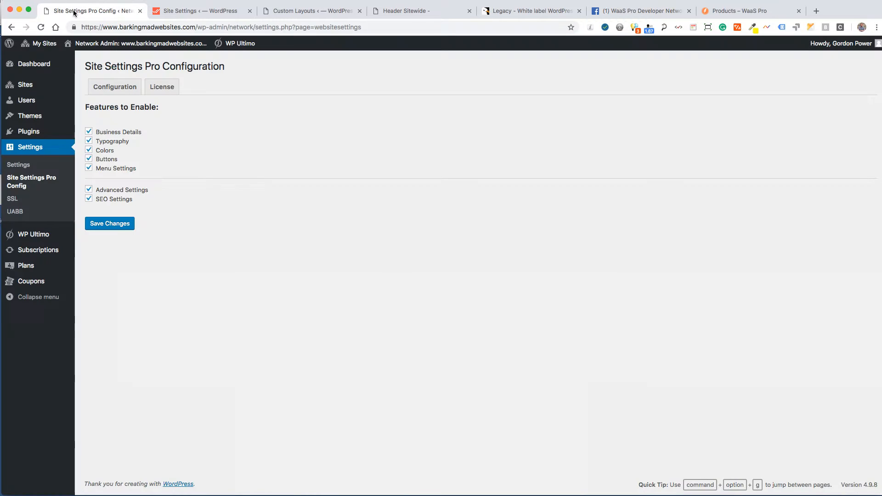
{"action": "mouse_move", "coordinate": [293, 225]}
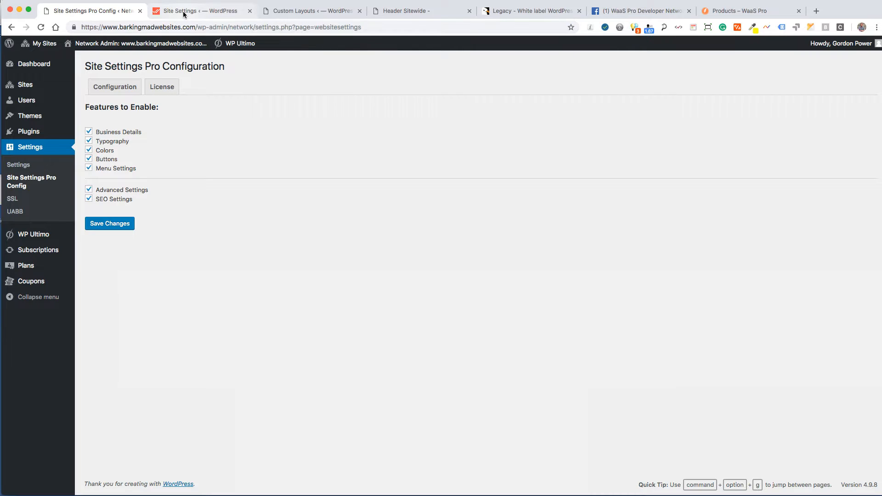
Open the subsite's Site Settings and view the contact details and social media fields.
{"action": "left_click", "coordinate": [197, 11]}
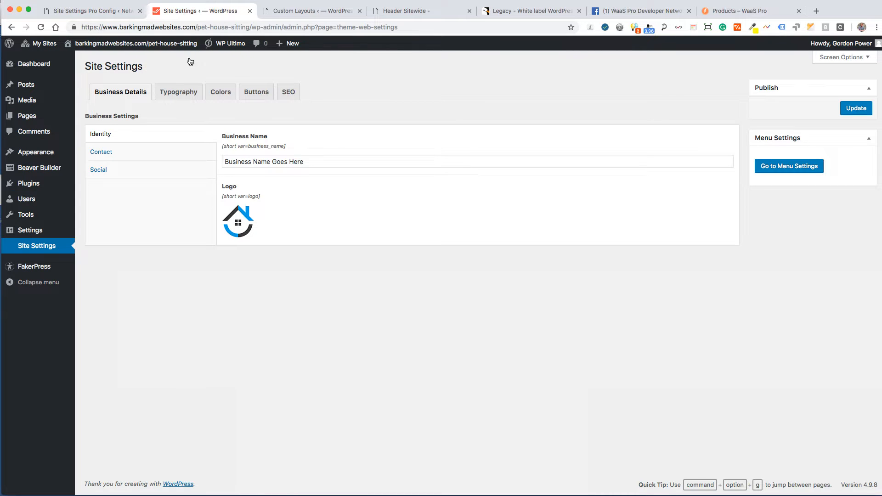
{"action": "left_click", "coordinate": [44, 43]}
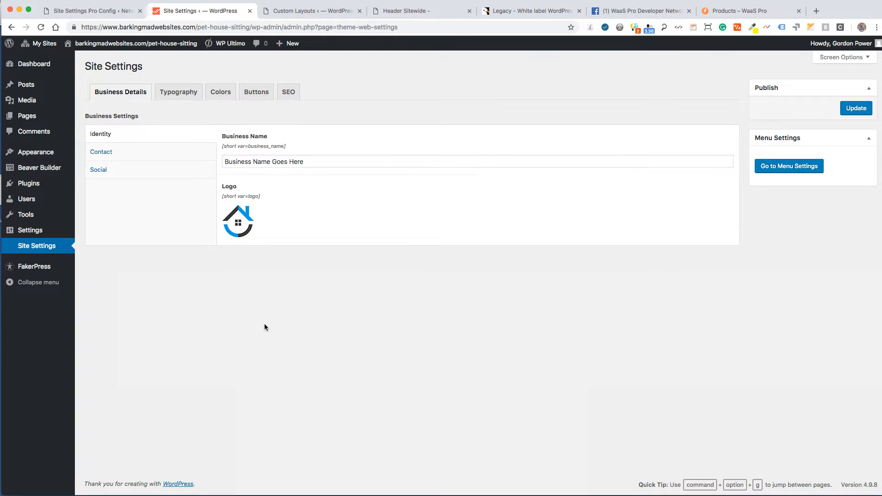
{"action": "mouse_move", "coordinate": [84, 262]}
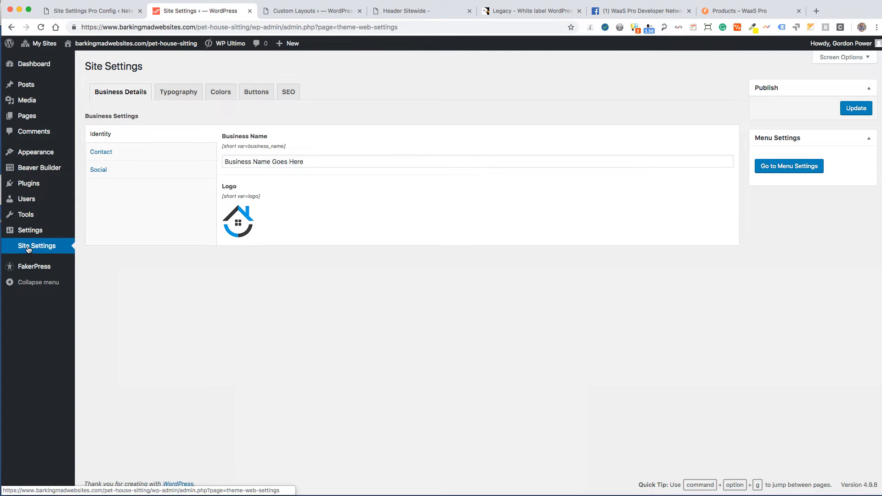
{"action": "mouse_move", "coordinate": [38, 247]}
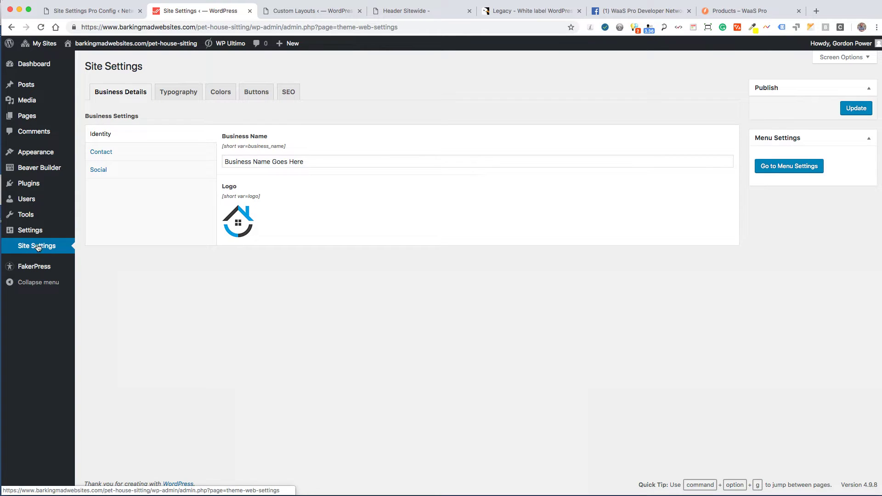
{"action": "mouse_move", "coordinate": [259, 323]}
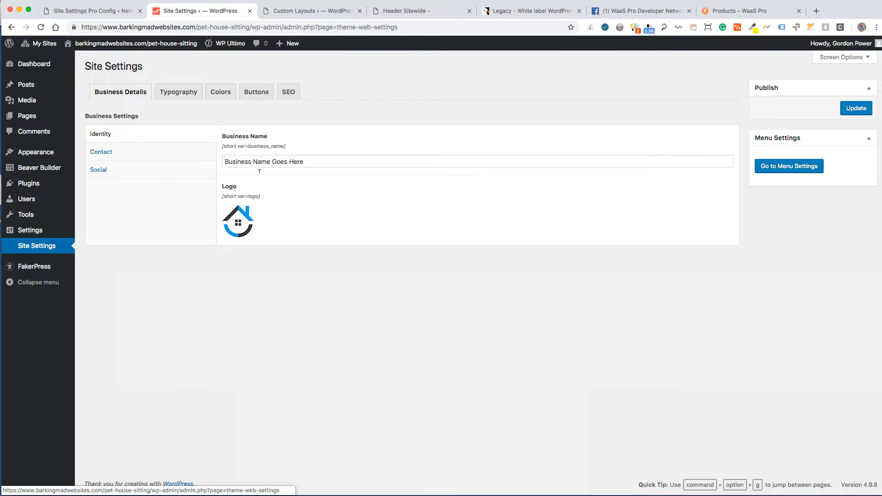
{"action": "left_click", "coordinate": [101, 152]}
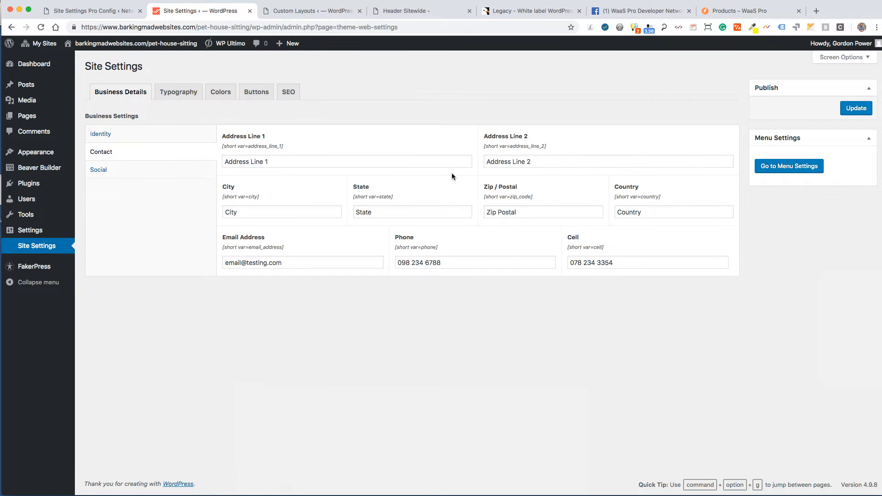
{"action": "left_click", "coordinate": [98, 170]}
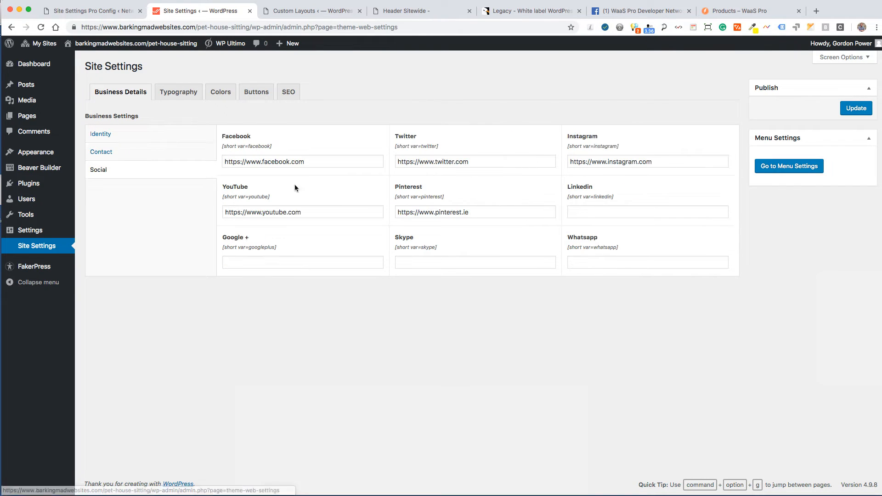
Tour the Typography, Buttons and SEO tabs, then show Business Details > Identity.
{"action": "left_click", "coordinate": [178, 92]}
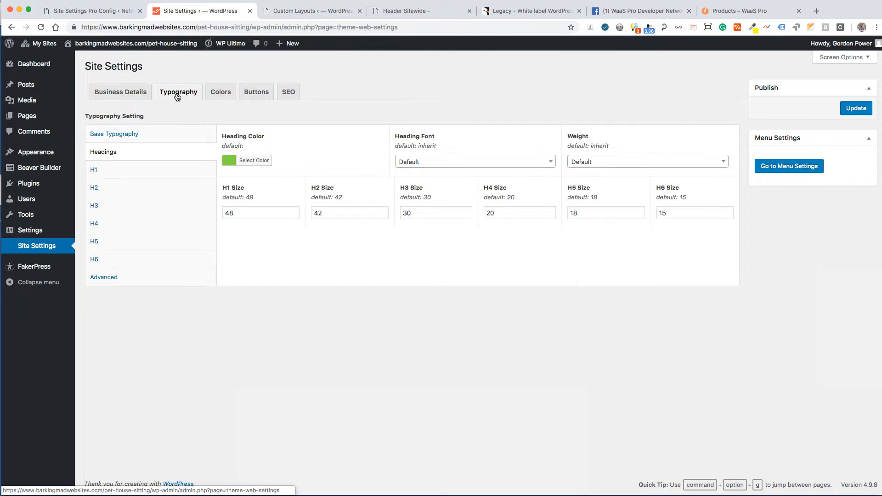
{"action": "left_click", "coordinate": [256, 92]}
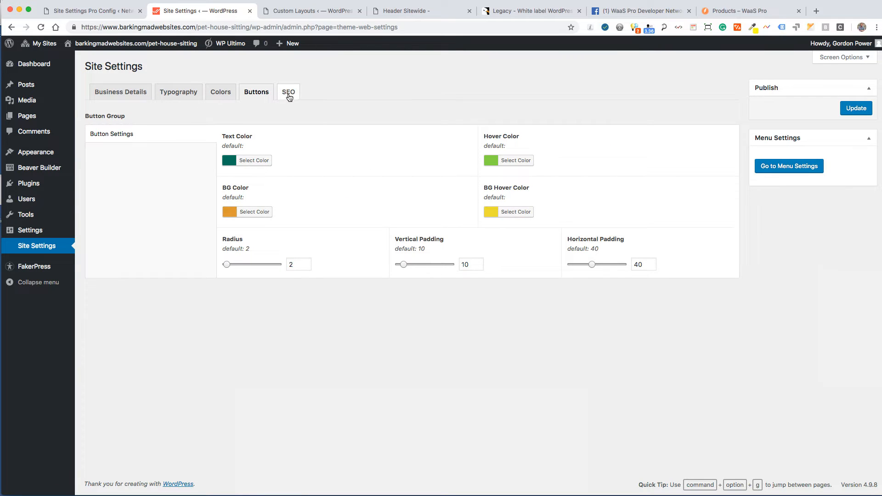
{"action": "left_click", "coordinate": [288, 92]}
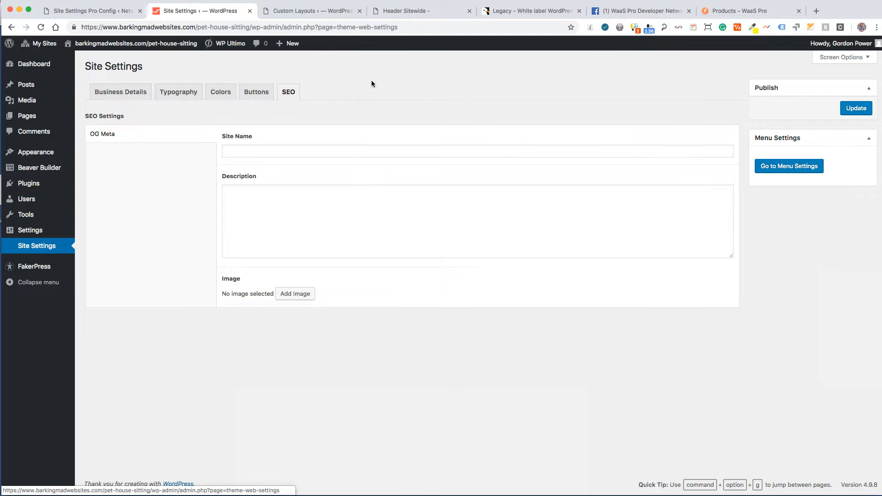
{"action": "mouse_move", "coordinate": [360, 143]}
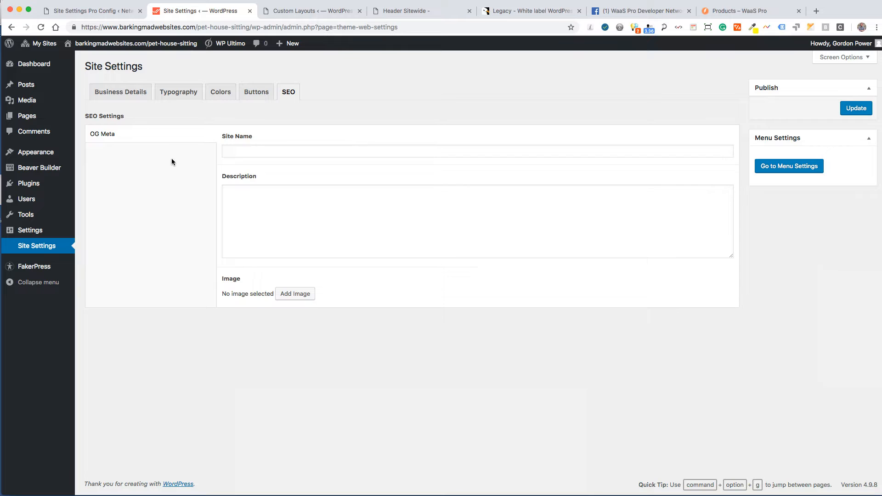
{"action": "left_click", "coordinate": [120, 92]}
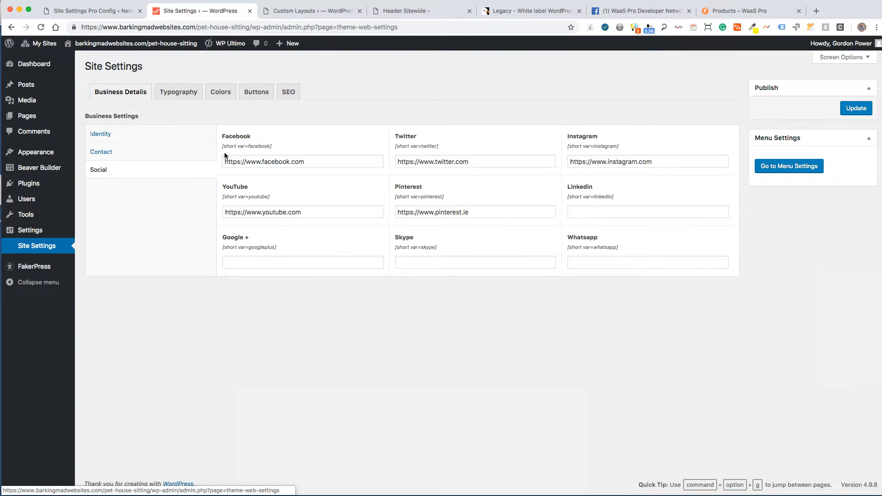
{"action": "left_click", "coordinate": [100, 134]}
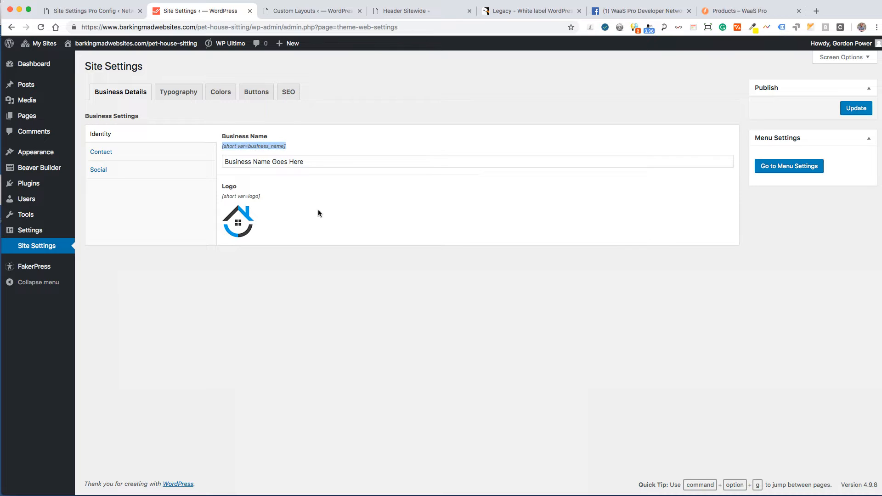
{"action": "mouse_move", "coordinate": [339, 286]}
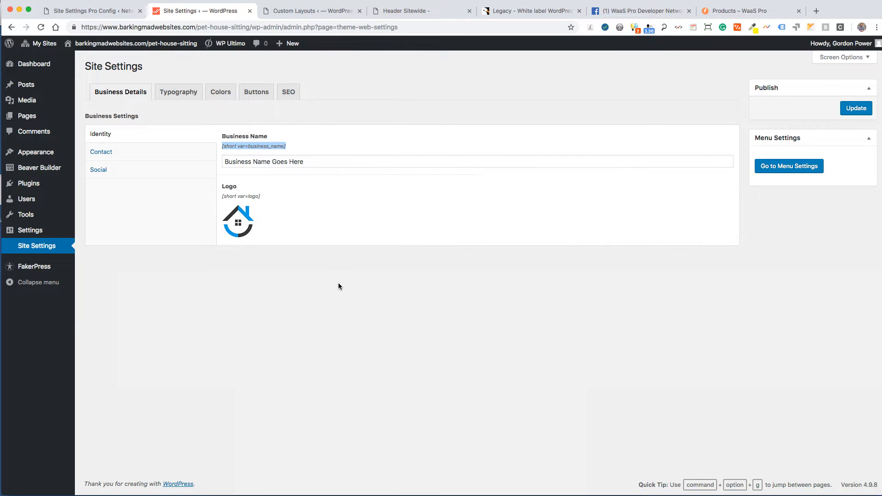
{"action": "mouse_move", "coordinate": [274, 279]}
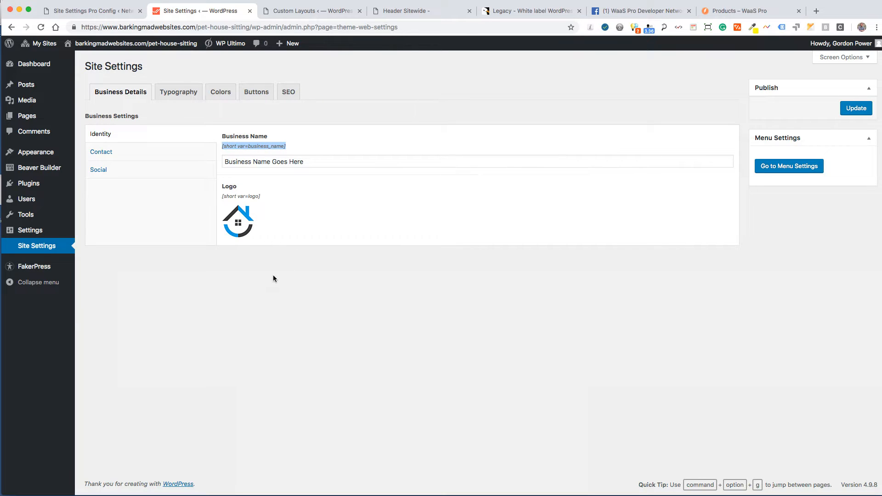
{"action": "mouse_move", "coordinate": [304, 231]}
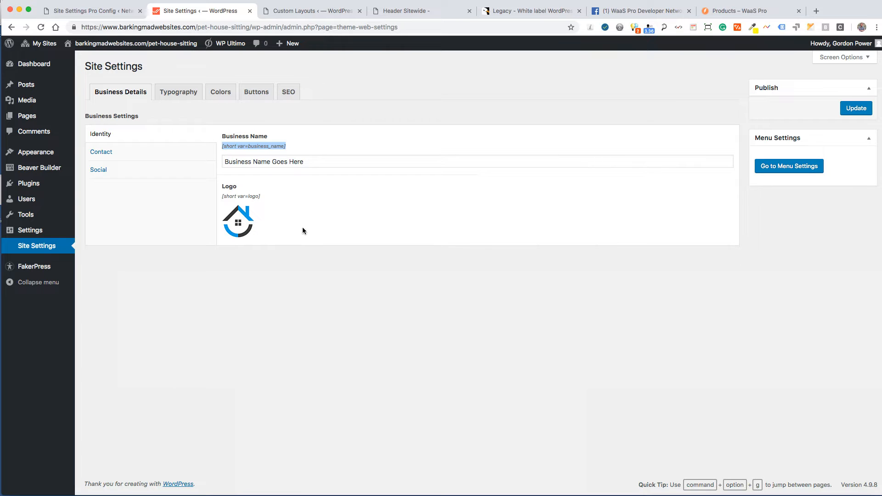
{"action": "mouse_move", "coordinate": [314, 335]}
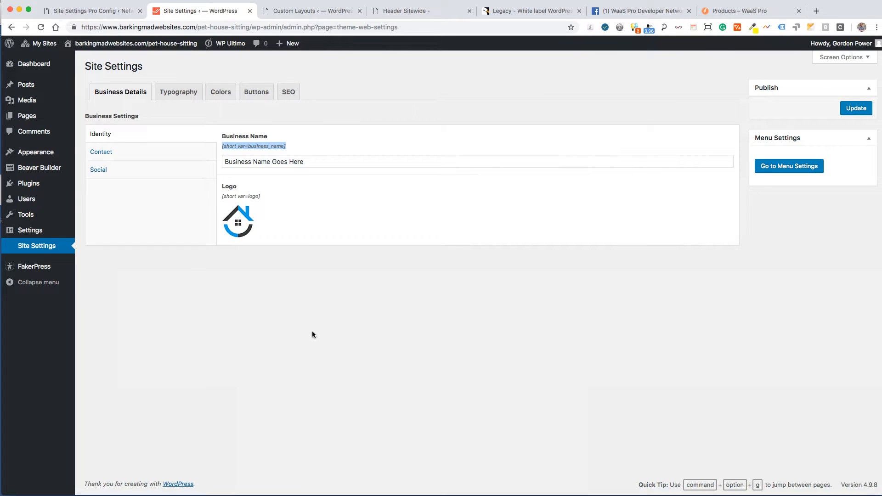
{"action": "mouse_move", "coordinate": [310, 338]}
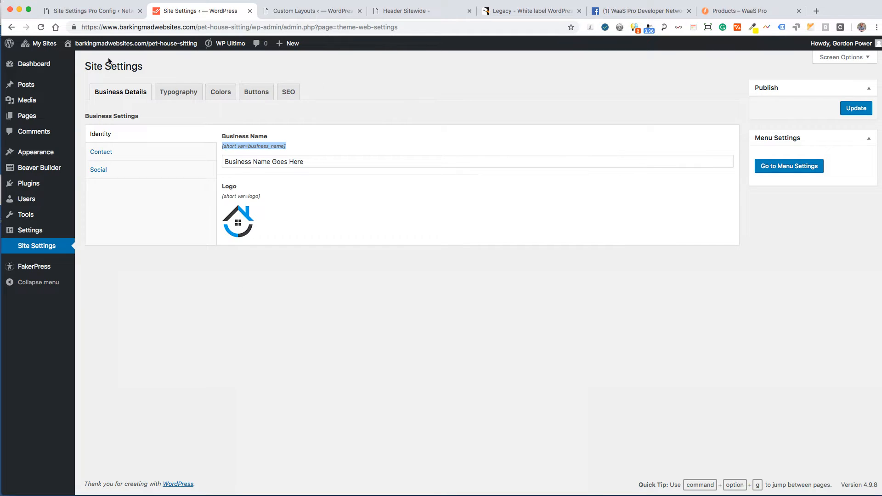
Uncheck SEO Settings in the Site Settings Pro configuration and save changes.
{"action": "left_click", "coordinate": [91, 10]}
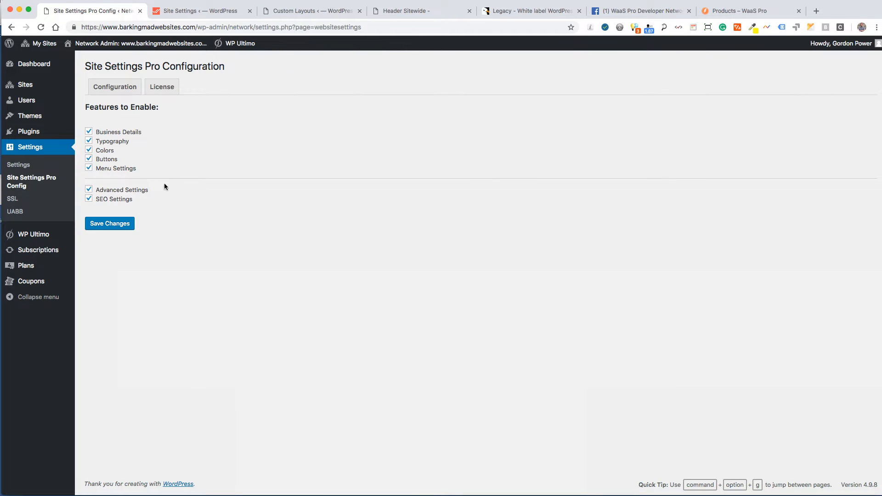
{"action": "left_click", "coordinate": [88, 199]}
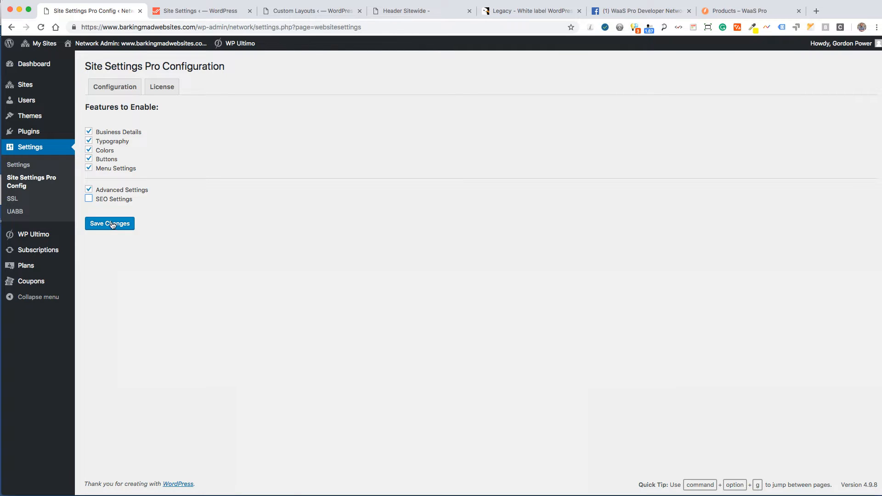
{"action": "left_click", "coordinate": [109, 224]}
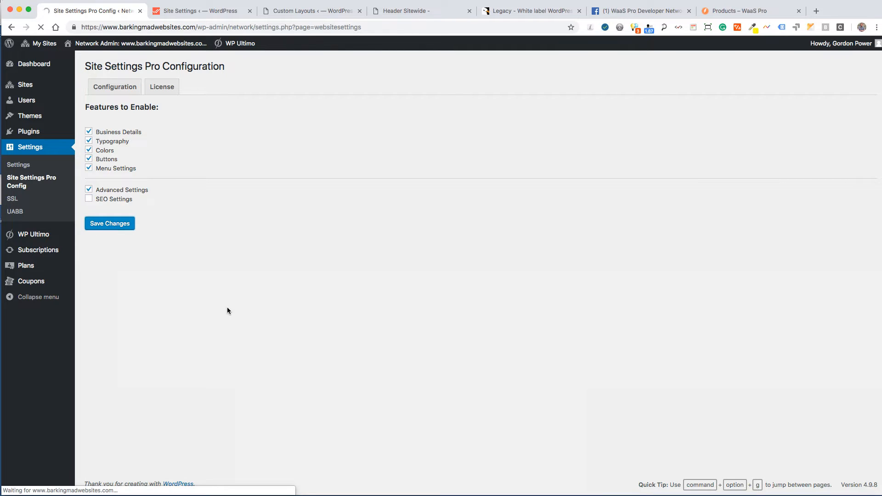
{"action": "left_click", "coordinate": [109, 223]}
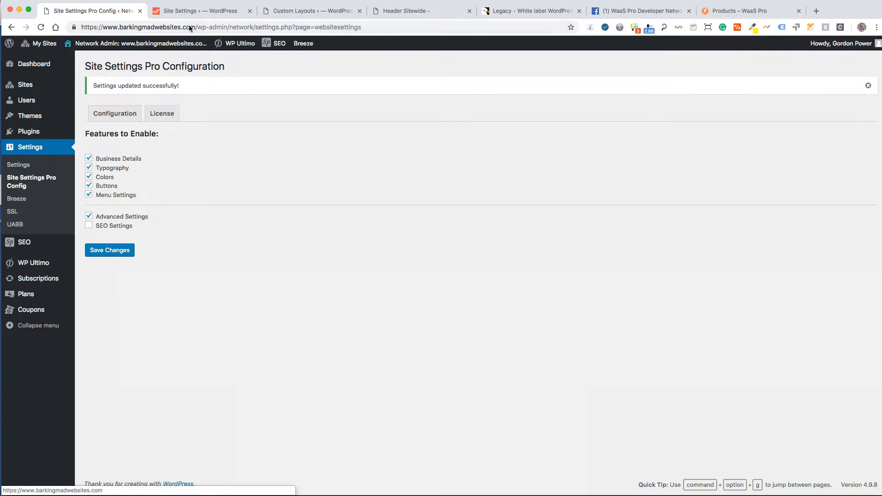
Reload the site's Site Settings to confirm the SEO tab is gone.
{"action": "left_click", "coordinate": [195, 10]}
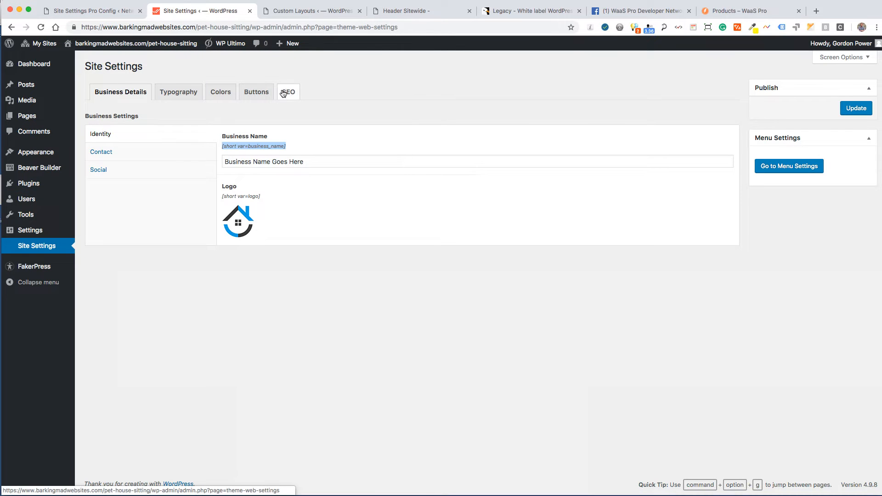
{"action": "left_click", "coordinate": [288, 92]}
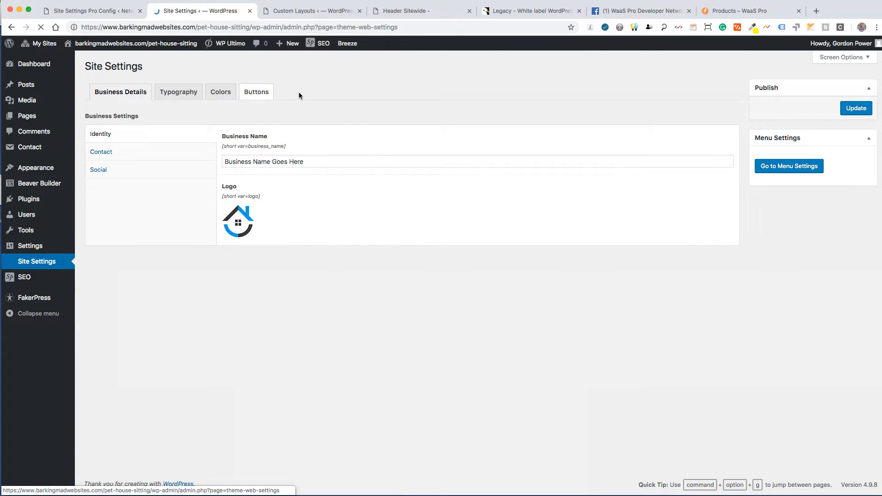
{"action": "left_click", "coordinate": [87, 10]}
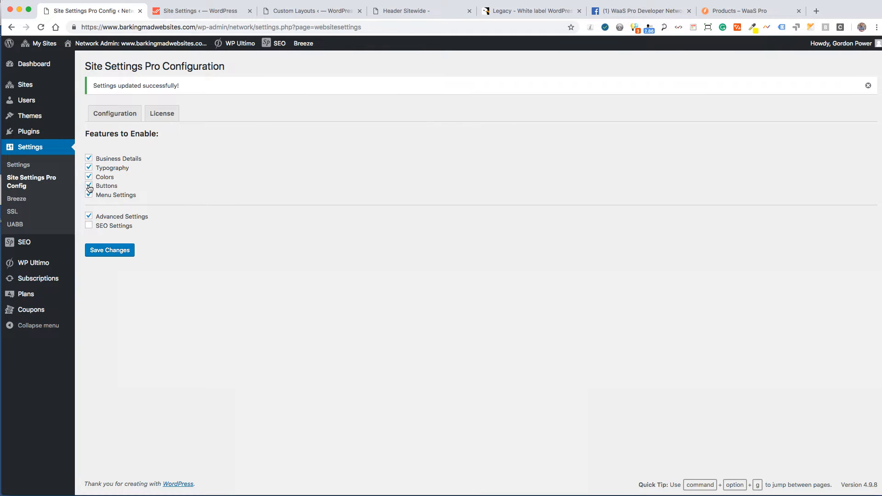
Uncheck Buttons in the configuration, save, and reload the site's Site Settings.
{"action": "left_click", "coordinate": [89, 186]}
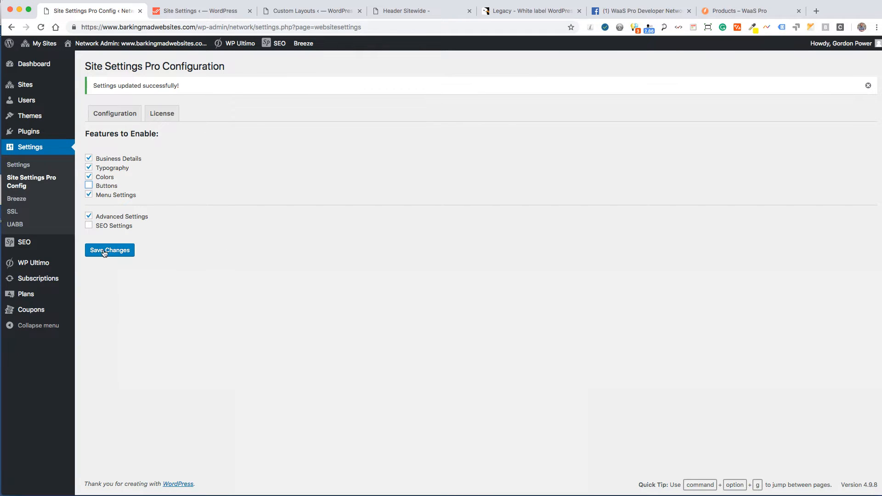
{"action": "left_click", "coordinate": [109, 250]}
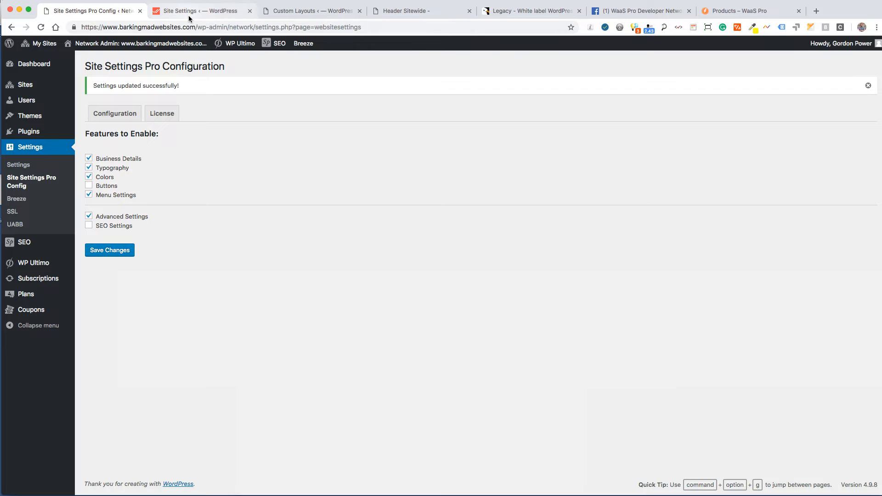
{"action": "left_click", "coordinate": [197, 11]}
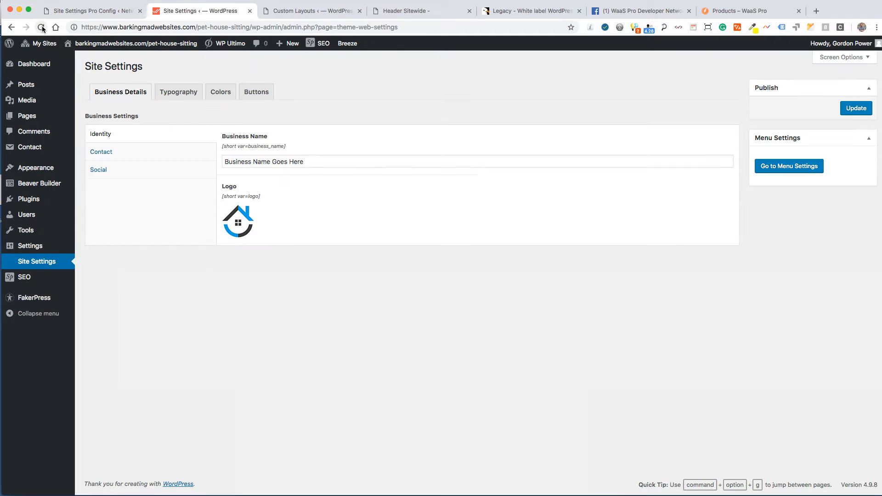
{"action": "left_click", "coordinate": [41, 26]}
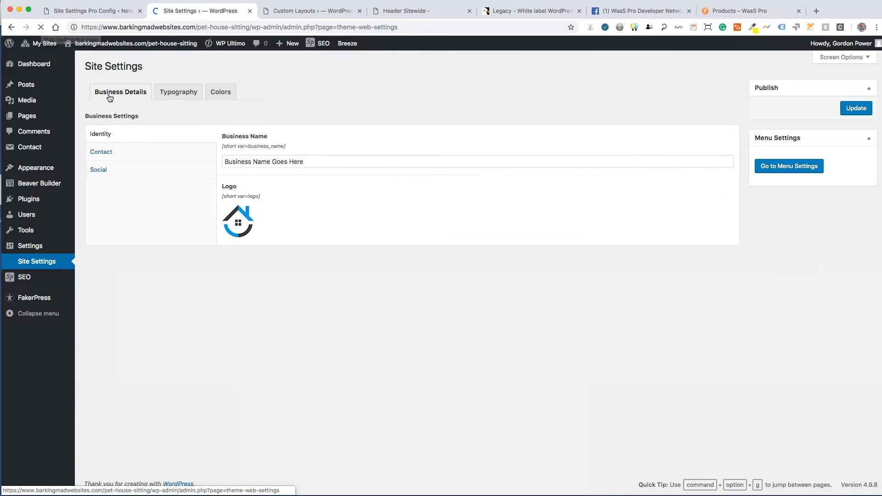
Check the Typography and Colors tabs, then return to Business Details.
{"action": "left_click", "coordinate": [179, 92]}
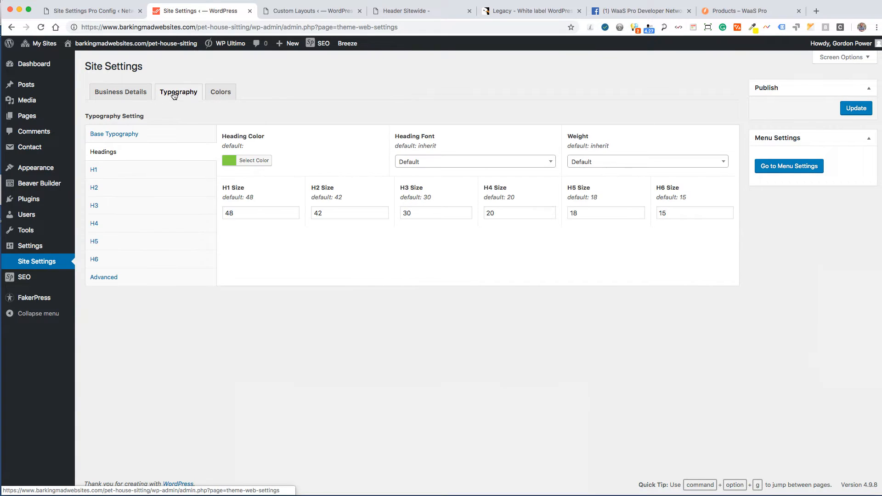
{"action": "left_click", "coordinate": [220, 92]}
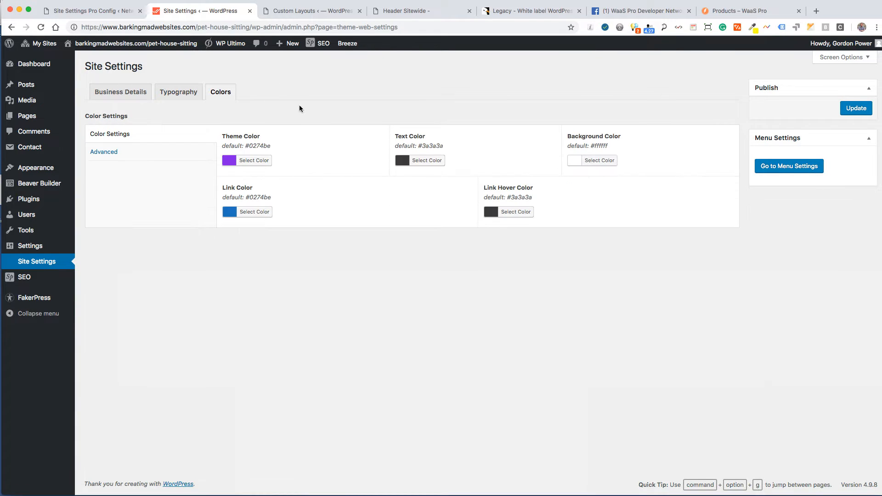
{"action": "mouse_move", "coordinate": [172, 121]}
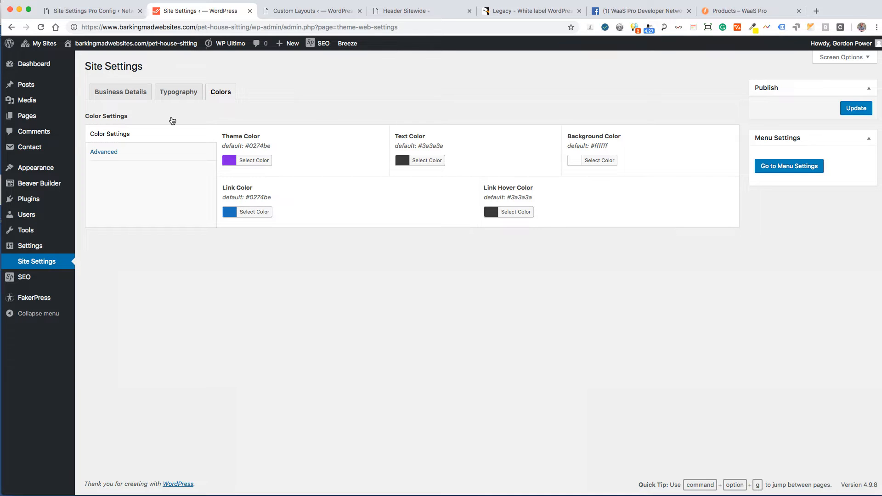
{"action": "left_click", "coordinate": [92, 10]}
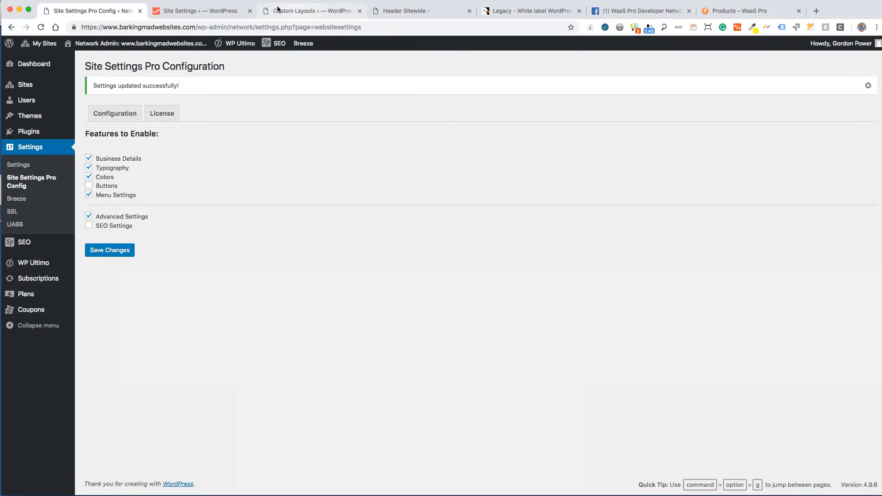
{"action": "left_click", "coordinate": [198, 11]}
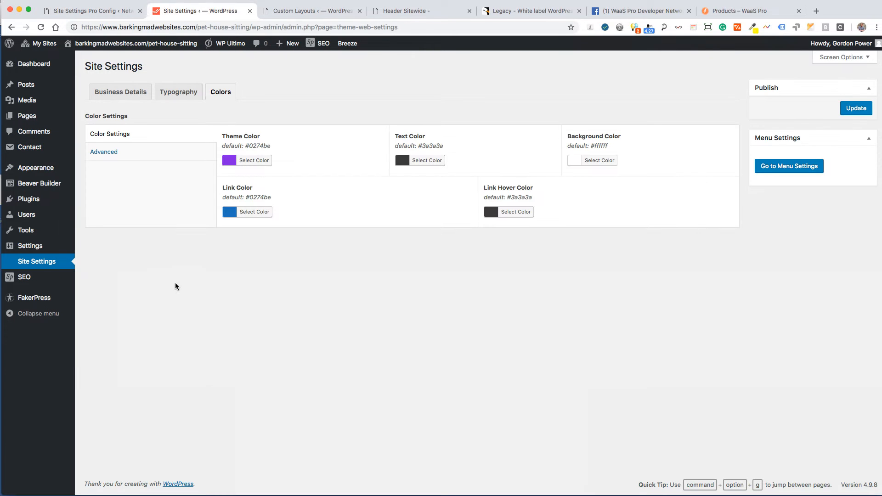
{"action": "left_click", "coordinate": [120, 92]}
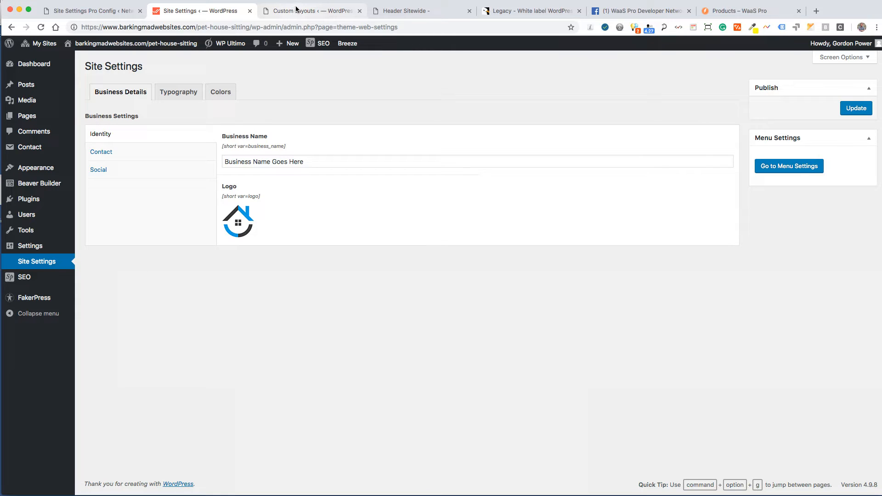
{"action": "mouse_move", "coordinate": [299, 10]}
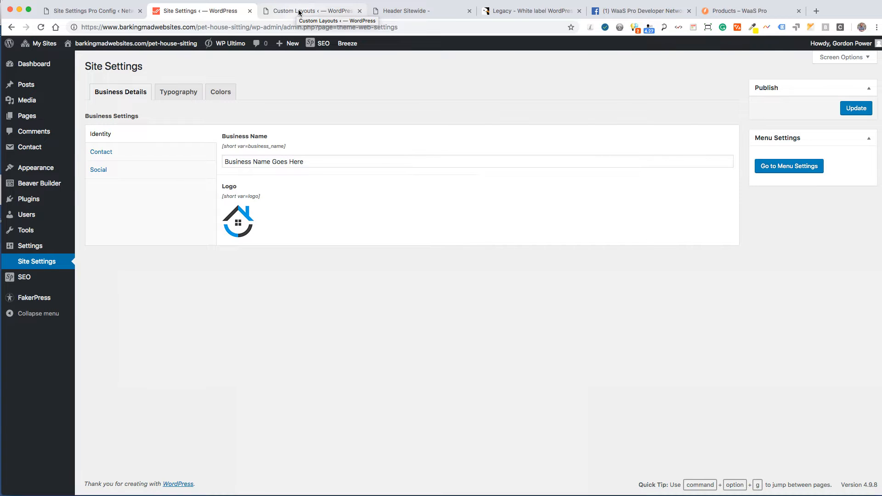
Launch Beaver Builder on the Header Sitewide layout from the Custom Layouts list.
{"action": "left_click", "coordinate": [309, 11]}
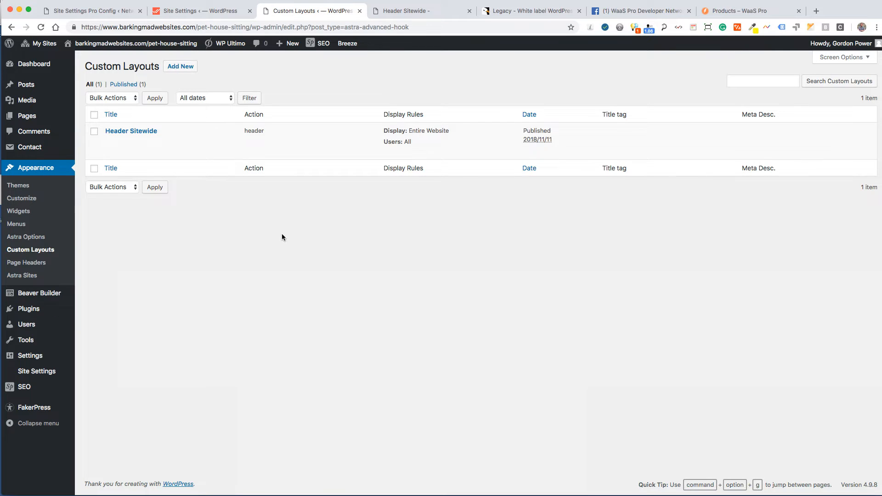
{"action": "mouse_move", "coordinate": [131, 130]}
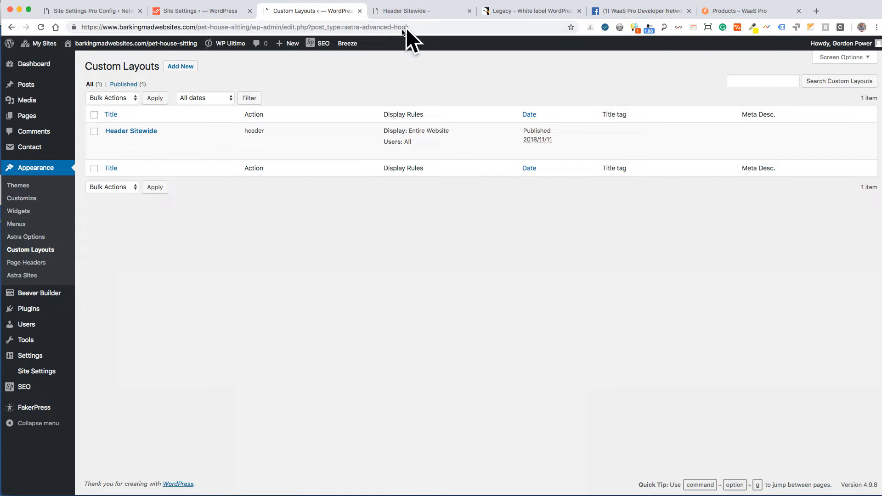
{"action": "mouse_move", "coordinate": [131, 131]}
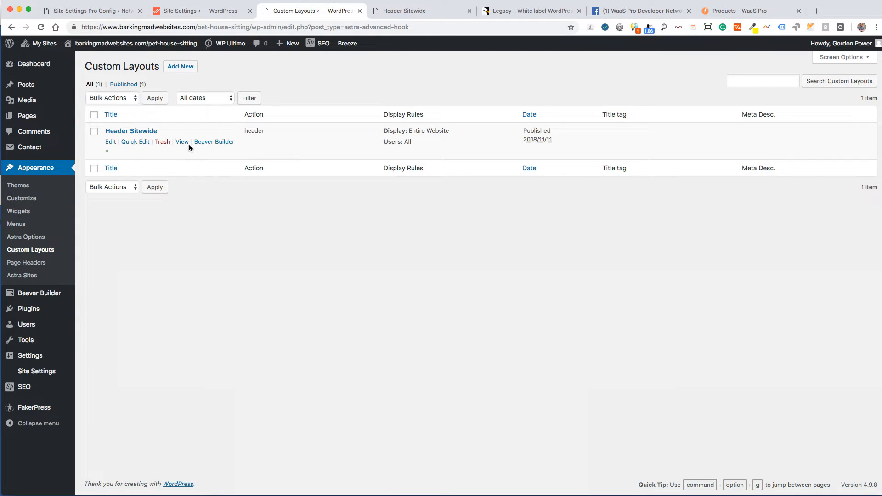
{"action": "left_click", "coordinate": [214, 142]}
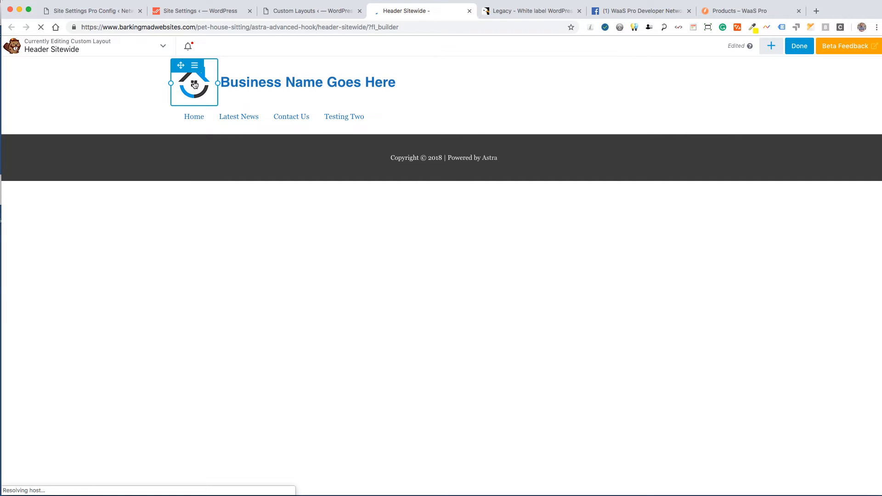
Save the header logo photo and reopen its settings showing the [short var=logo] image URL.
{"action": "left_click", "coordinate": [194, 84]}
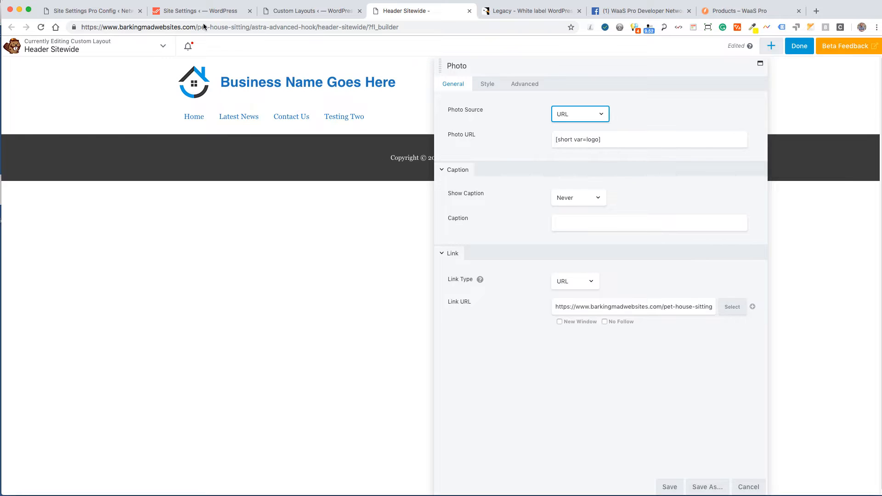
{"action": "left_click", "coordinate": [197, 10]}
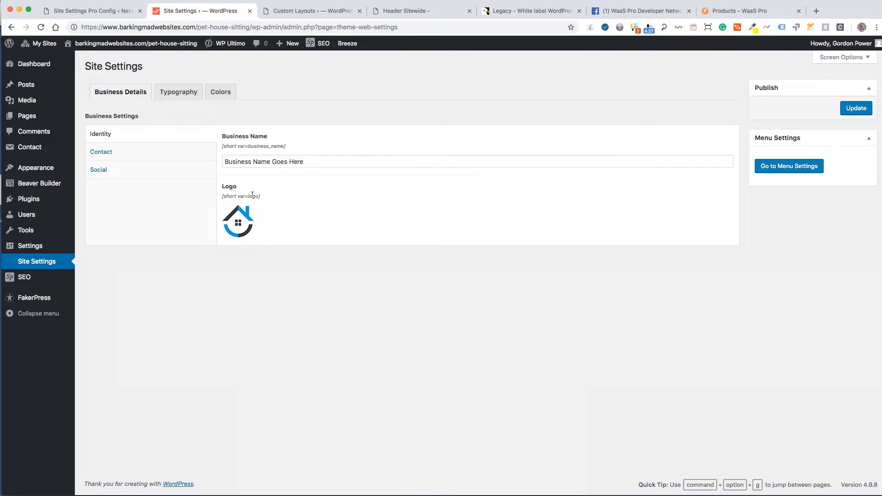
{"action": "left_click", "coordinate": [410, 11]}
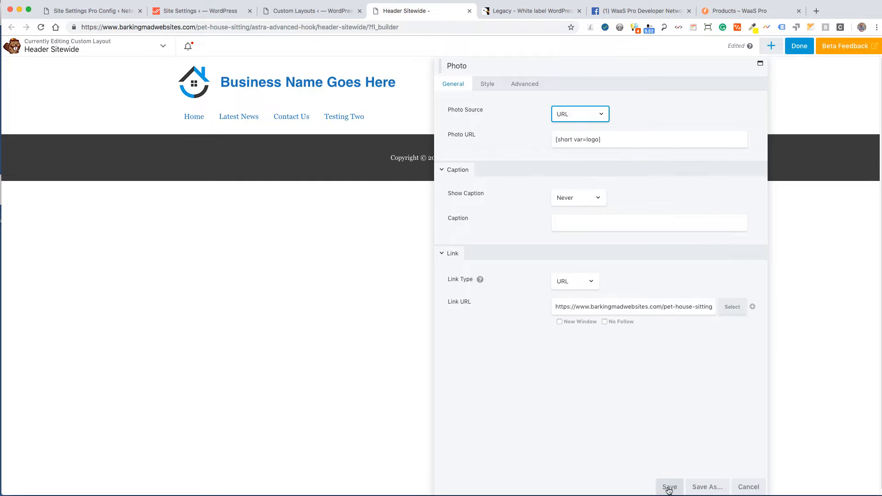
{"action": "left_click", "coordinate": [669, 487]}
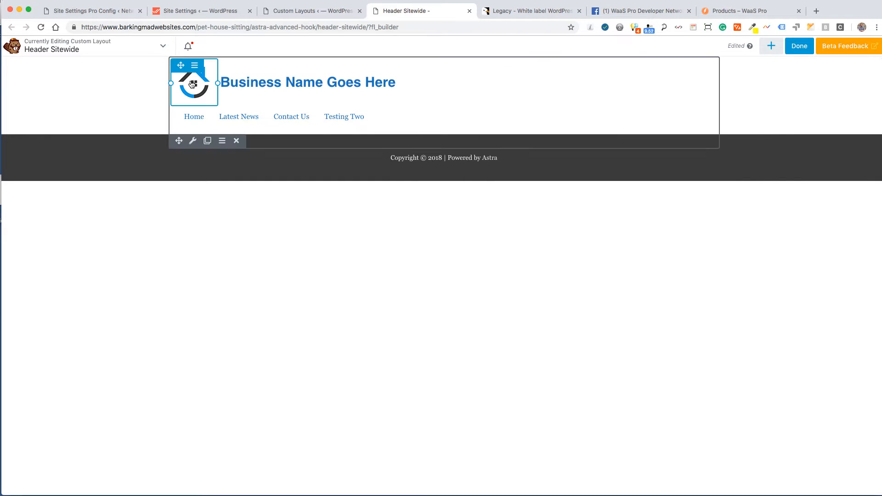
{"action": "left_click", "coordinate": [192, 85]}
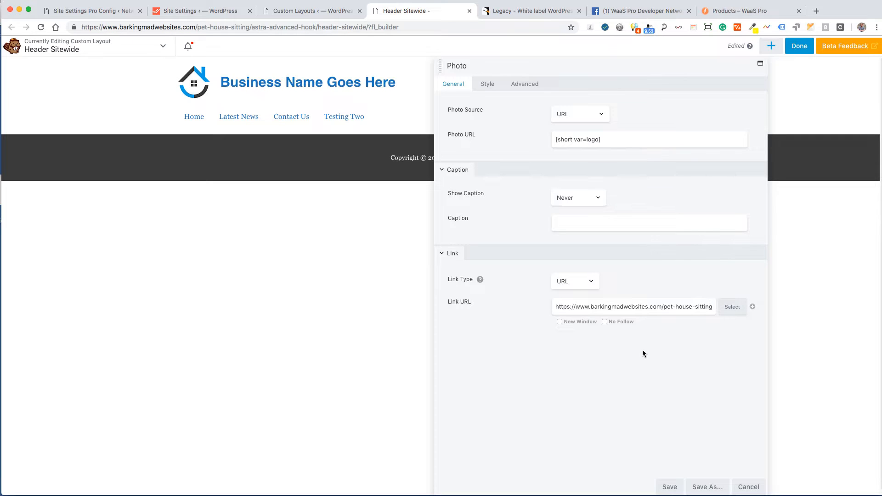
{"action": "mouse_move", "coordinate": [646, 356]}
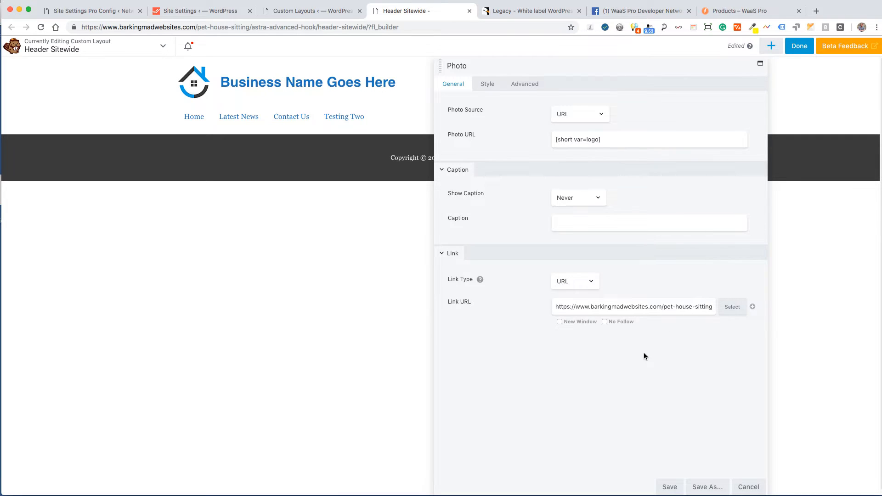
{"action": "mouse_move", "coordinate": [646, 356]}
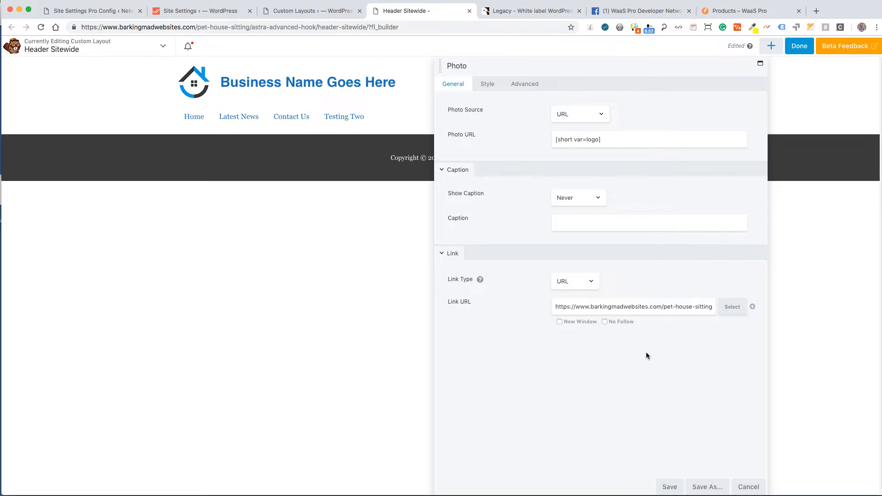
{"action": "mouse_move", "coordinate": [616, 356]}
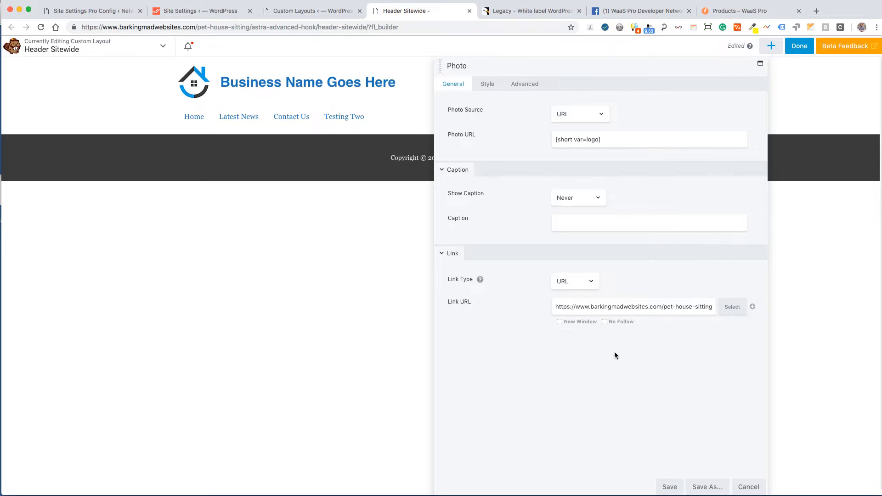
{"action": "mouse_move", "coordinate": [717, 446]}
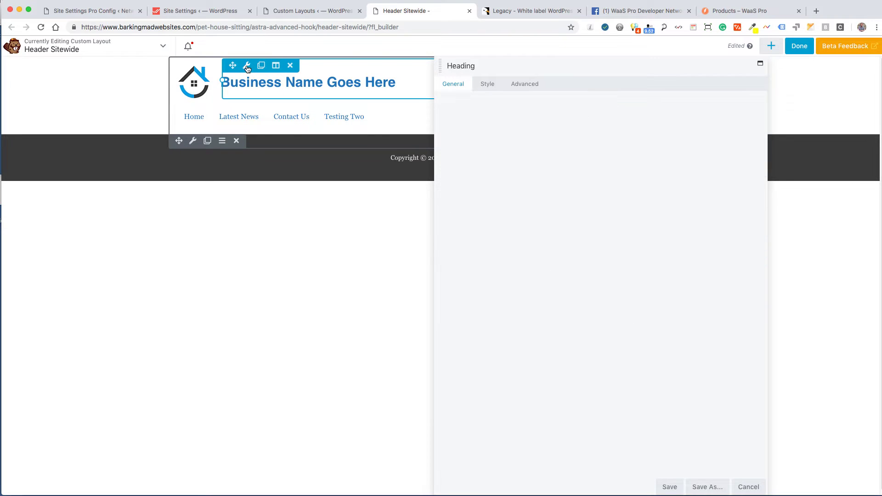
Change the business name heading's HTML tag from h3 to h1.
{"action": "left_click", "coordinate": [247, 65]}
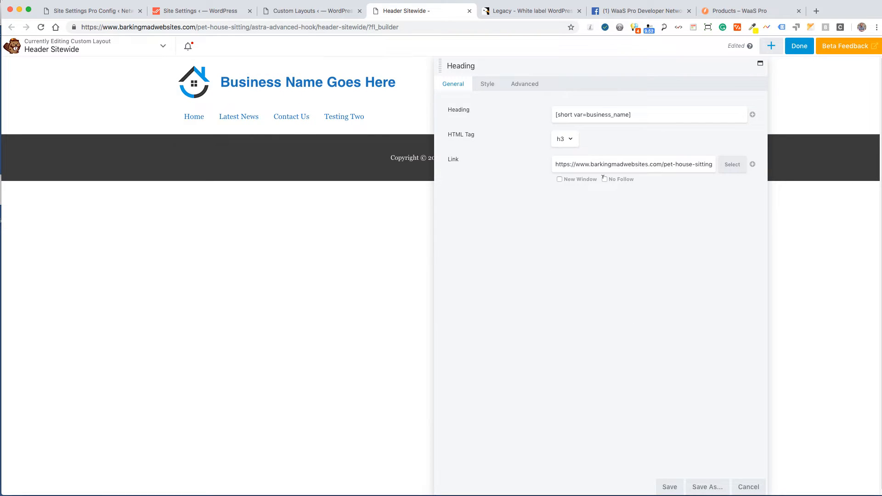
{"action": "double_click", "coordinate": [634, 164]}
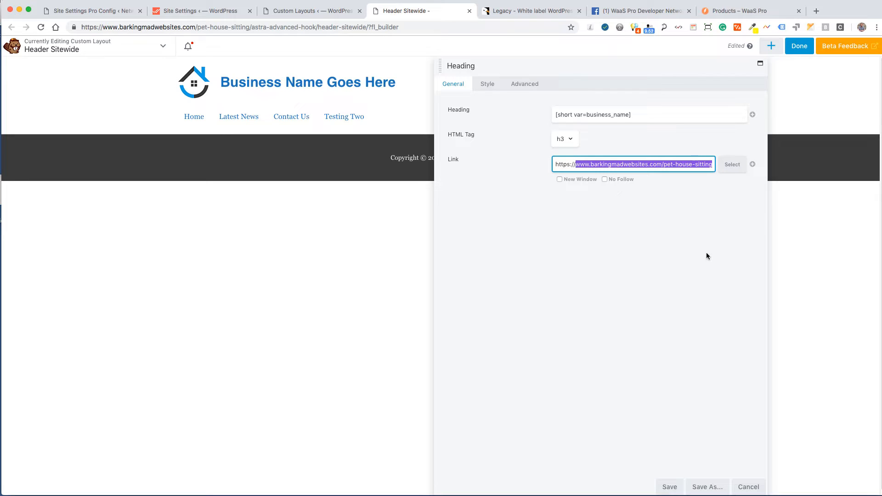
{"action": "left_click", "coordinate": [622, 197]}
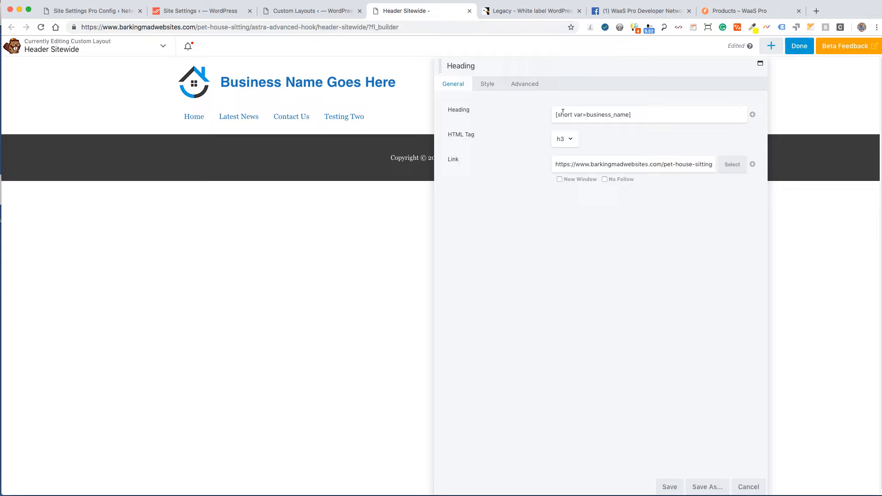
{"action": "left_click", "coordinate": [197, 11]}
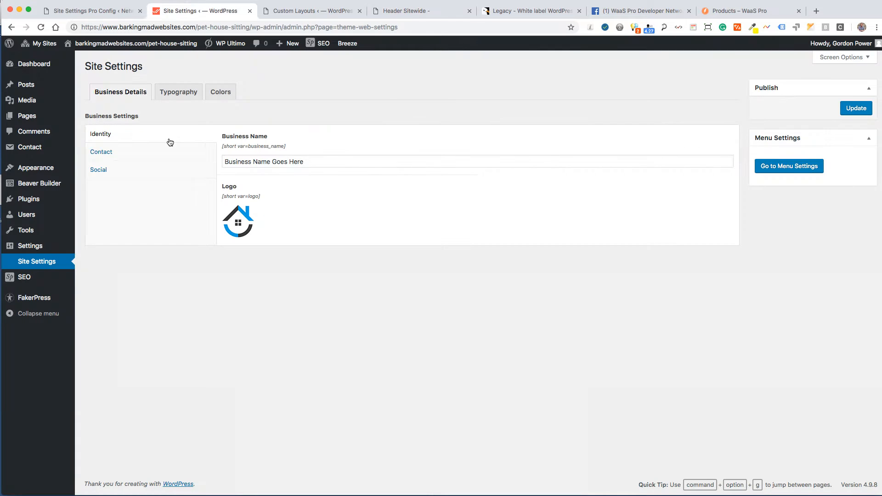
{"action": "mouse_move", "coordinate": [233, 139]}
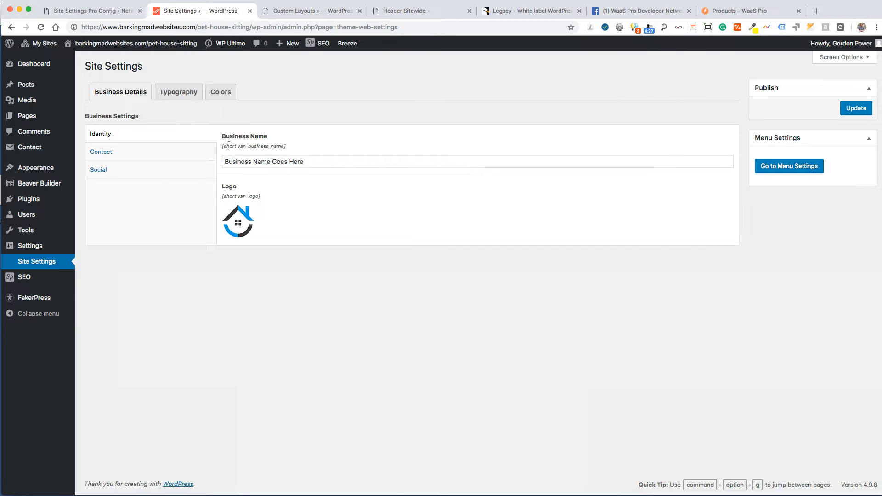
{"action": "left_click", "coordinate": [287, 43]}
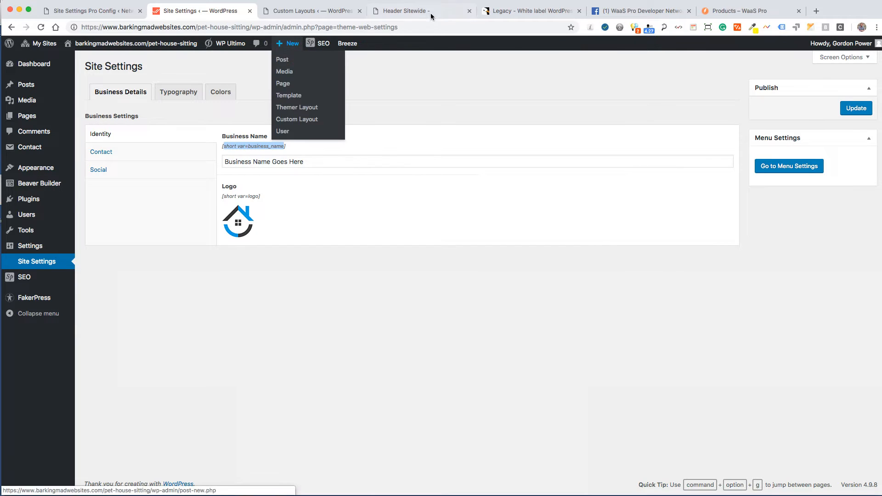
{"action": "left_click", "coordinate": [410, 10]}
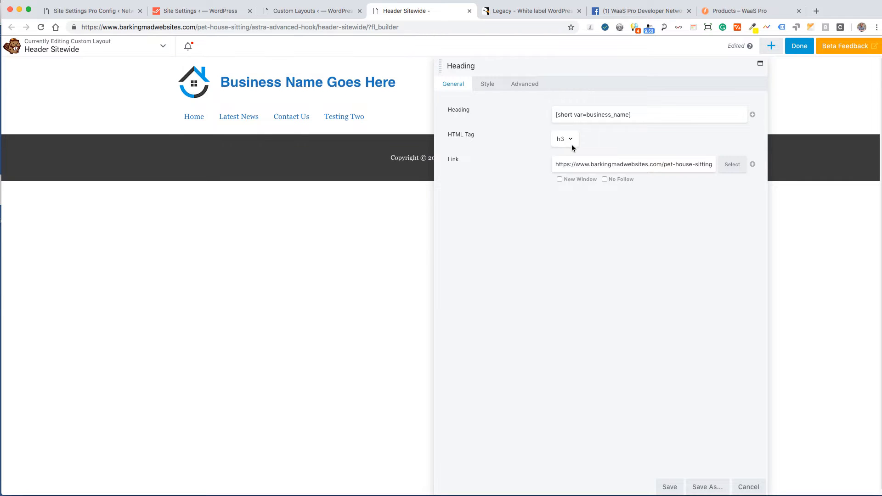
{"action": "left_click", "coordinate": [565, 138]}
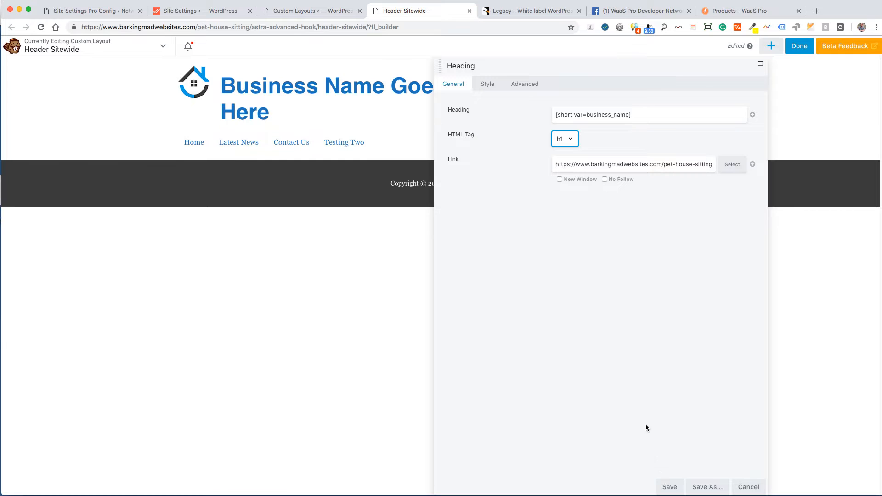
{"action": "mouse_move", "coordinate": [512, 184]}
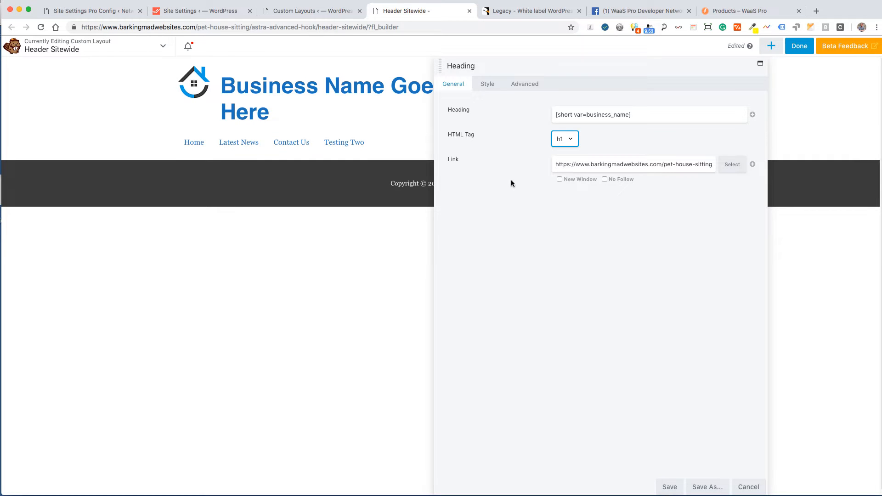
Set the business name heading font size to 24, save, and publish the header.
{"action": "left_click", "coordinate": [487, 83]}
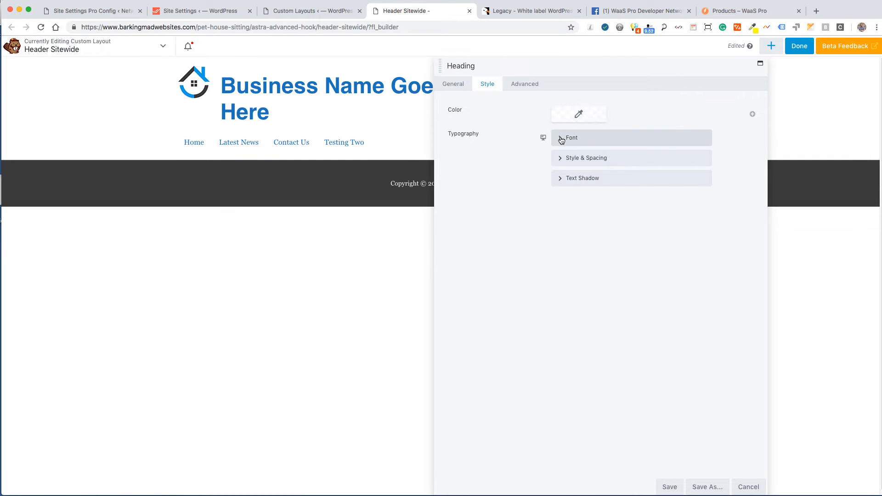
{"action": "left_click", "coordinate": [571, 138]}
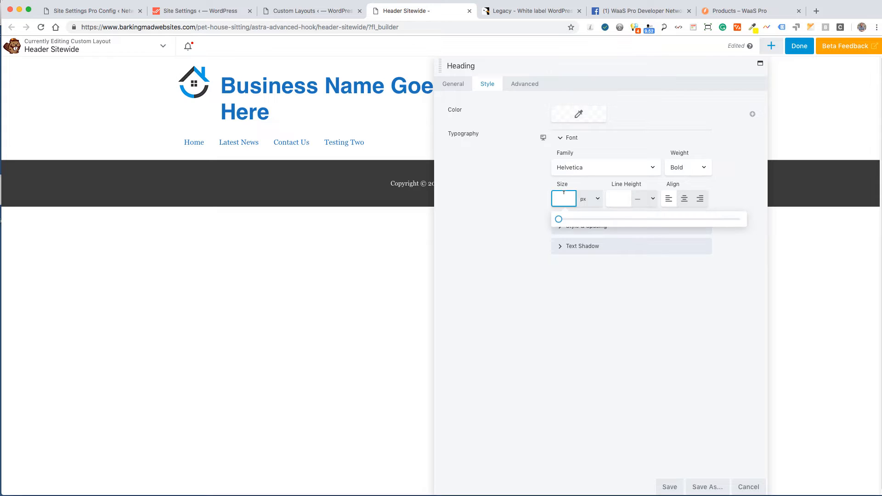
{"action": "type", "text": "24"}
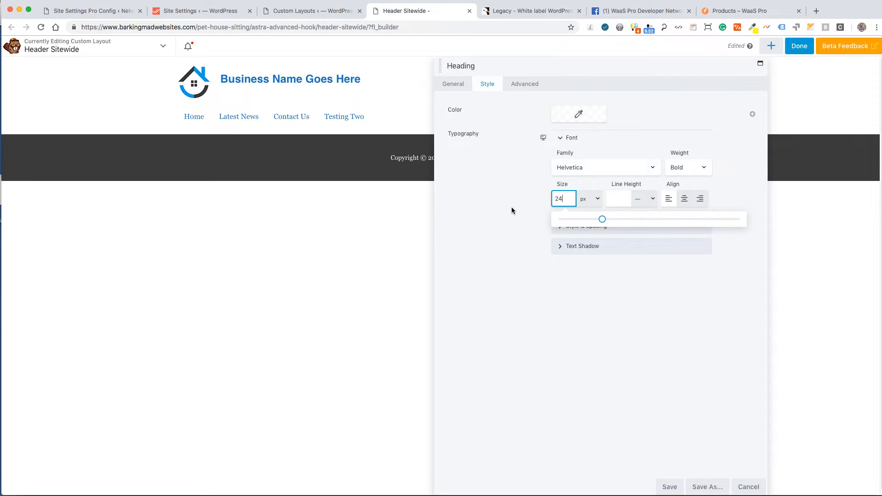
{"action": "left_click", "coordinate": [670, 487]}
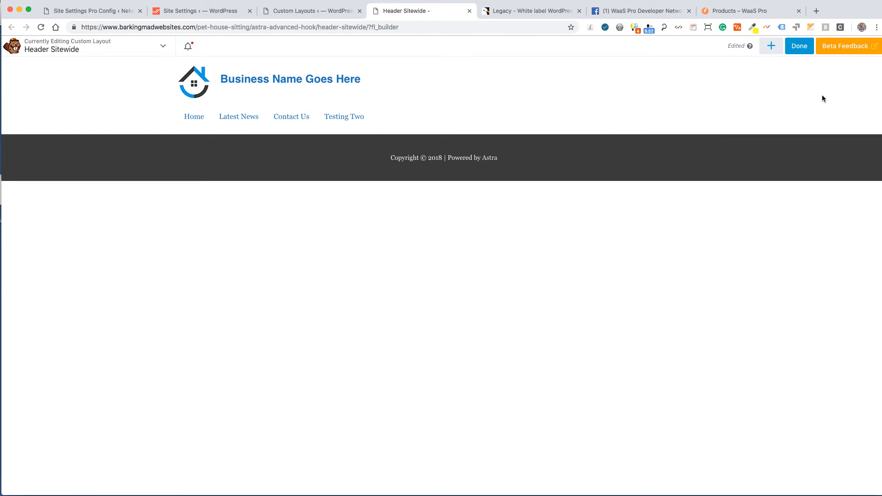
{"action": "left_click", "coordinate": [799, 46]}
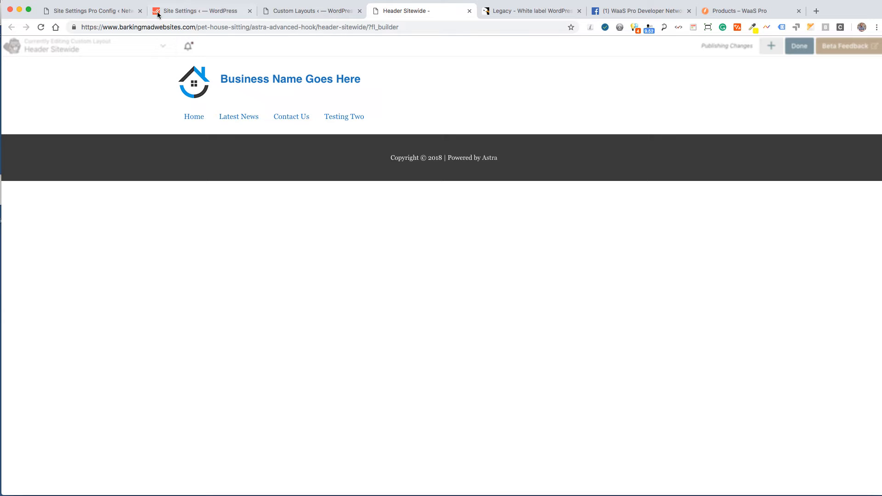
Copy the [short var=facebook] shortcode from Site Settings' Social details, then return to the header editor.
{"action": "left_click", "coordinate": [199, 11]}
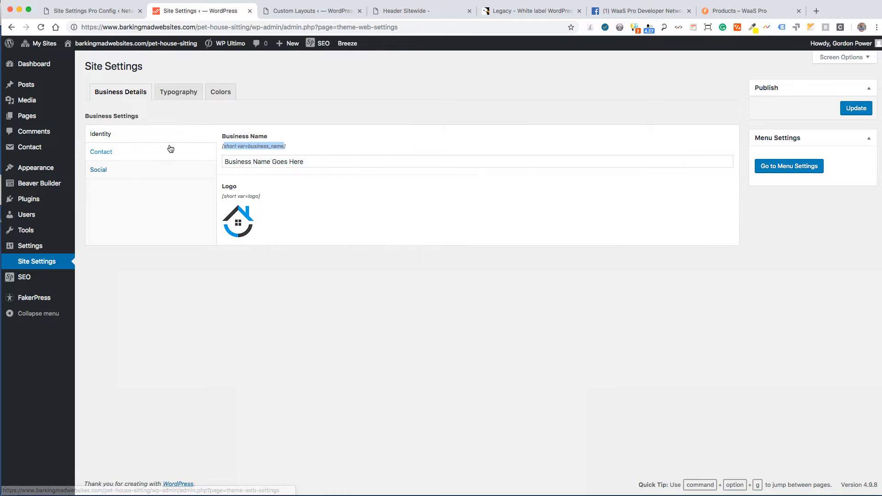
{"action": "left_click", "coordinate": [101, 152]}
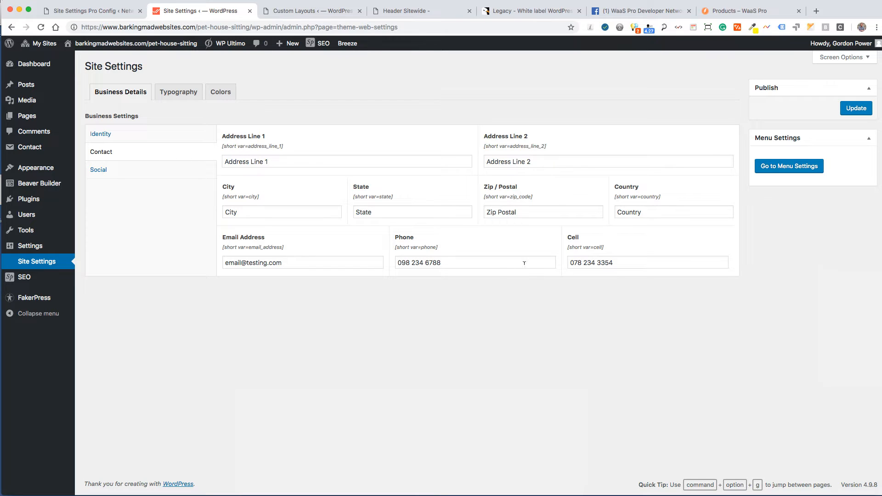
{"action": "left_click", "coordinate": [98, 170]}
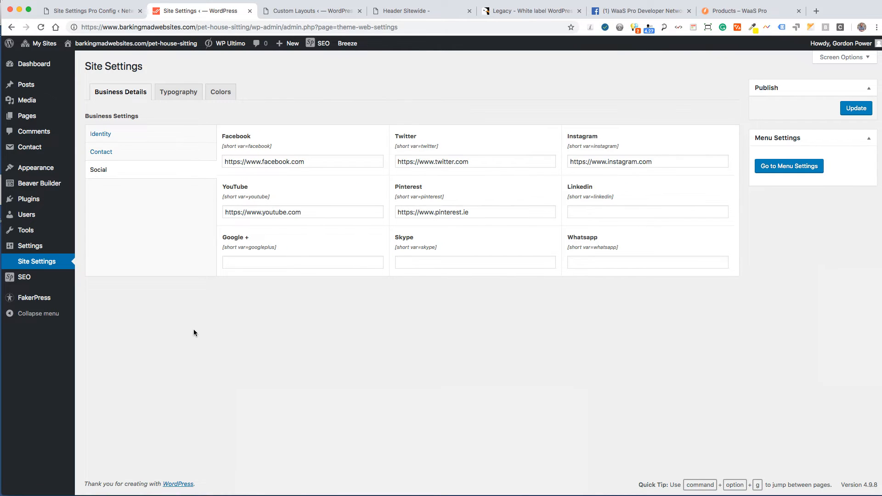
{"action": "mouse_move", "coordinate": [256, 203]}
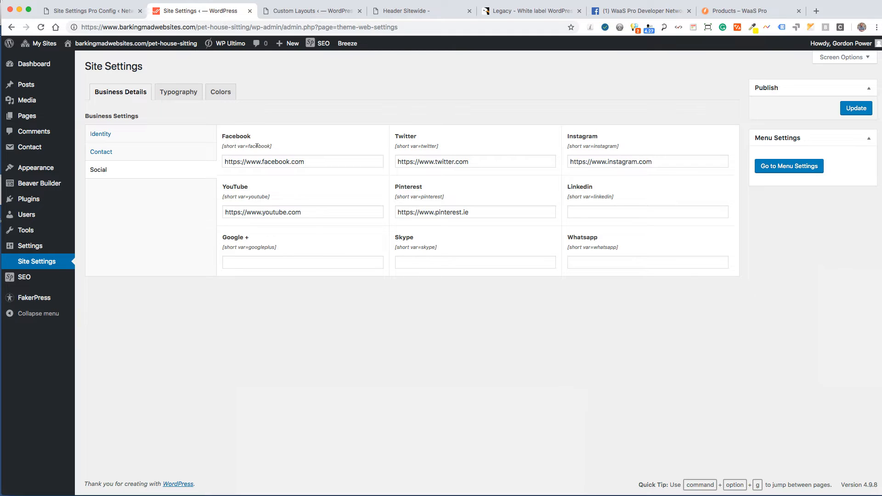
{"action": "double_click", "coordinate": [428, 146]}
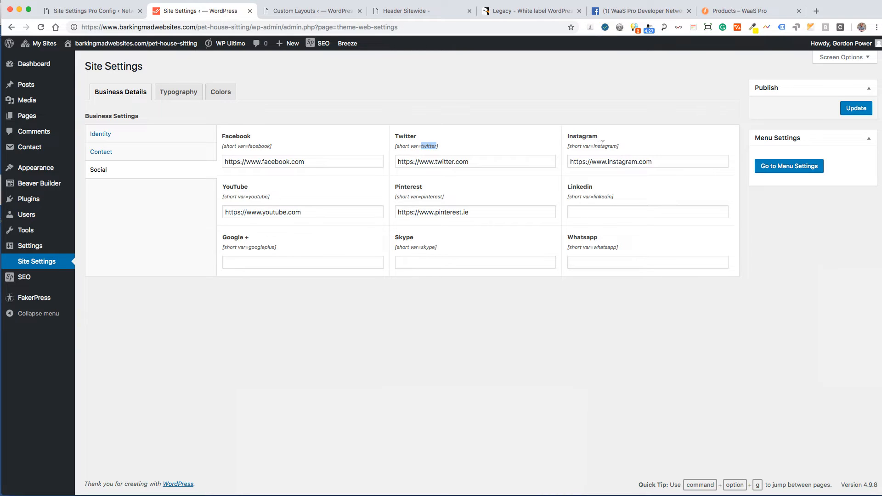
{"action": "double_click", "coordinate": [258, 197]}
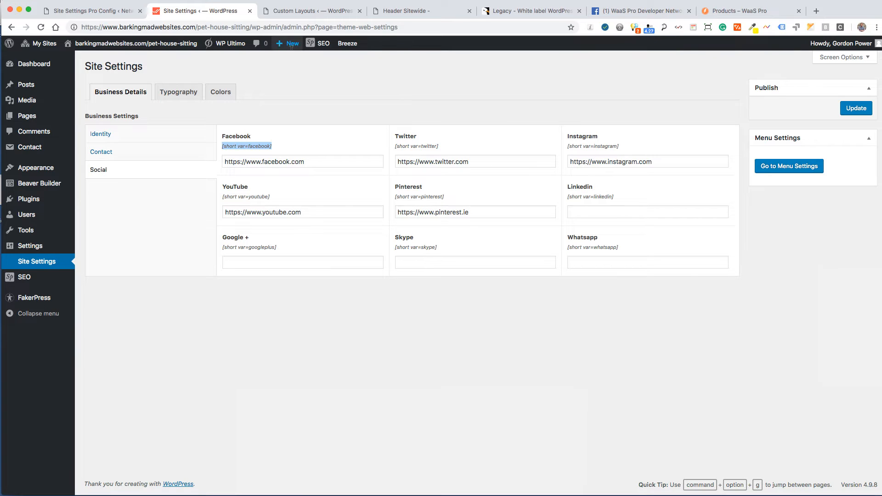
{"action": "left_click", "coordinate": [410, 11]}
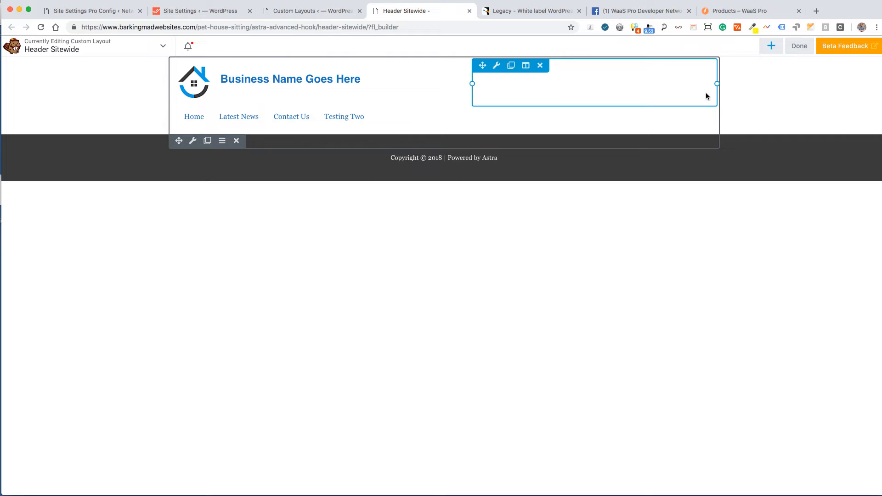
Drag an Icon module into the empty right column of the header row.
{"action": "left_click", "coordinate": [771, 46]}
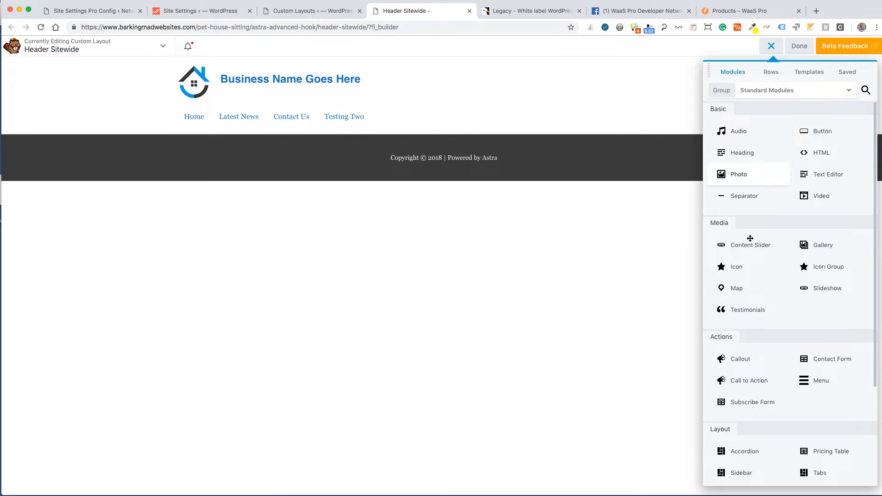
{"action": "mouse_move", "coordinate": [828, 267]}
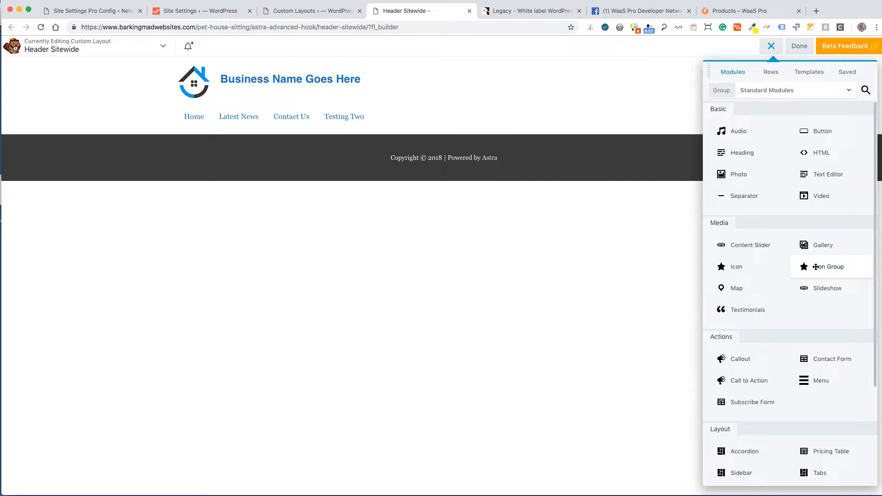
{"action": "mouse_move", "coordinate": [825, 359]}
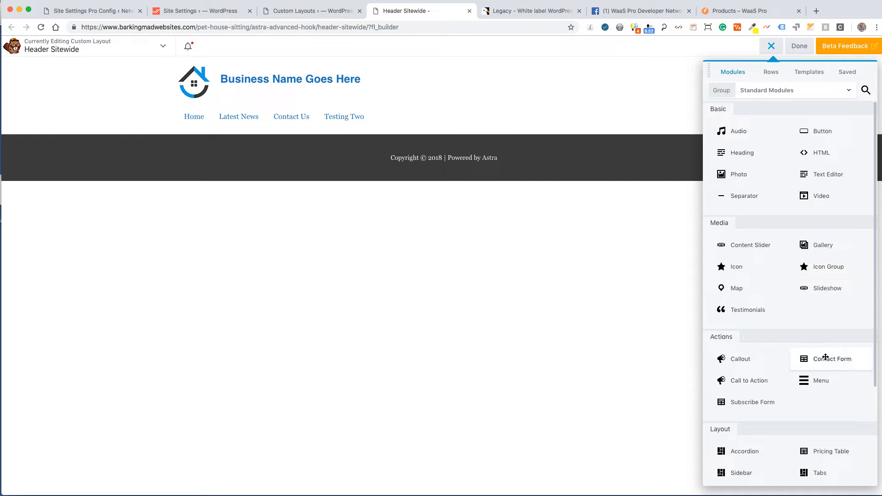
{"action": "mouse_move", "coordinate": [773, 213]}
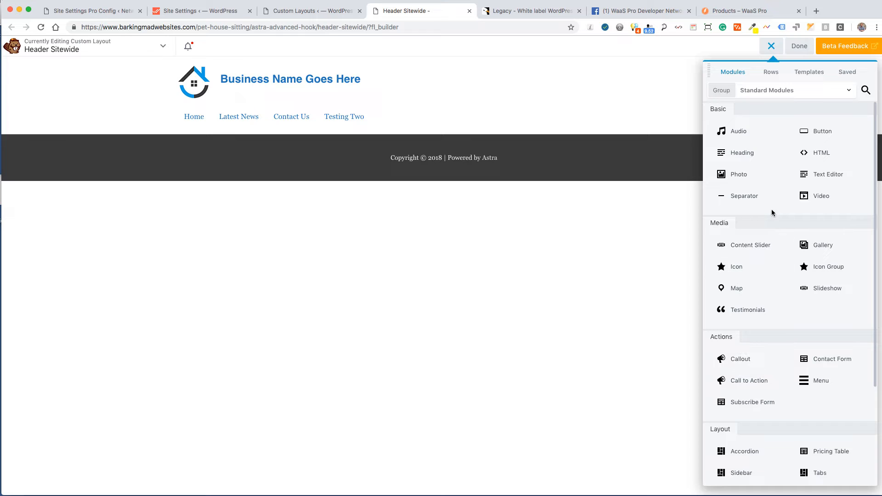
{"action": "mouse_move", "coordinate": [777, 218]}
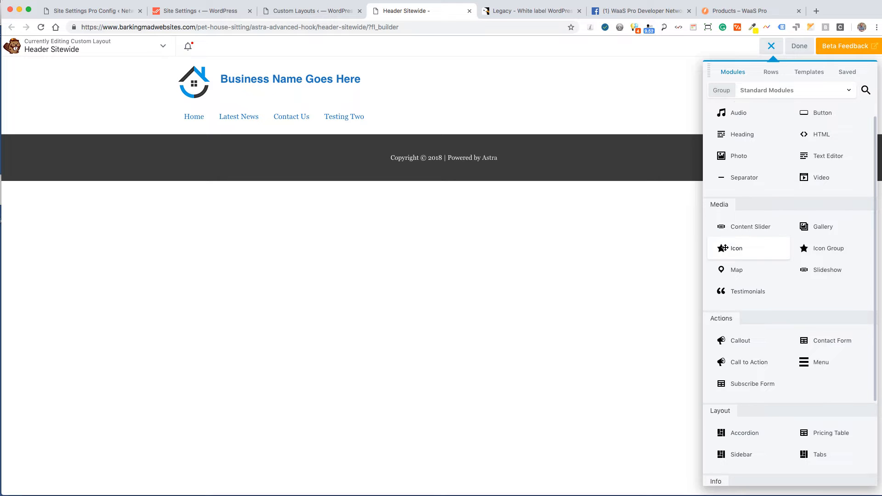
{"action": "left_click_drag", "start_coordinate": [735, 248], "coordinate": [525, 110]}
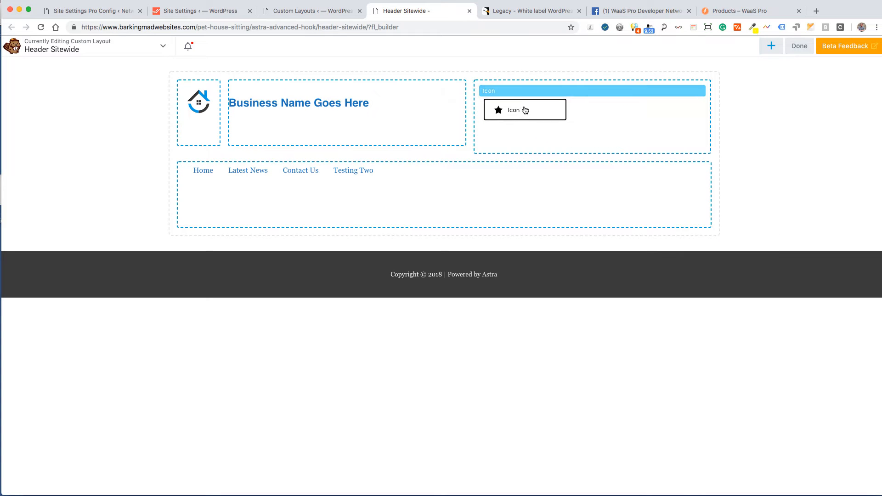
Search the icon library for 'f', choose the Facebook icon, and save.
{"action": "left_click", "coordinate": [525, 110]}
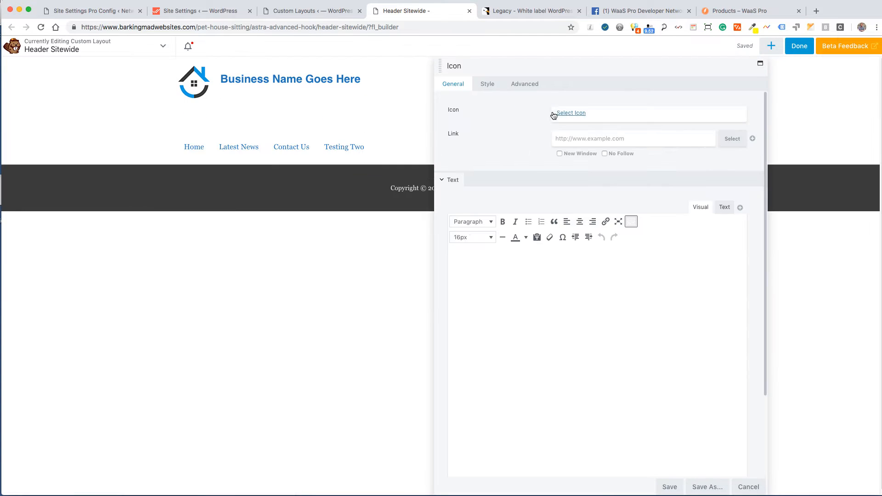
{"action": "left_click", "coordinate": [570, 113]}
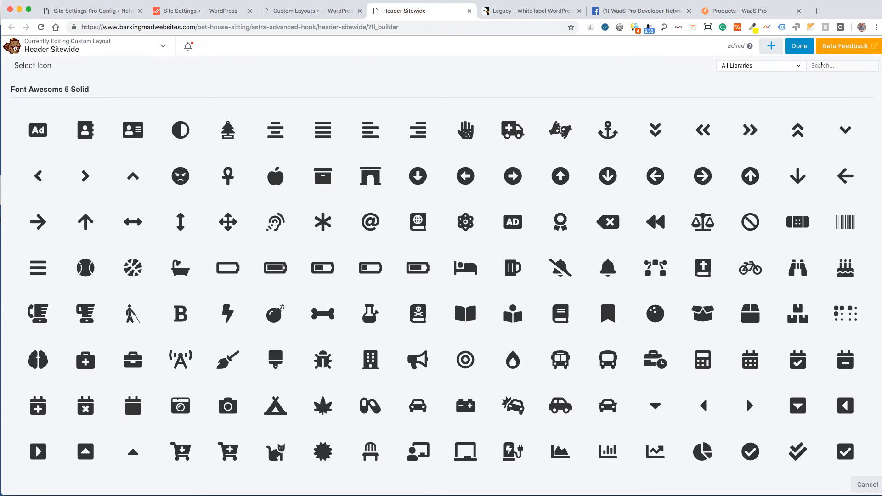
{"action": "left_click", "coordinate": [842, 66]}
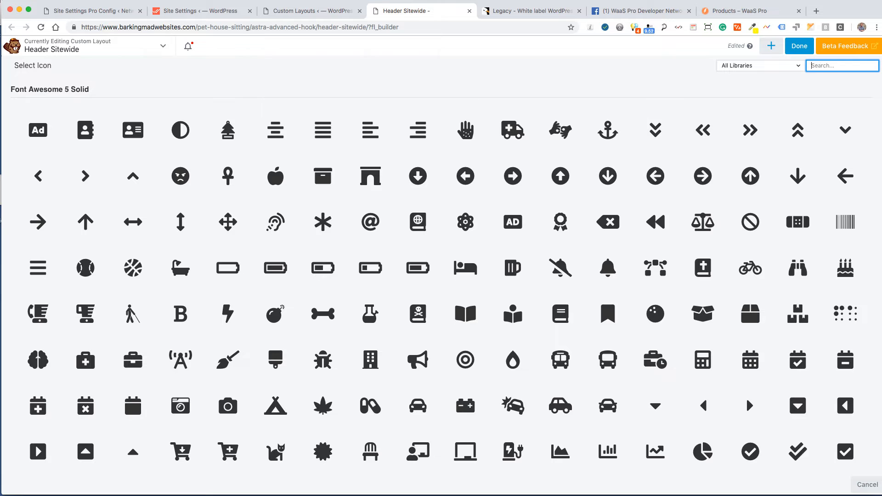
{"action": "type", "text": "f"}
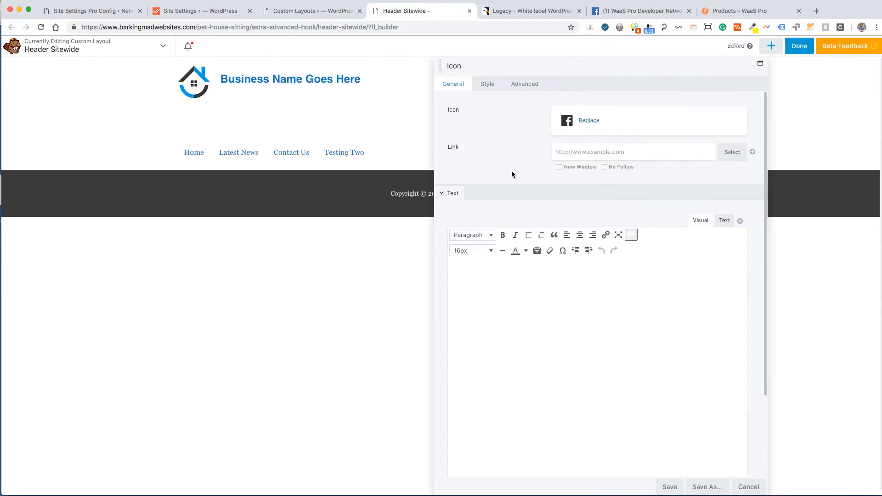
{"action": "mouse_move", "coordinate": [544, 164]}
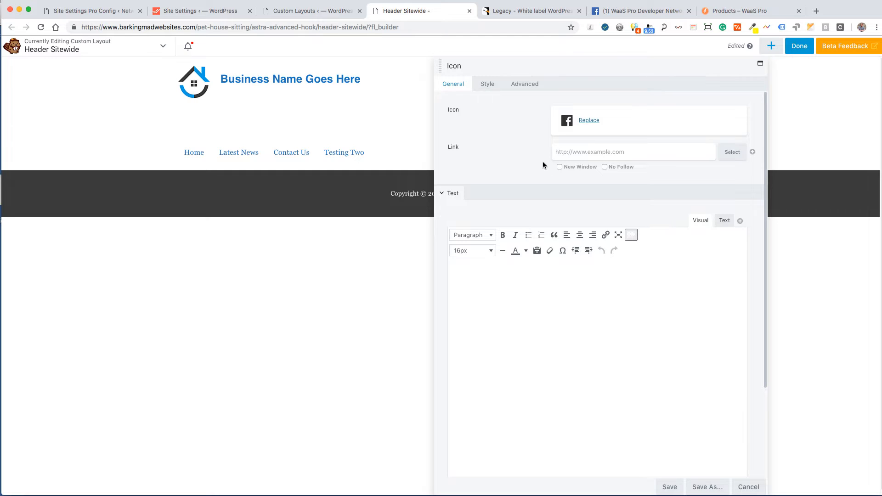
{"action": "mouse_move", "coordinate": [469, 148]}
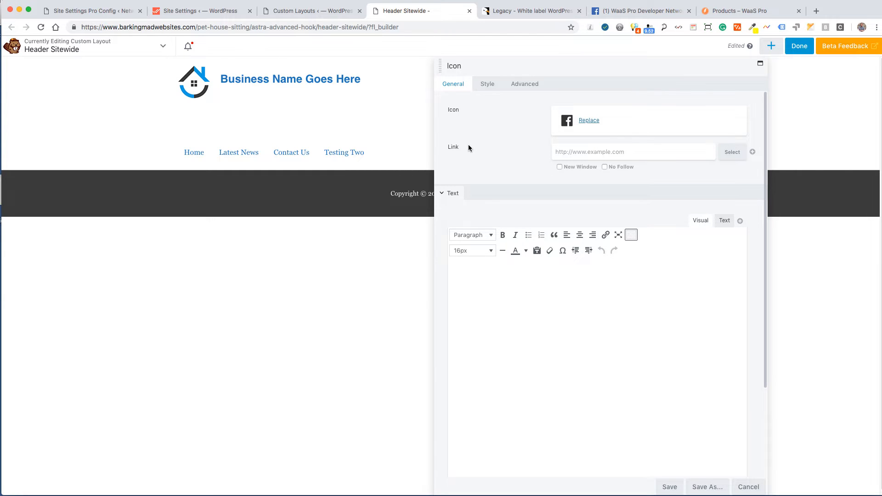
{"action": "mouse_move", "coordinate": [484, 87]}
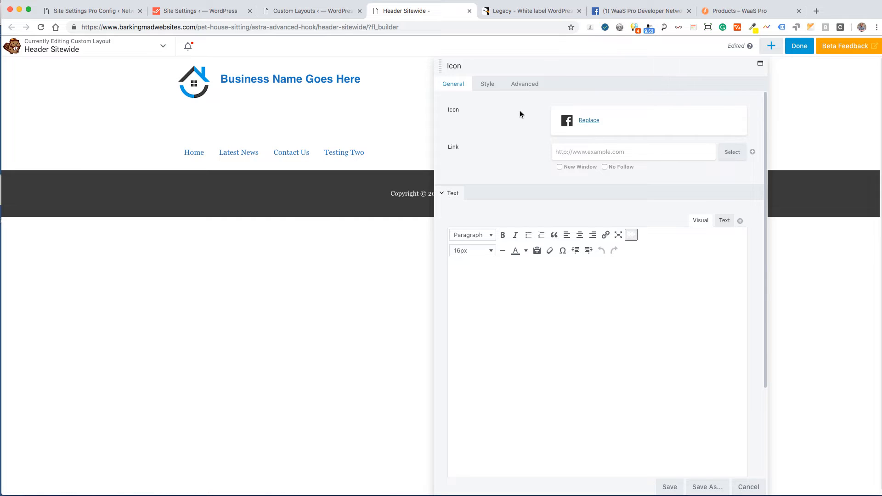
{"action": "mouse_move", "coordinate": [536, 157]}
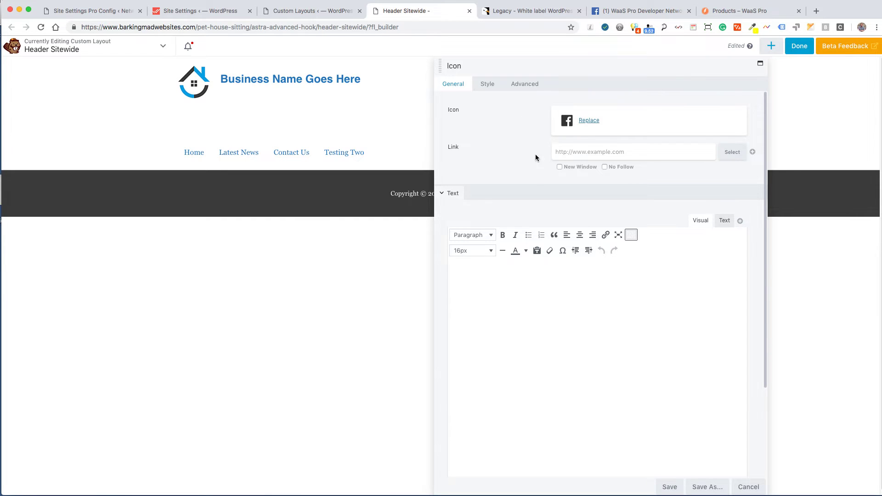
{"action": "left_click", "coordinate": [634, 151]}
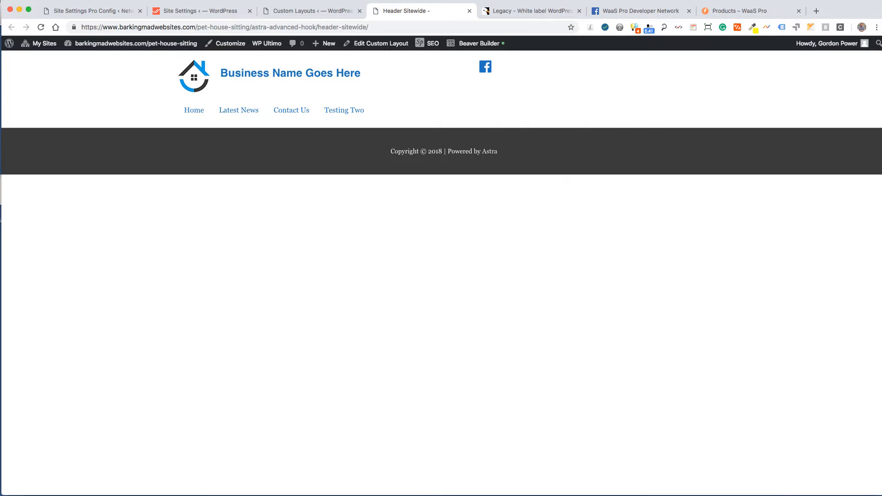
{"action": "mouse_move", "coordinate": [503, 78]}
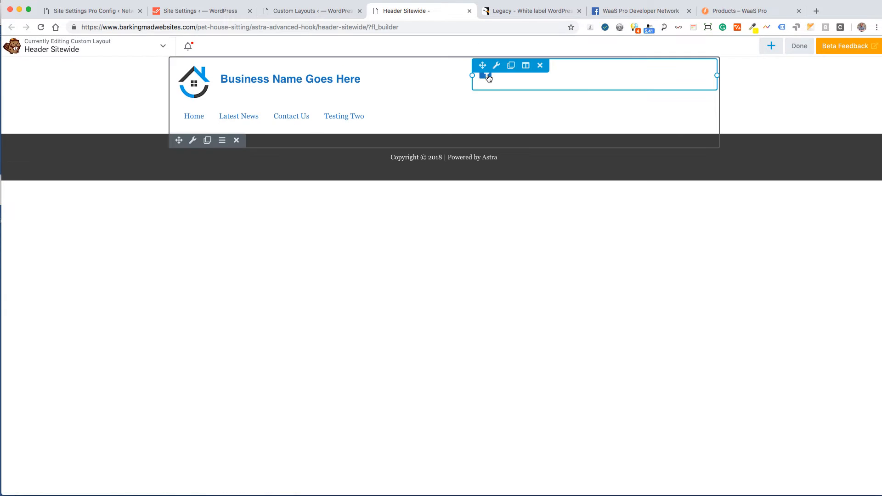
Link the Facebook icon to [short var=facebook] and save it.
{"action": "left_click", "coordinate": [497, 65]}
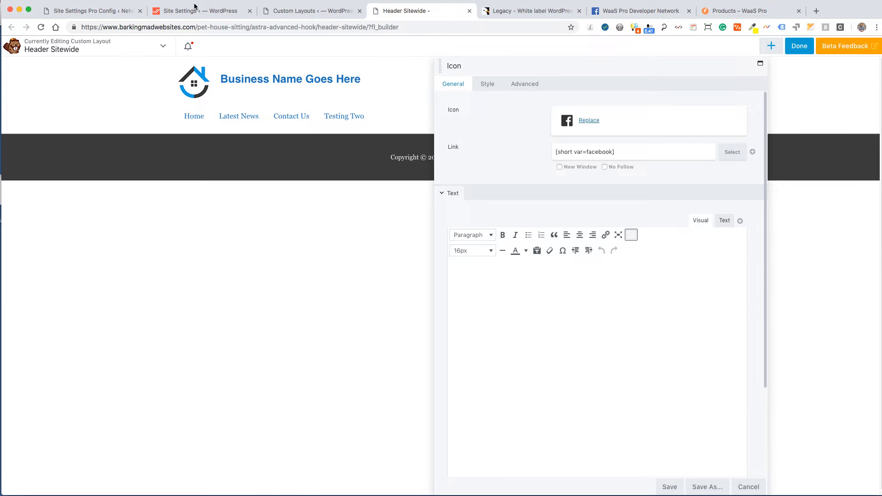
{"action": "left_click", "coordinate": [198, 10]}
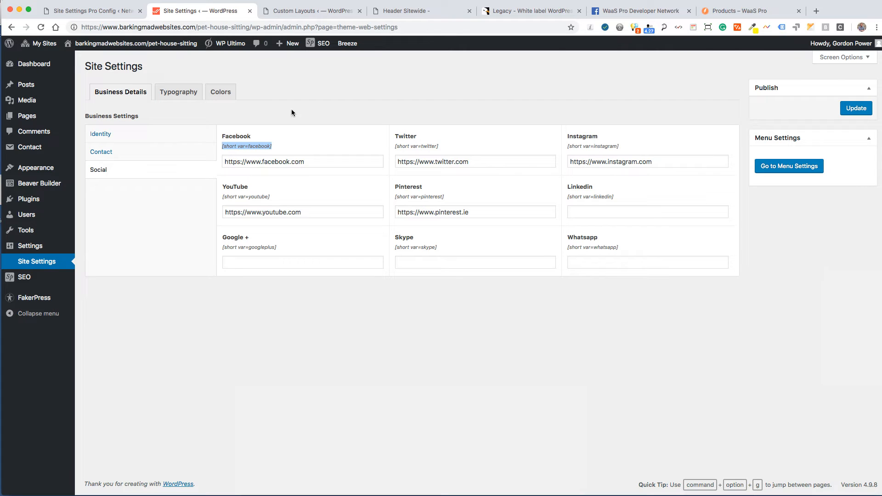
{"action": "left_click", "coordinate": [412, 10]}
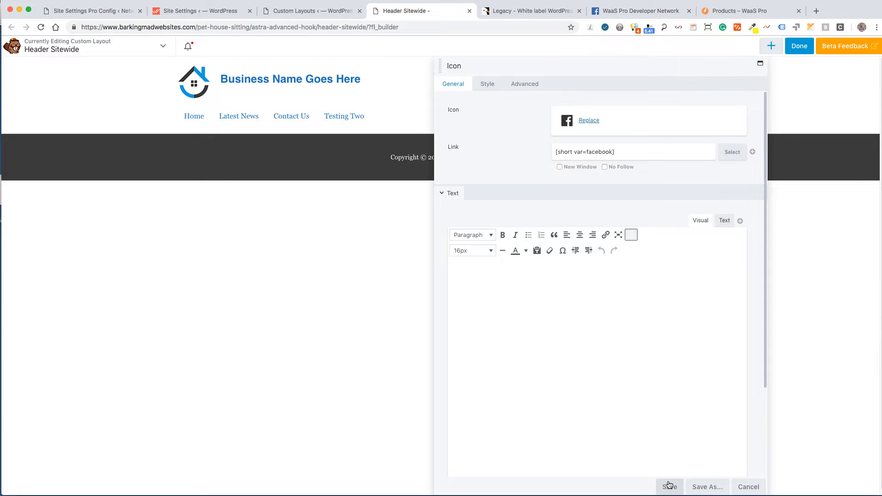
{"action": "left_click", "coordinate": [670, 487]}
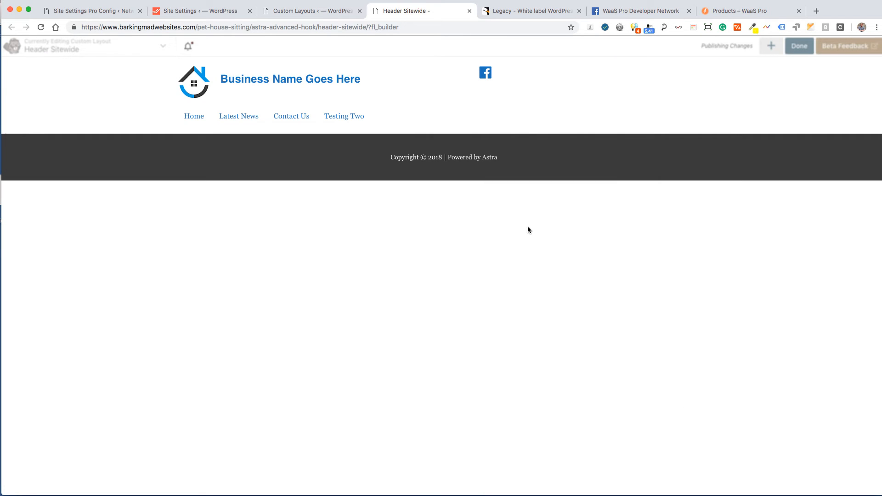
{"action": "mouse_move", "coordinate": [523, 230]}
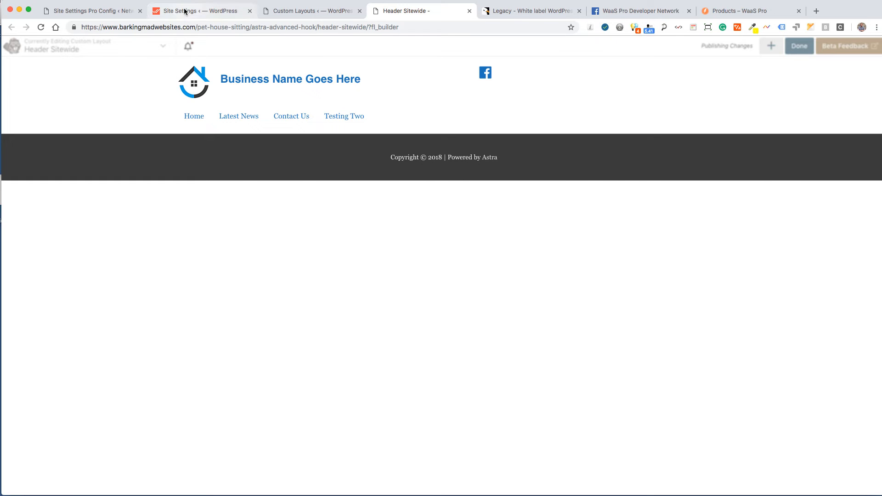
Publish the updated Header Sitewide layout and go back to Site Settings.
{"action": "left_click", "coordinate": [190, 11]}
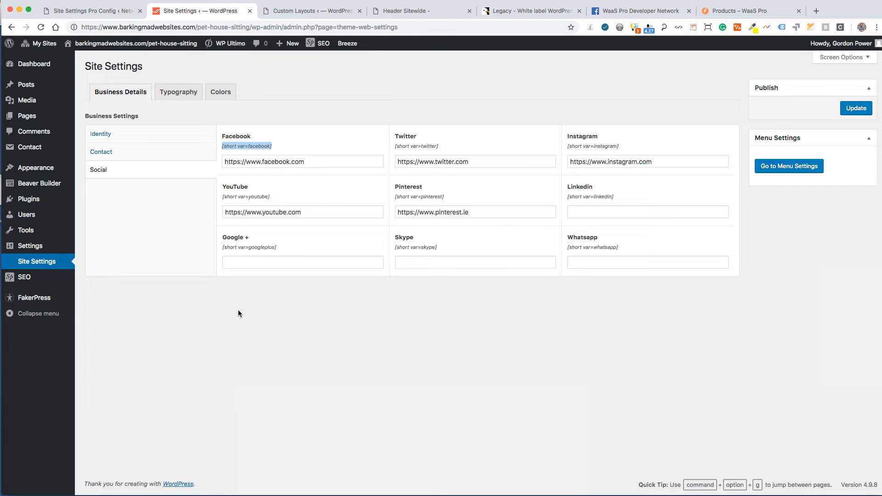
{"action": "mouse_move", "coordinate": [403, 148]}
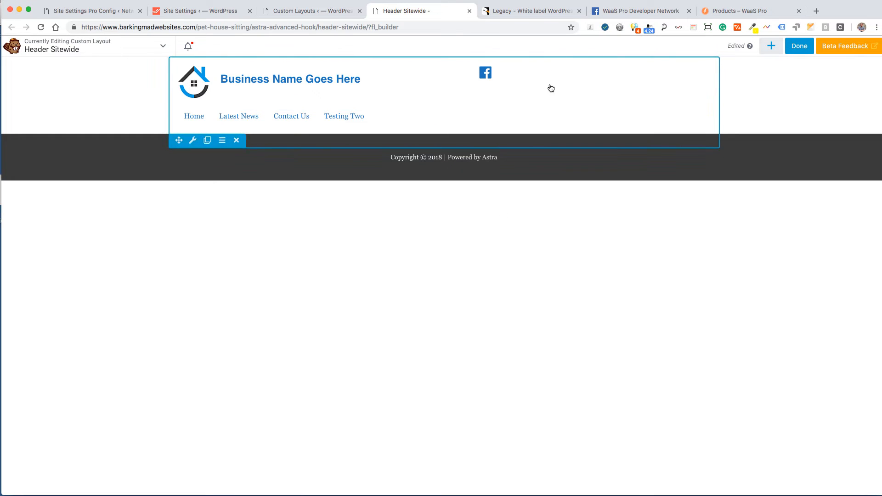
{"action": "left_click", "coordinate": [800, 45]}
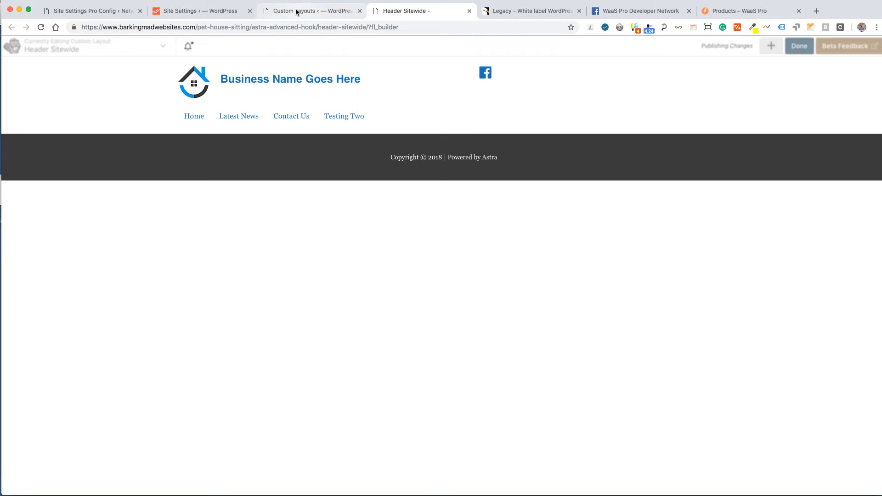
{"action": "left_click", "coordinate": [198, 11]}
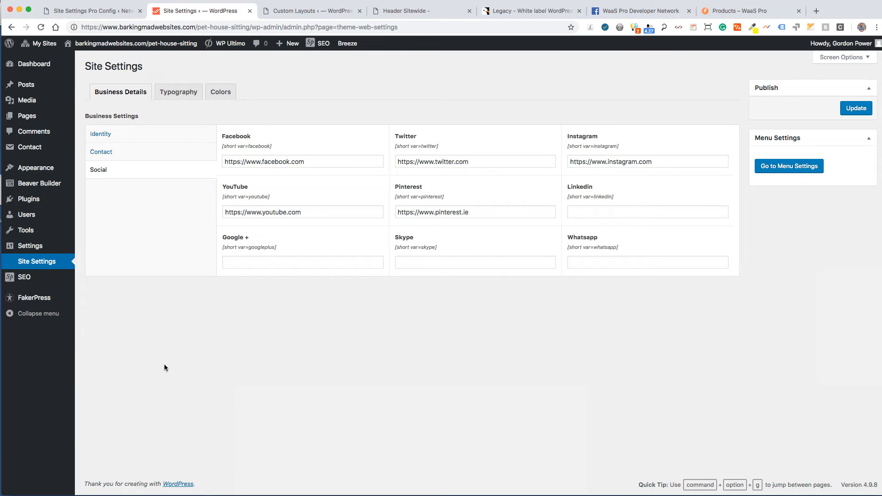
{"action": "mouse_move", "coordinate": [133, 249]}
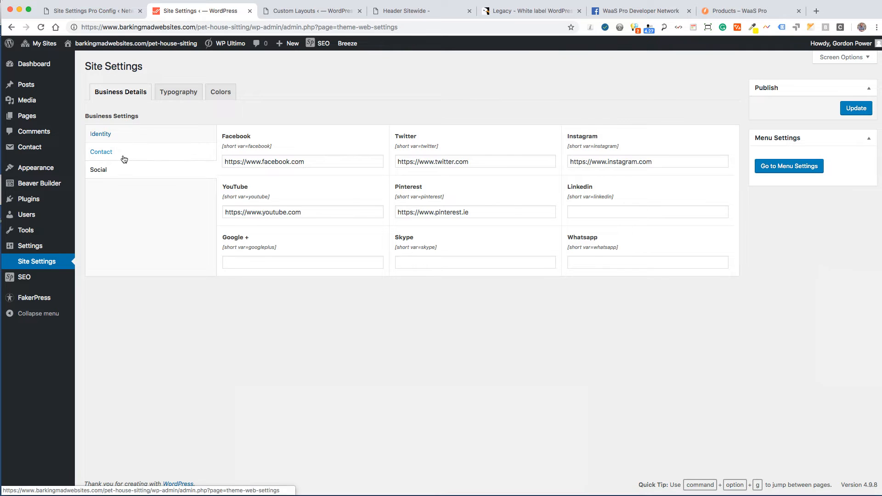
{"action": "left_click", "coordinate": [100, 153]}
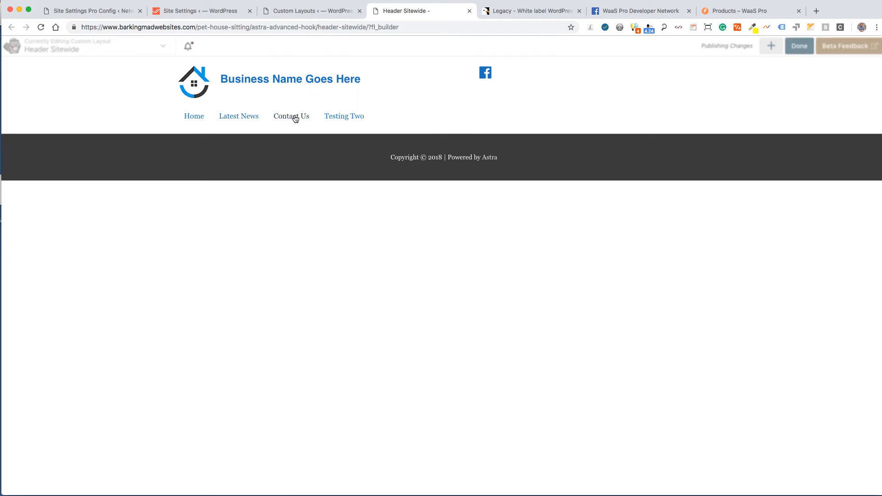
{"action": "mouse_move", "coordinate": [292, 119]}
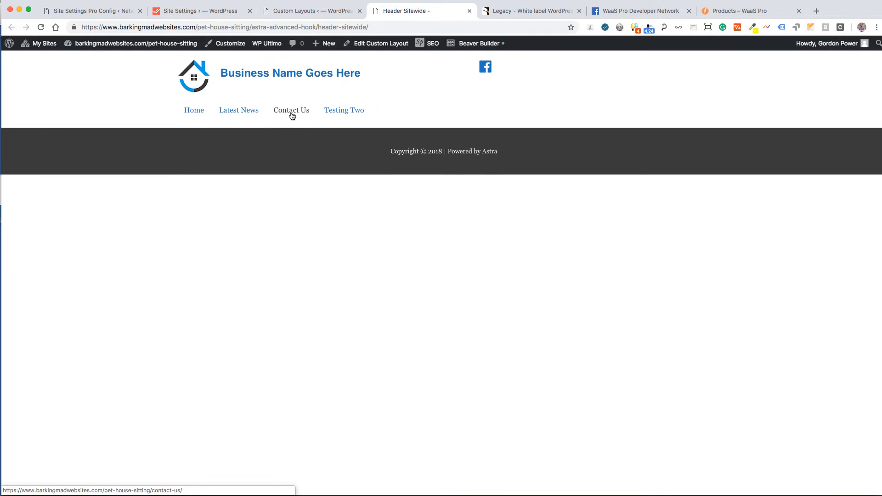
Open the Contact Us page in Beaver Builder.
{"action": "left_click", "coordinate": [291, 110]}
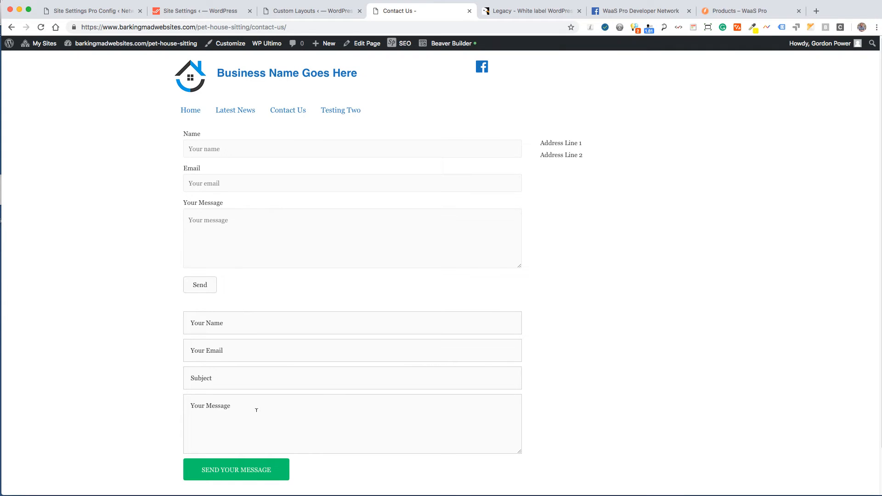
{"action": "mouse_move", "coordinate": [175, 324]}
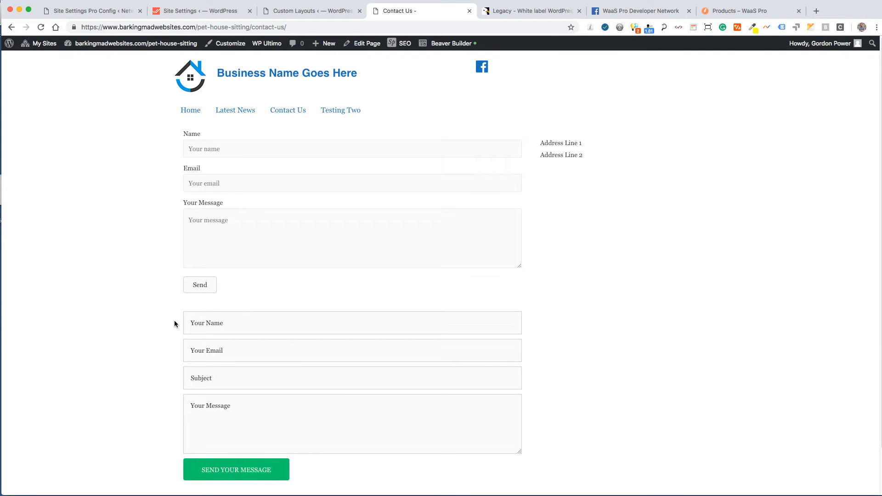
{"action": "left_click", "coordinate": [452, 43]}
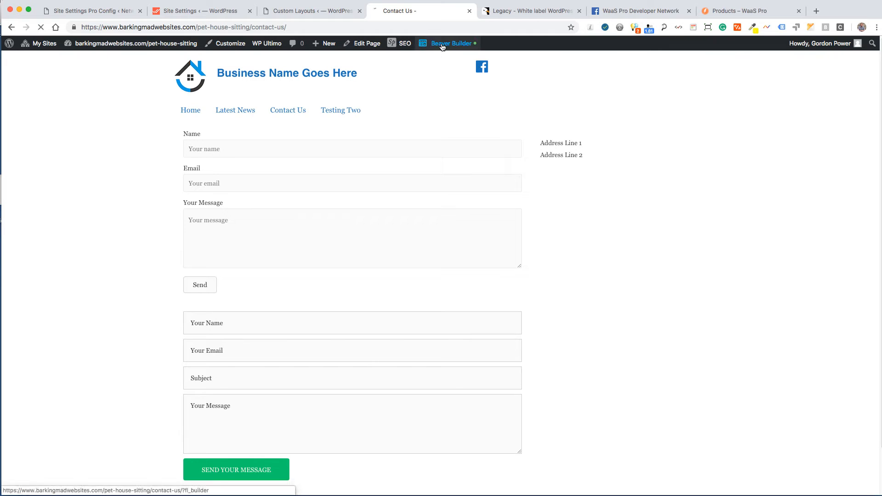
{"action": "left_click", "coordinate": [451, 42]}
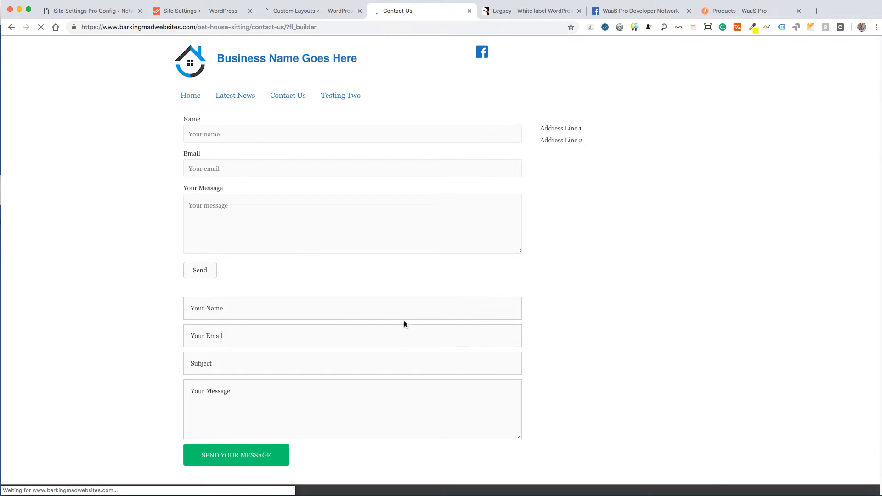
Delete the second contact form and select the address text block's content.
{"action": "left_click", "coordinate": [245, 317]}
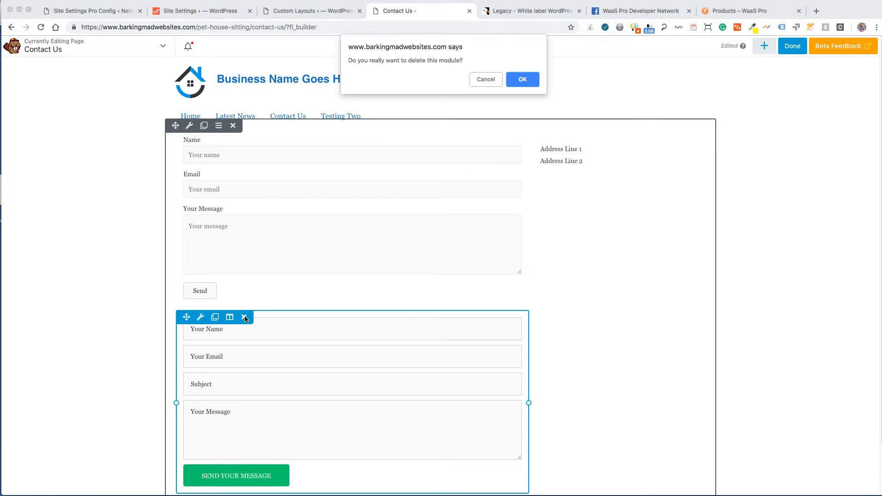
{"action": "left_click", "coordinate": [522, 79]}
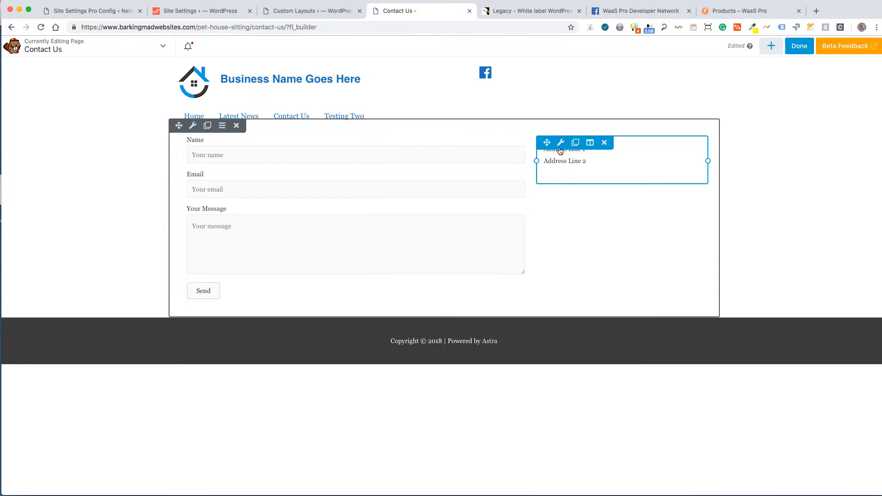
{"action": "mouse_move", "coordinate": [561, 143]}
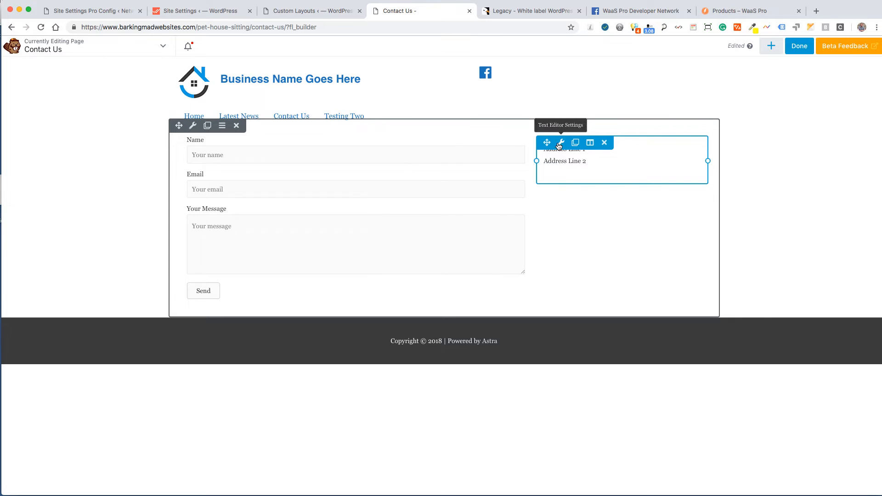
{"action": "left_click", "coordinate": [560, 143]}
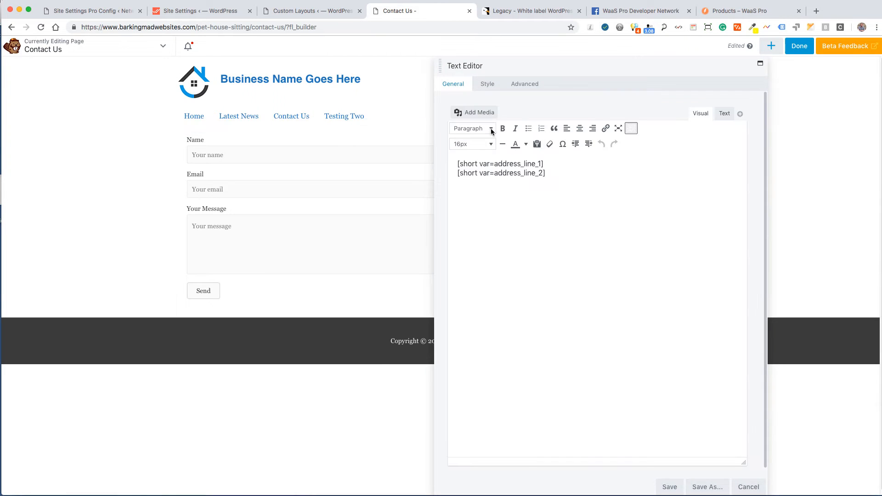
{"action": "left_click_drag", "start_coordinate": [457, 164], "coordinate": [544, 172]}
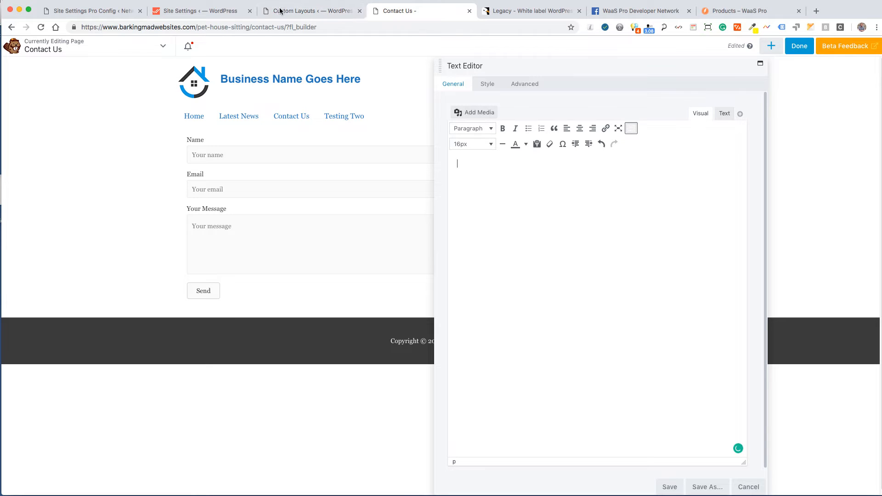
Enter the address_line_1, address_line_2 and city shortcodes into the address text block.
{"action": "left_click", "coordinate": [201, 11]}
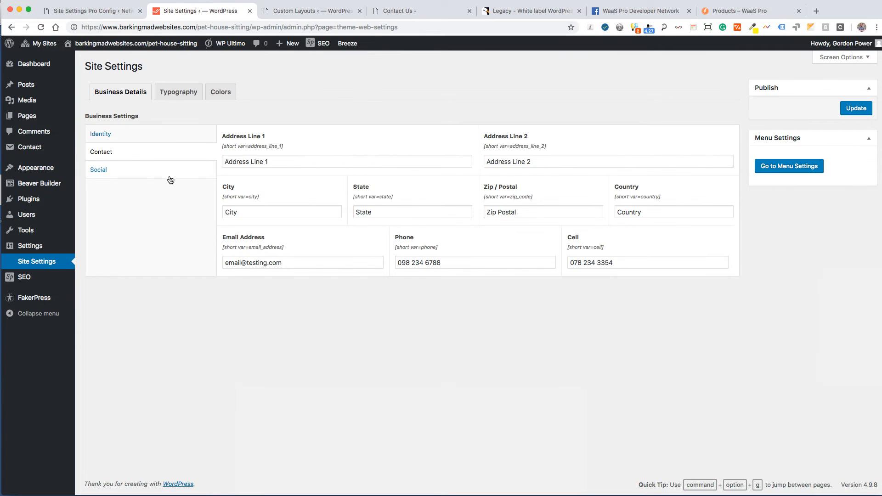
{"action": "mouse_move", "coordinate": [442, 142]}
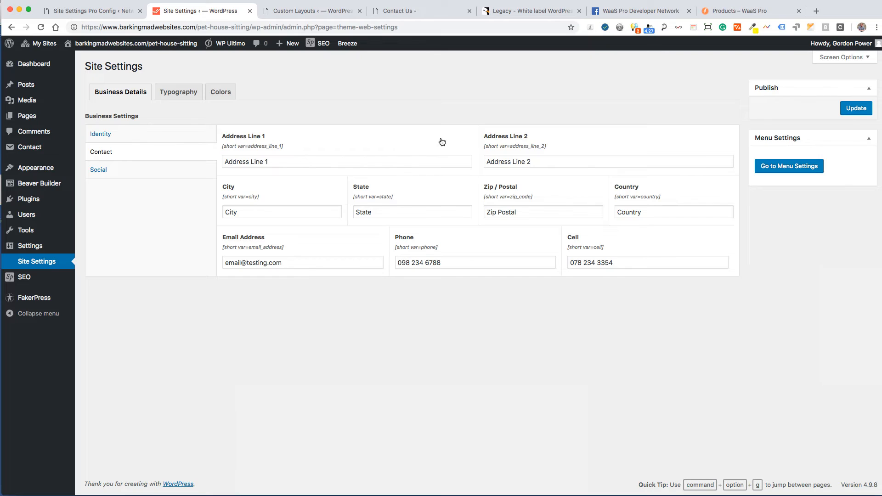
{"action": "mouse_move", "coordinate": [495, 198]}
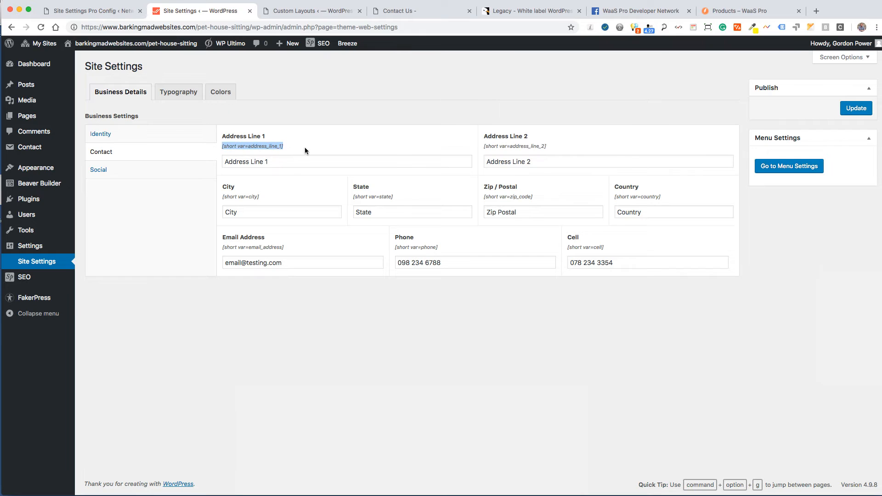
{"action": "left_click", "coordinate": [404, 11]}
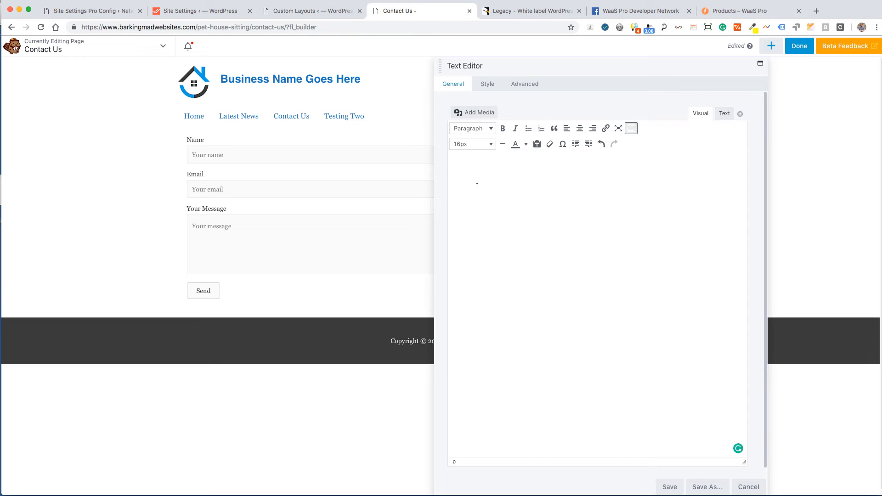
{"action": "type", "text": "[short var=address_line_1]"}
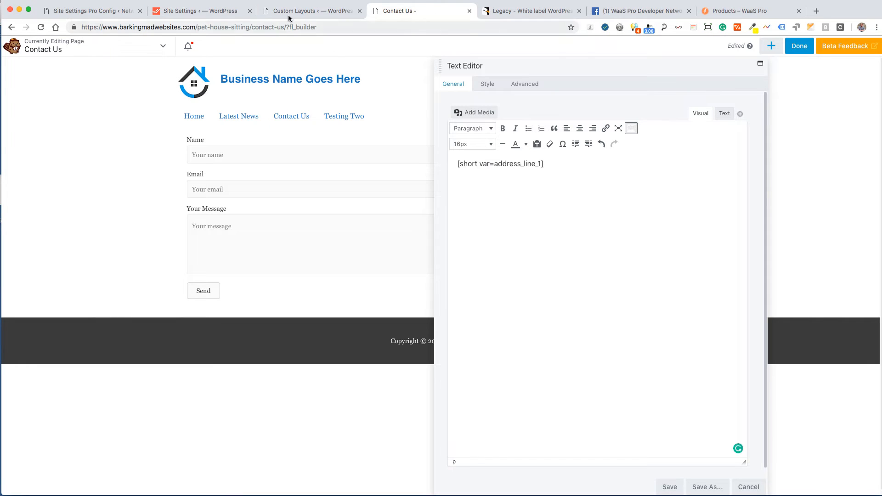
{"action": "left_click", "coordinate": [200, 11]}
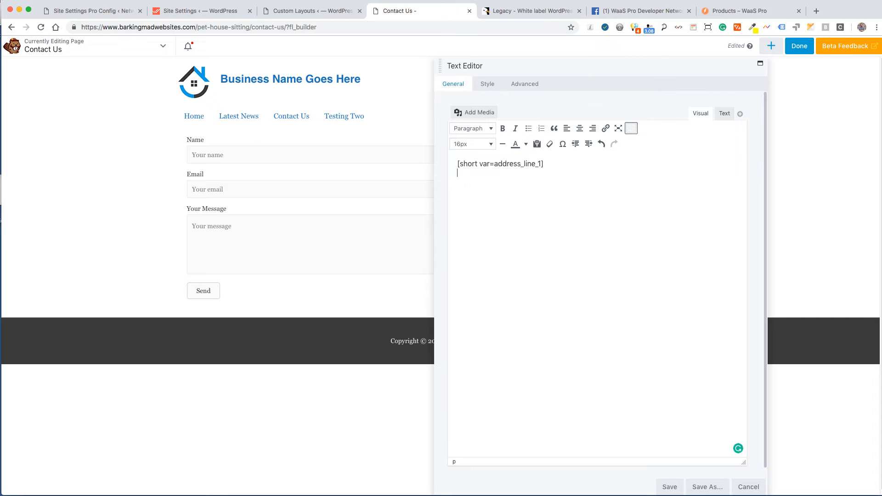
{"action": "type", "text": "[short var=address_line_2]"}
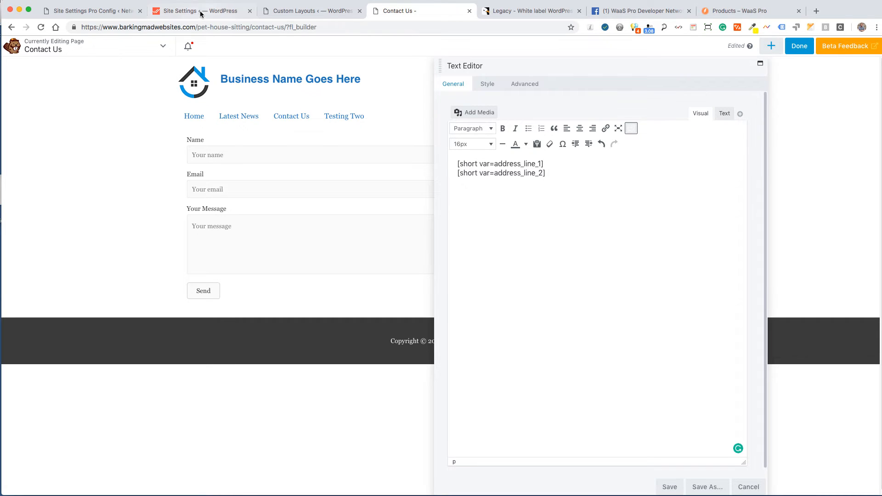
{"action": "left_click", "coordinate": [188, 10]}
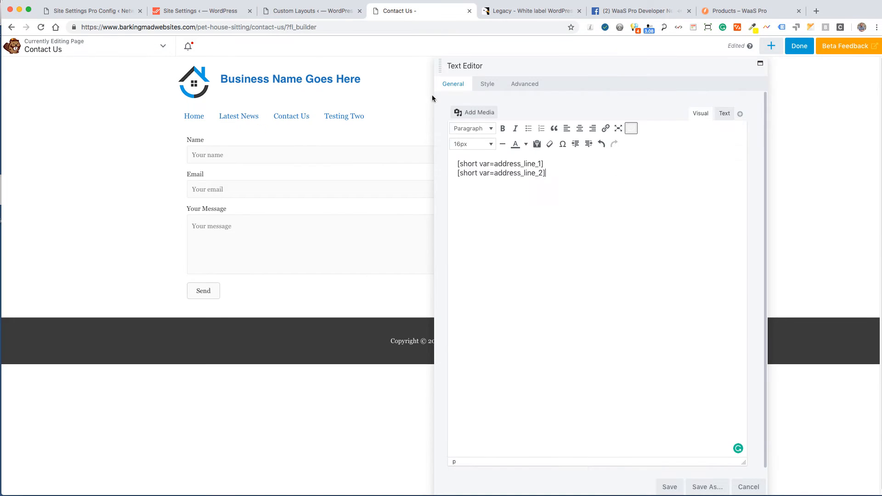
{"action": "mouse_move", "coordinate": [552, 173]}
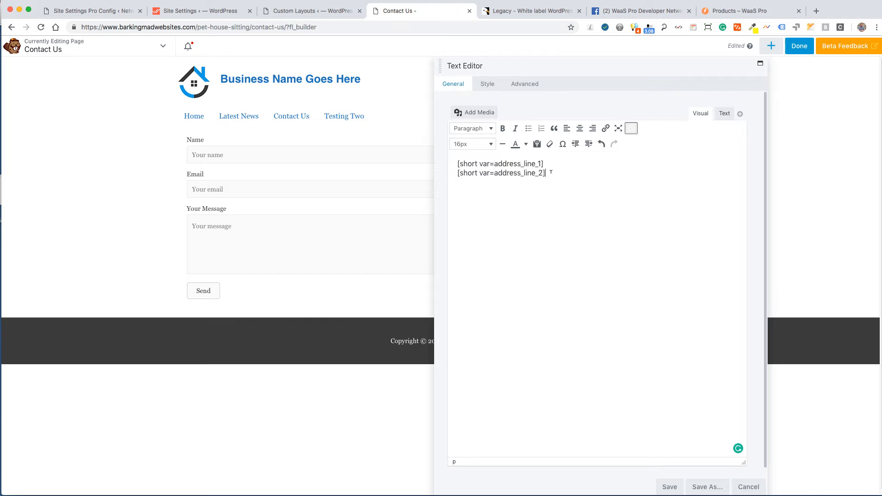
{"action": "type", "text": "[short var=city]"}
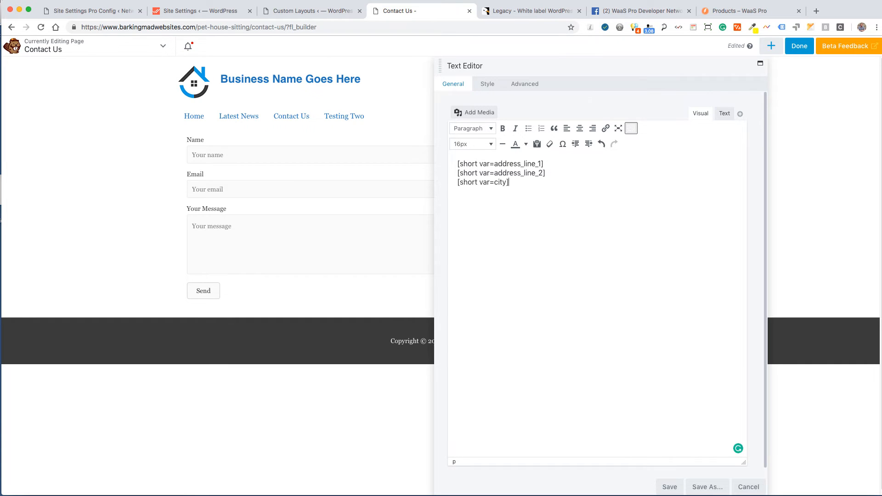
Save the address text and publish the Contact Us page.
{"action": "left_click", "coordinate": [669, 487]}
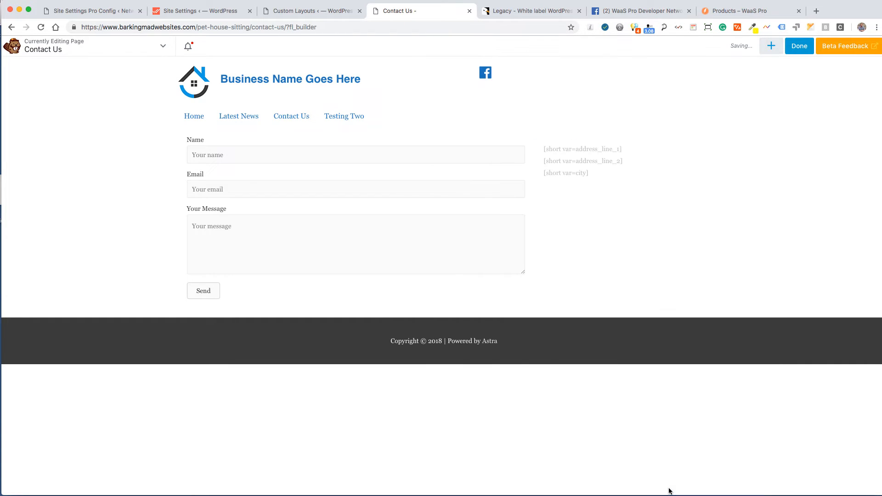
{"action": "left_click", "coordinate": [799, 45]}
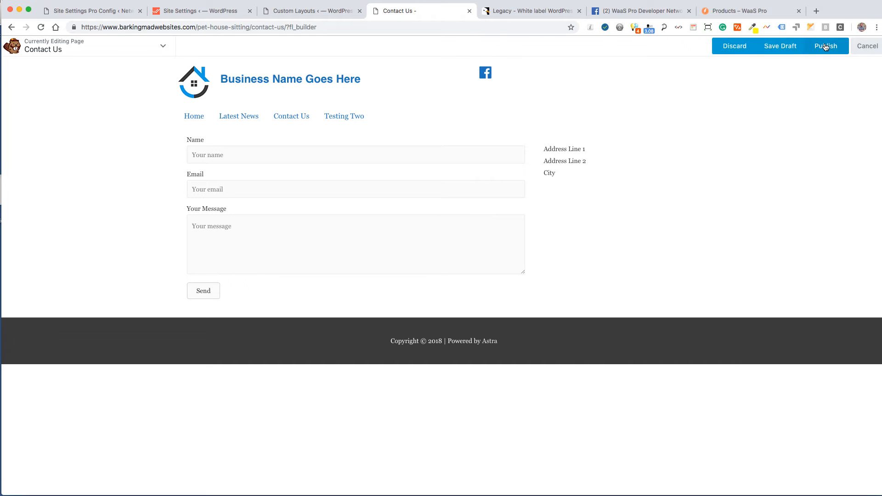
{"action": "left_click", "coordinate": [826, 46]}
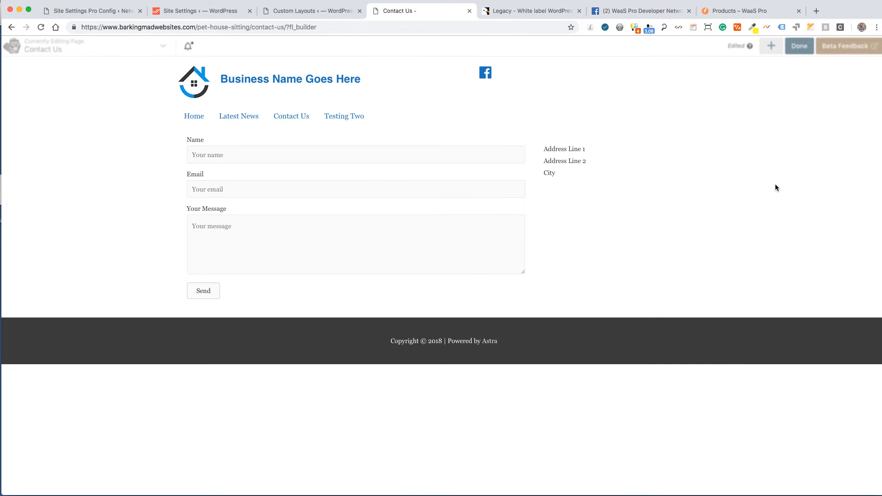
Change Address Line 1 to 'Main Street Donegal', update, and view the live Contact Us page.
{"action": "left_click", "coordinate": [204, 11]}
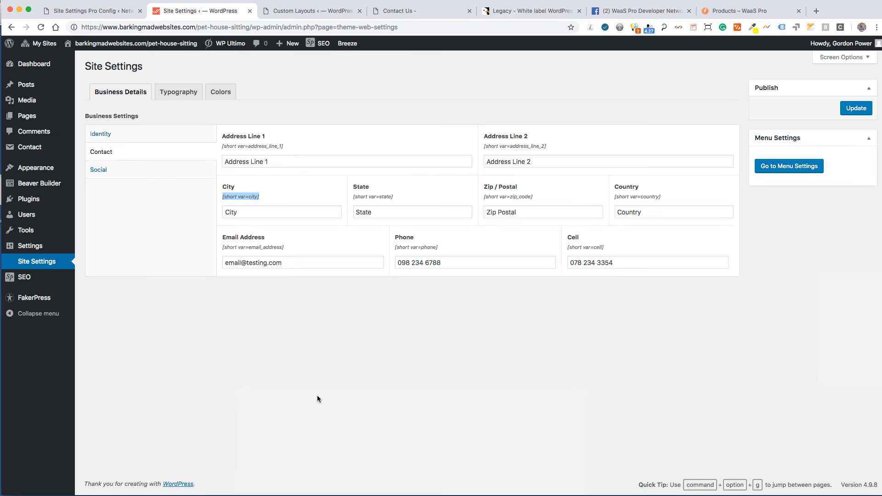
{"action": "left_click", "coordinate": [346, 161]}
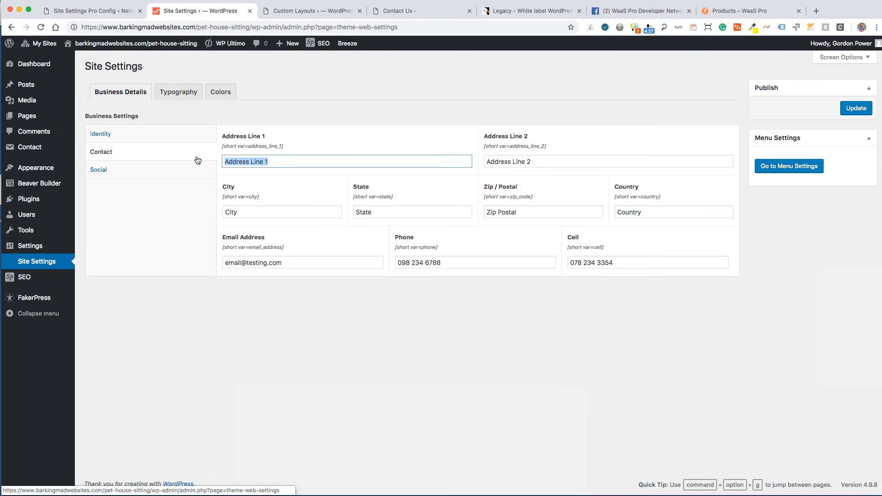
{"action": "type", "text": "Main S"}
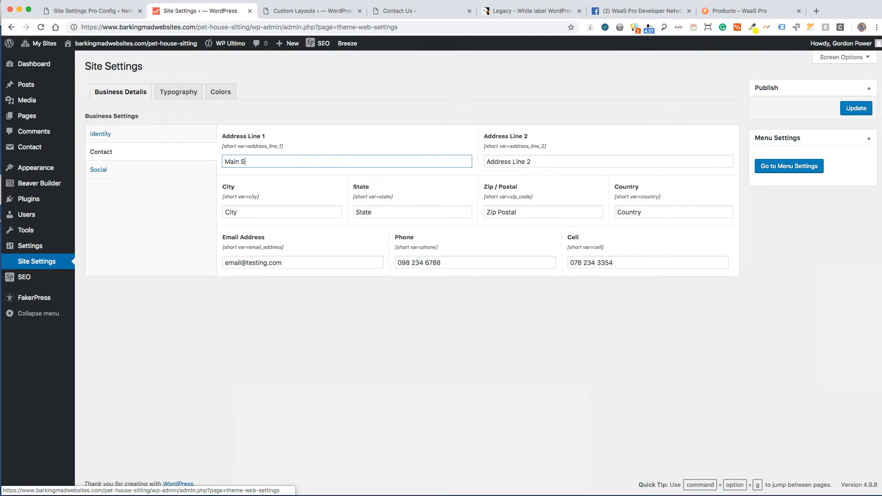
{"action": "type", "text": "reet"}
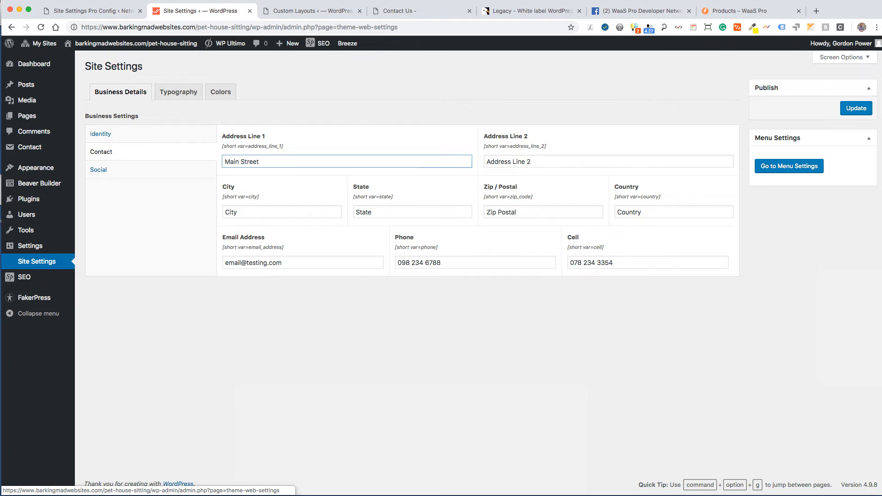
{"action": "type", "text": "Donegal"}
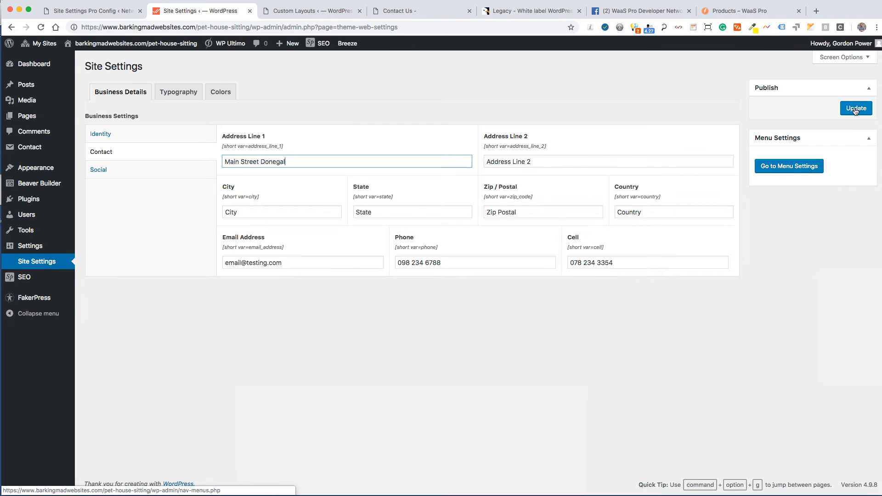
{"action": "left_click", "coordinate": [856, 107]}
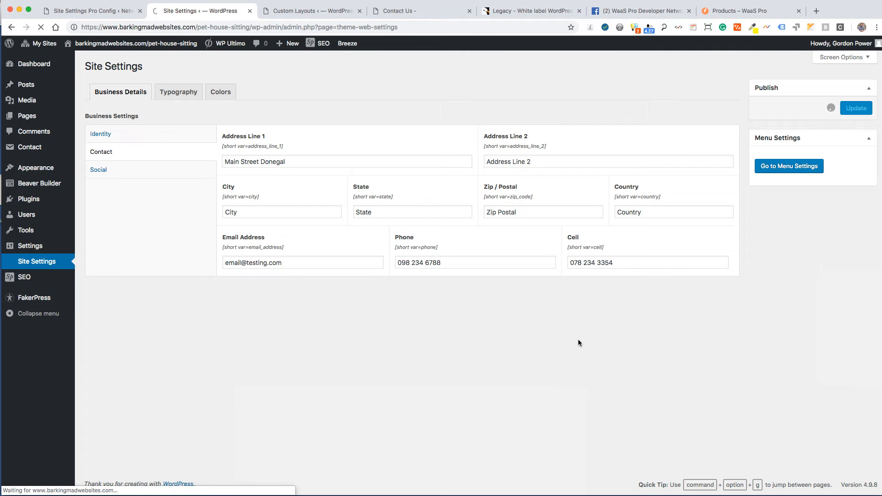
{"action": "left_click", "coordinate": [856, 108]}
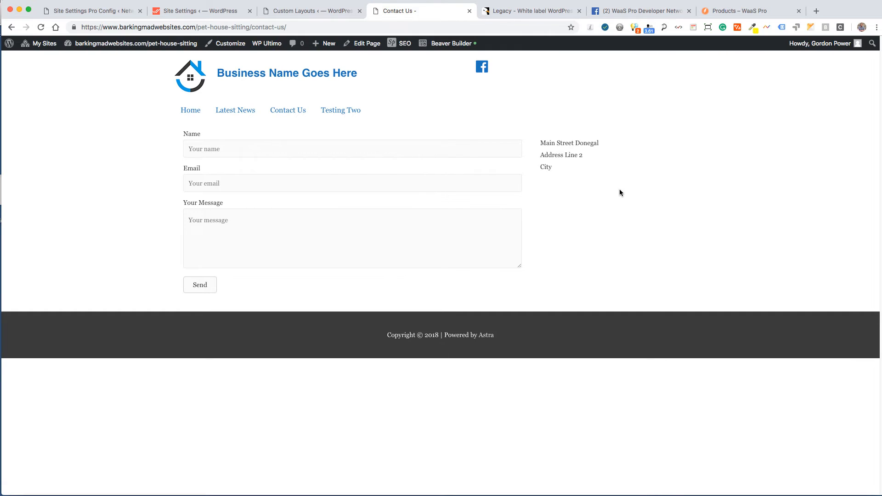
{"action": "mouse_move", "coordinate": [634, 275]}
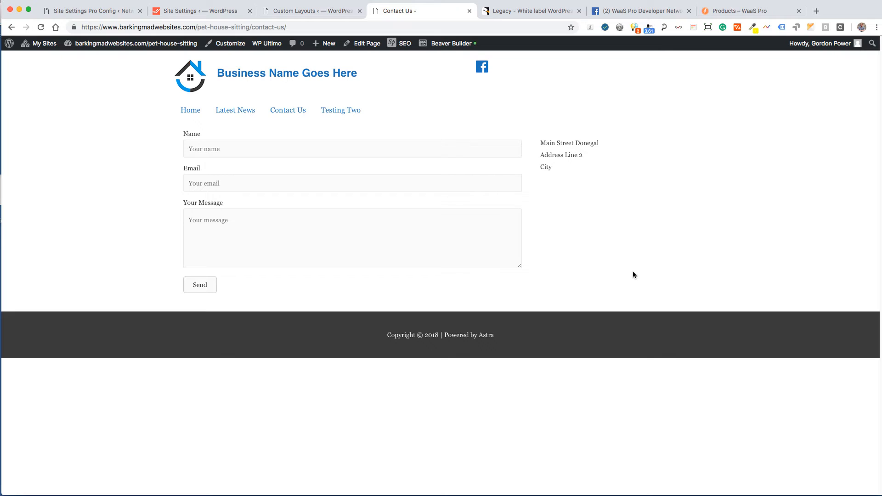
{"action": "mouse_move", "coordinate": [583, 239]}
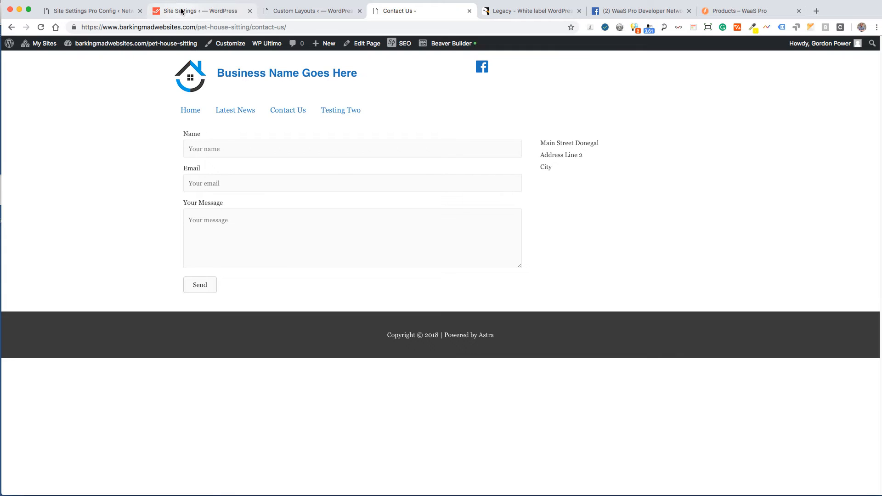
Glance at the typography settings, then view the green H1–H6 headings on the home page.
{"action": "left_click", "coordinate": [185, 11]}
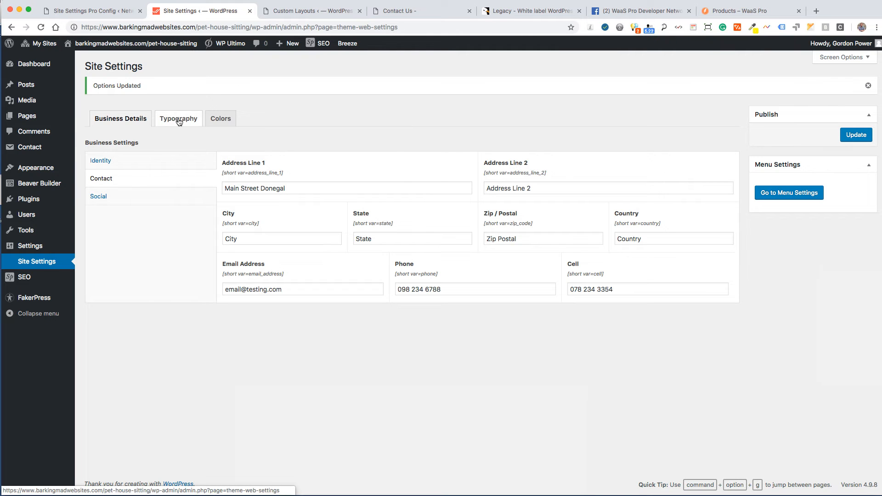
{"action": "left_click", "coordinate": [179, 118]}
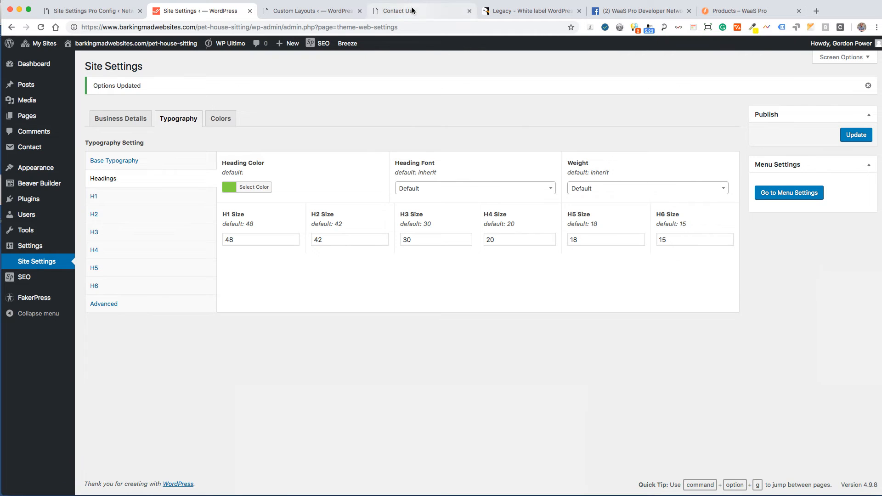
{"action": "left_click", "coordinate": [413, 11]}
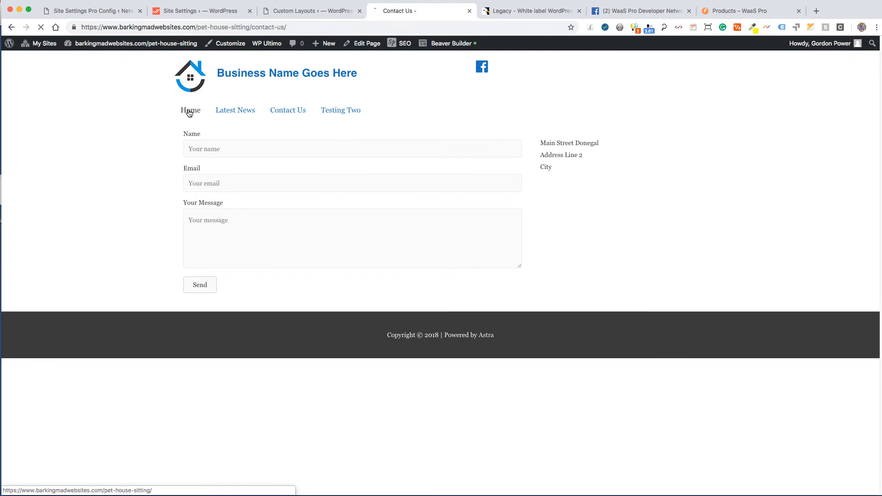
{"action": "left_click", "coordinate": [190, 110]}
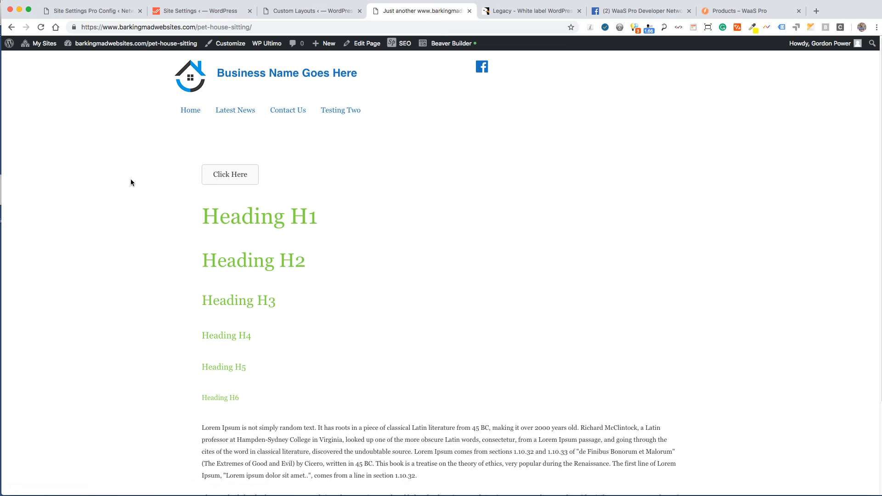
{"action": "scroll", "scroll_direction": "down", "scroll_amount": 3}
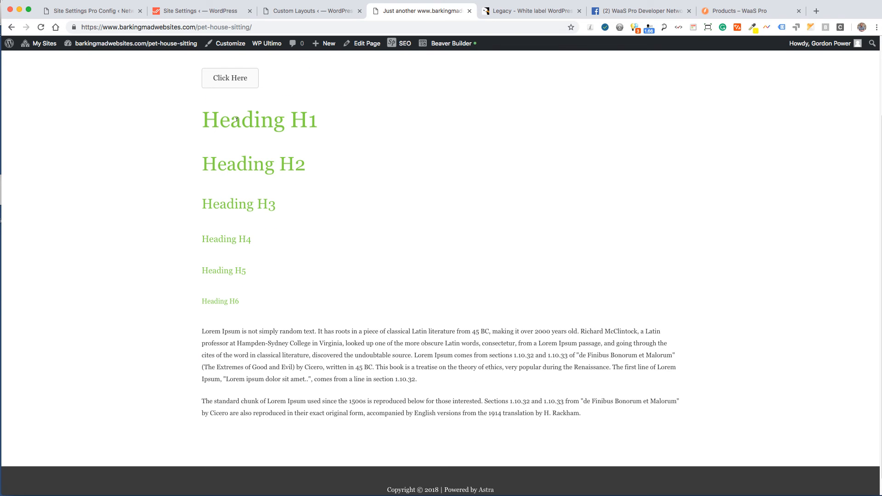
{"action": "mouse_move", "coordinate": [448, 355]}
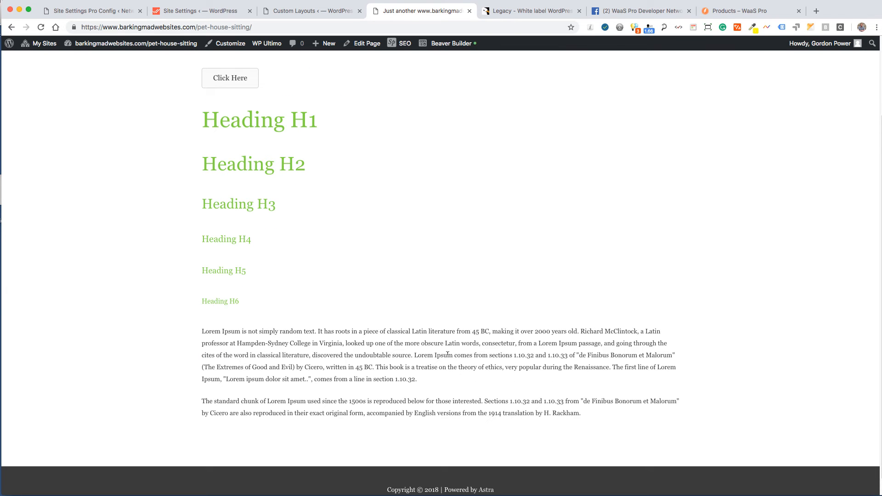
Give headings an orange colour, Helvetica font and Semi Bold 600 weight.
{"action": "left_click", "coordinate": [196, 11]}
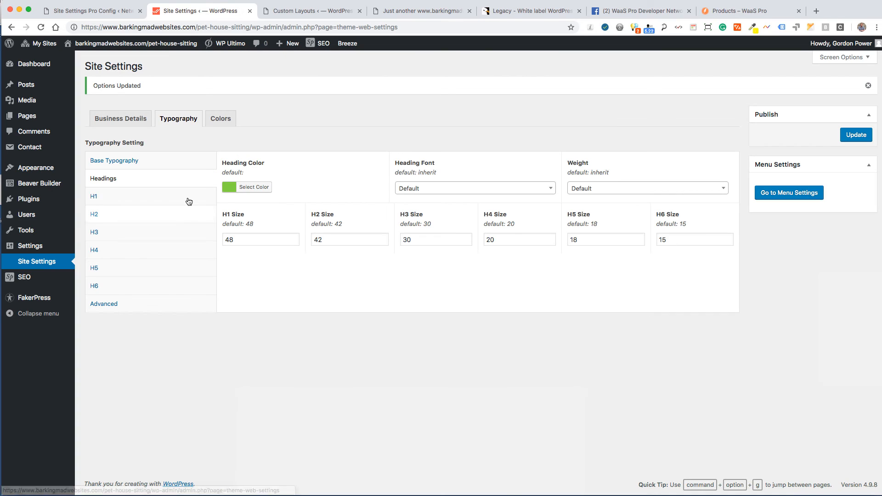
{"action": "left_click", "coordinate": [253, 187]}
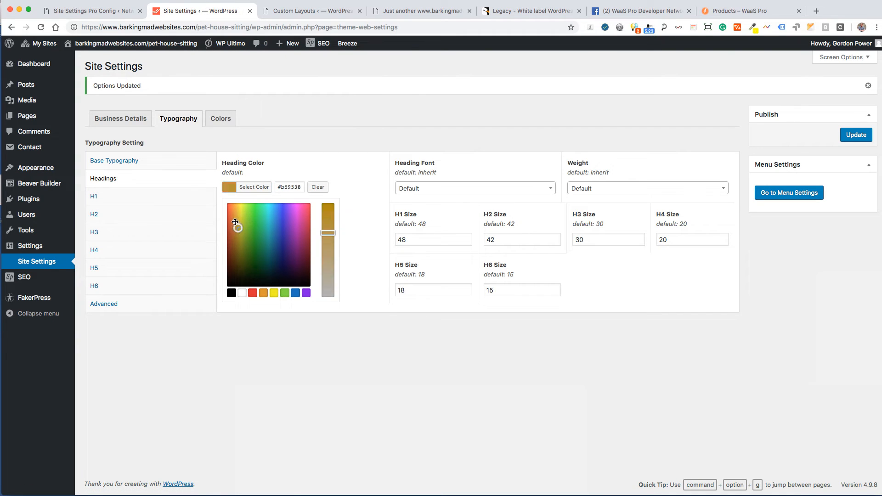
{"action": "left_click", "coordinate": [317, 187]}
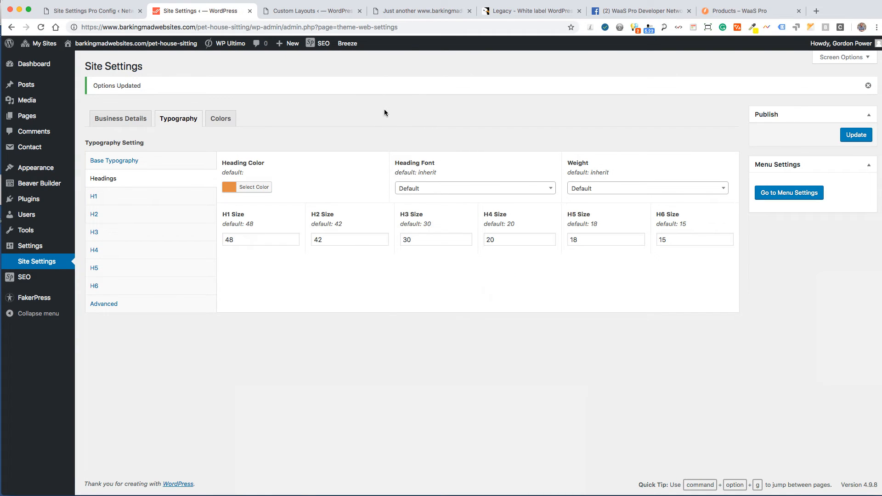
{"action": "left_click", "coordinate": [475, 188]}
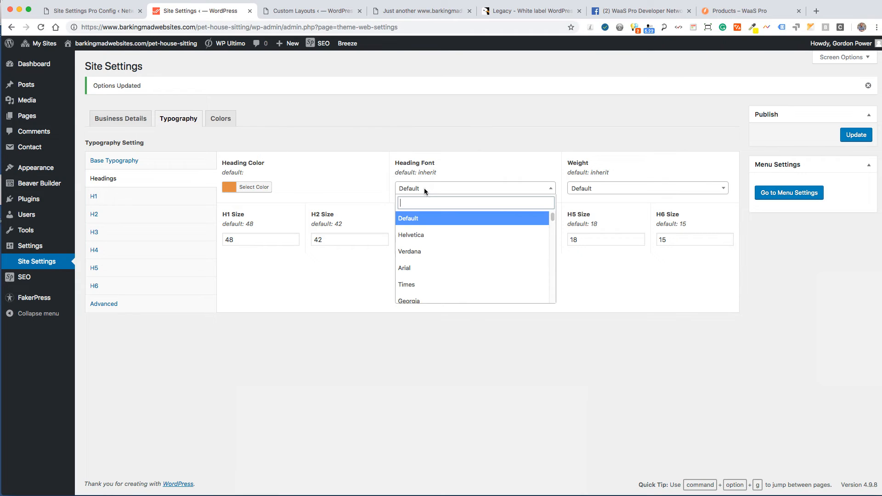
{"action": "left_click", "coordinate": [411, 235]}
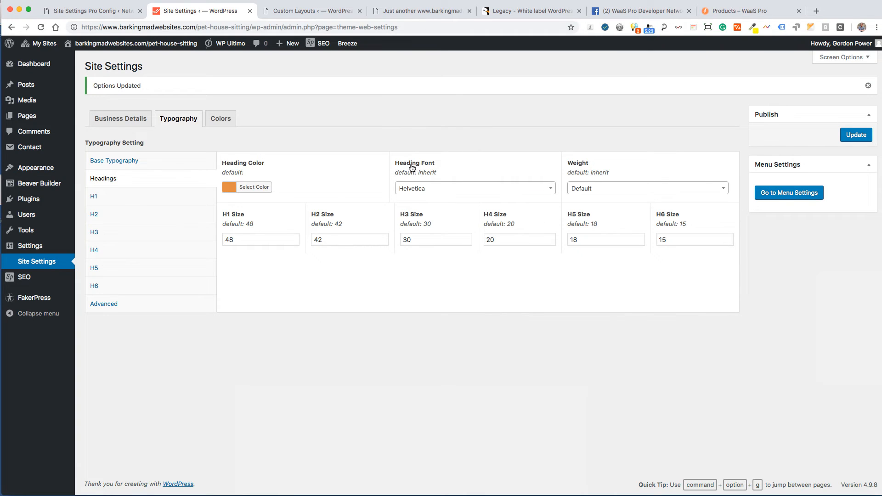
{"action": "left_click", "coordinate": [648, 188]}
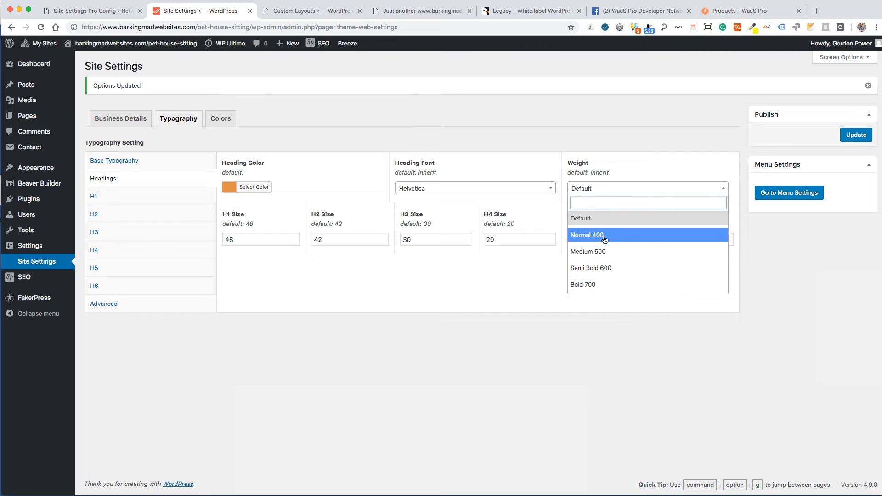
{"action": "left_click", "coordinate": [591, 268]}
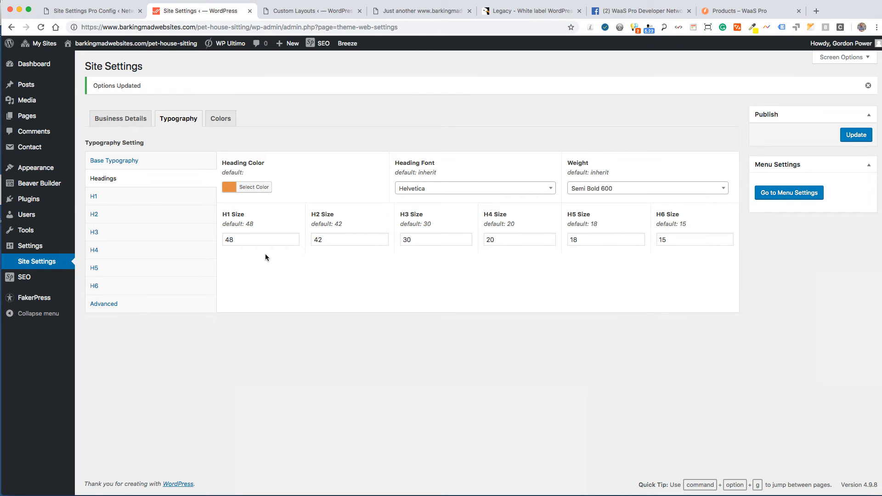
{"action": "mouse_move", "coordinate": [433, 239]}
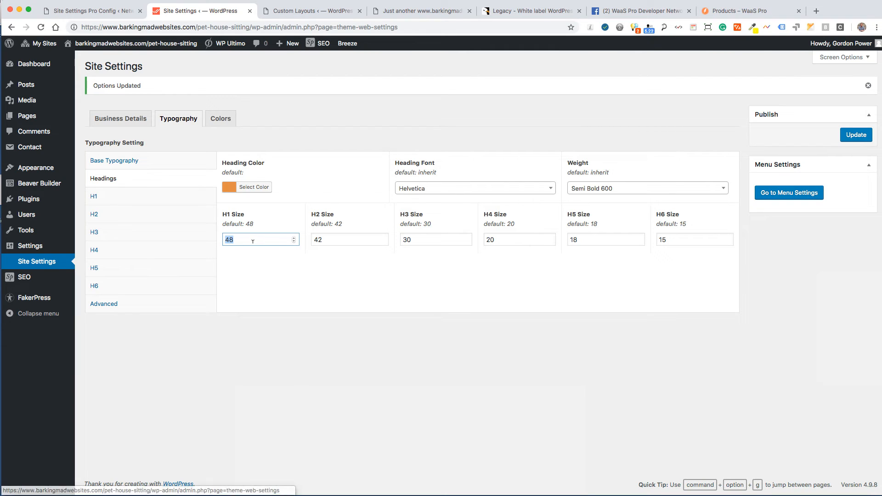
Set the H1 size to 42, save the heading typography, and check the live site.
{"action": "type", "text": "42"}
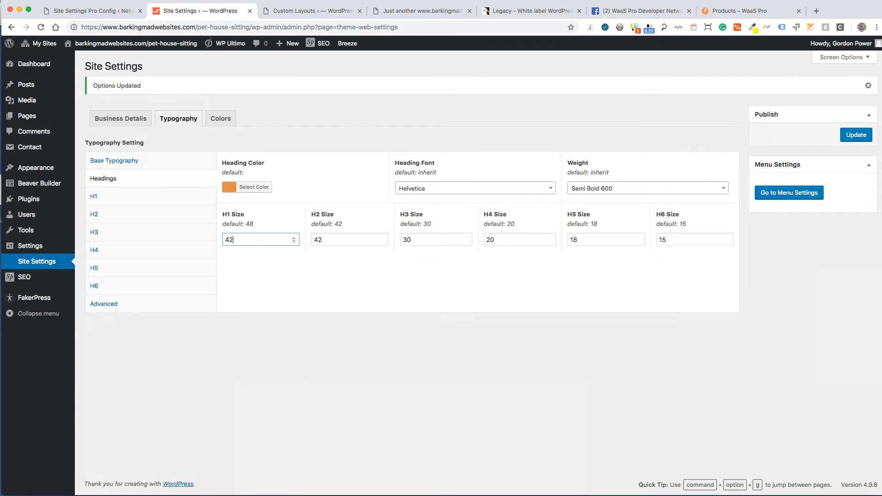
{"action": "mouse_move", "coordinate": [266, 240]}
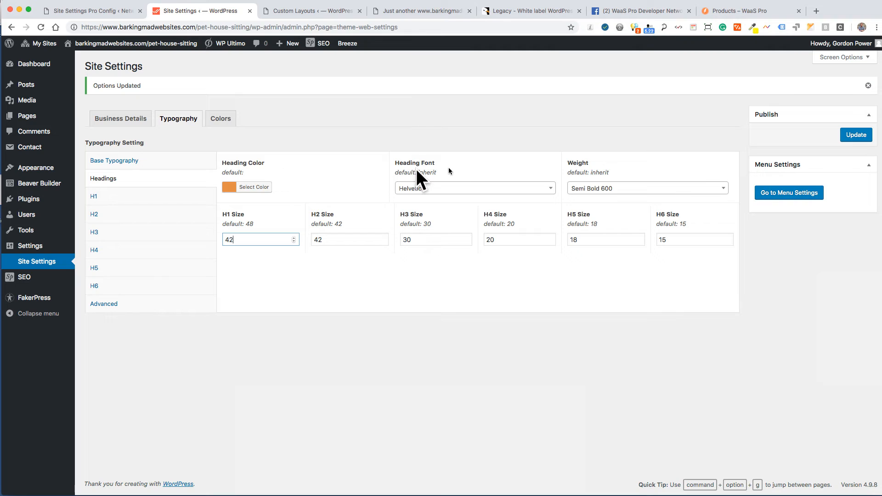
{"action": "mouse_move", "coordinate": [148, 197]}
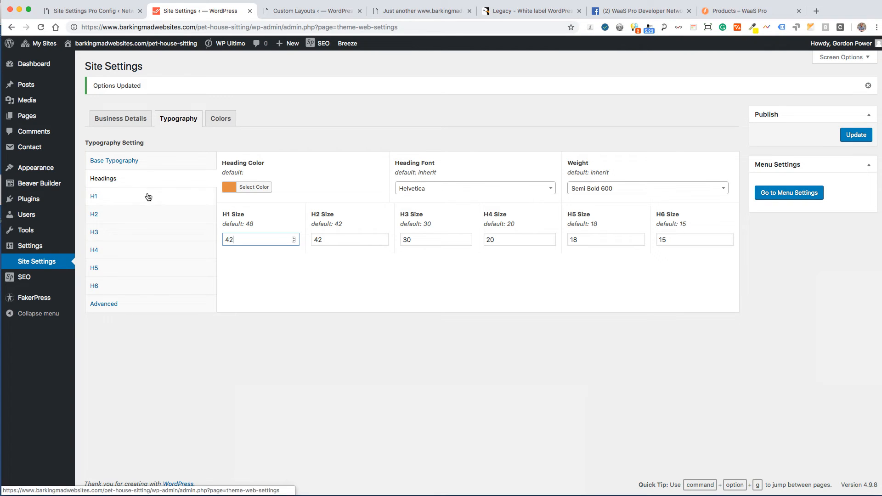
{"action": "mouse_move", "coordinate": [293, 289]}
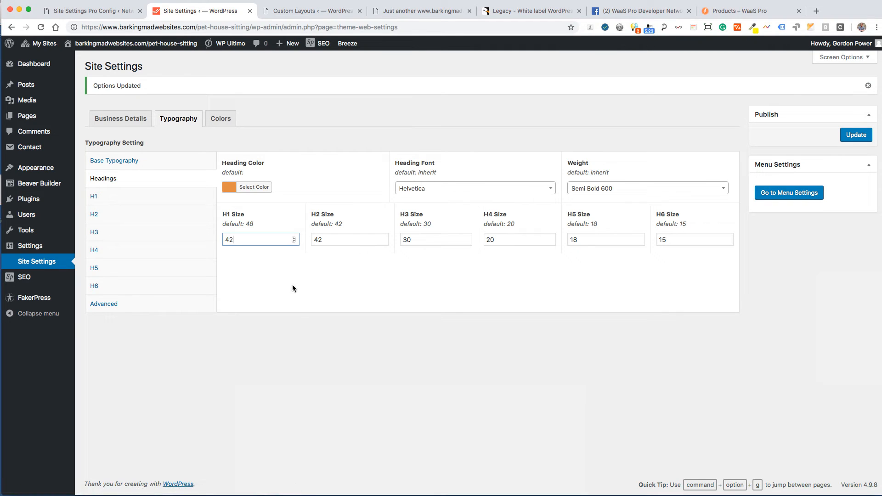
{"action": "left_click", "coordinate": [94, 232]}
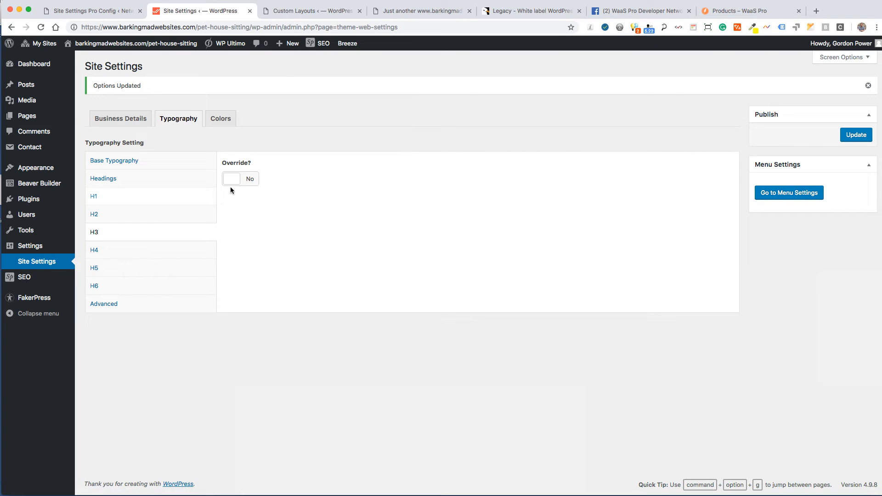
{"action": "left_click", "coordinate": [103, 178]}
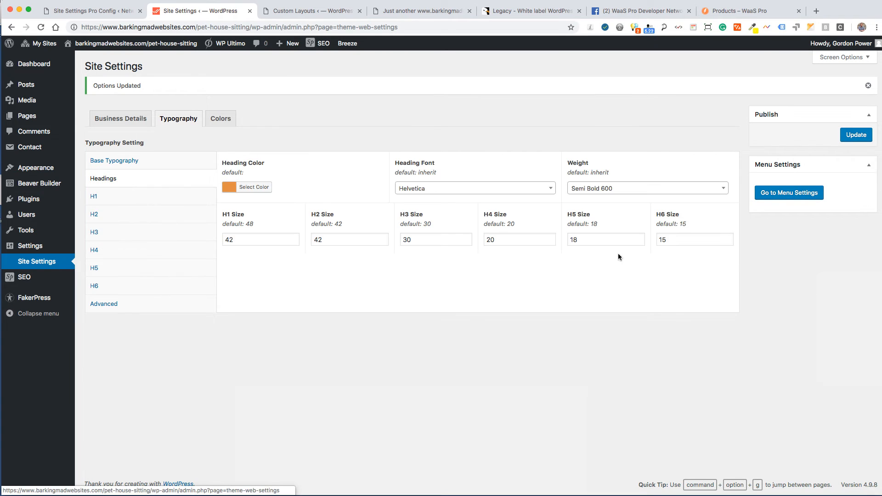
{"action": "left_click", "coordinate": [856, 135]}
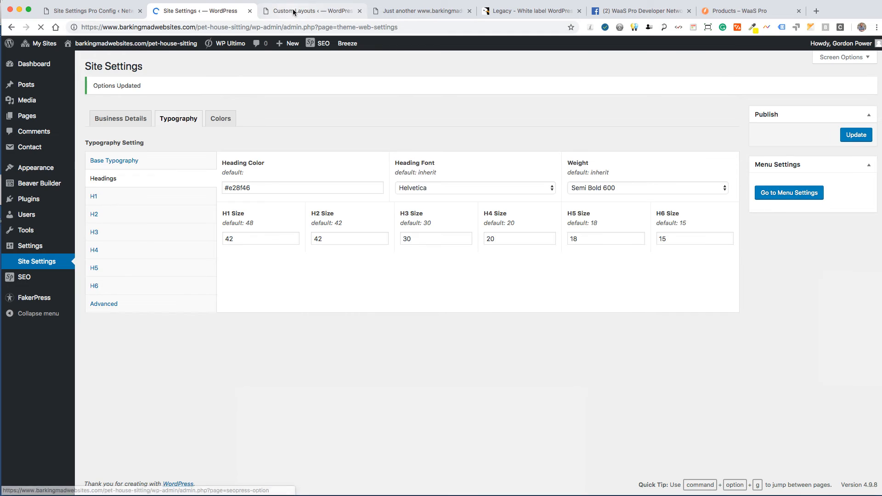
{"action": "left_click", "coordinate": [425, 11]}
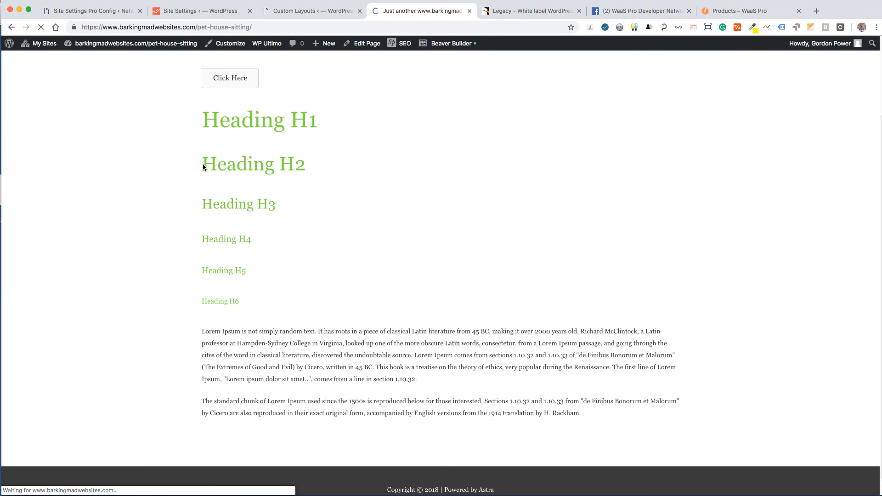
{"action": "left_click", "coordinate": [196, 10]}
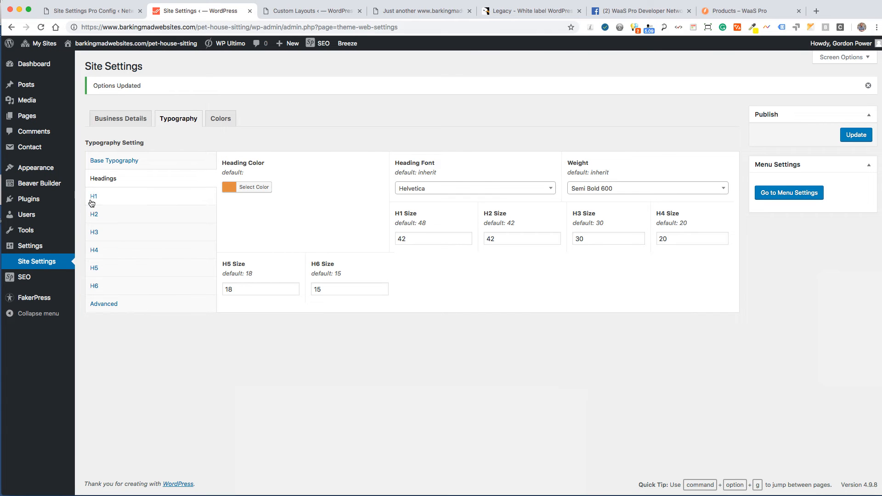
Override H3 to Georgia Semi Bold 600, save, and check the red H3 heading on the home page.
{"action": "left_click", "coordinate": [93, 232]}
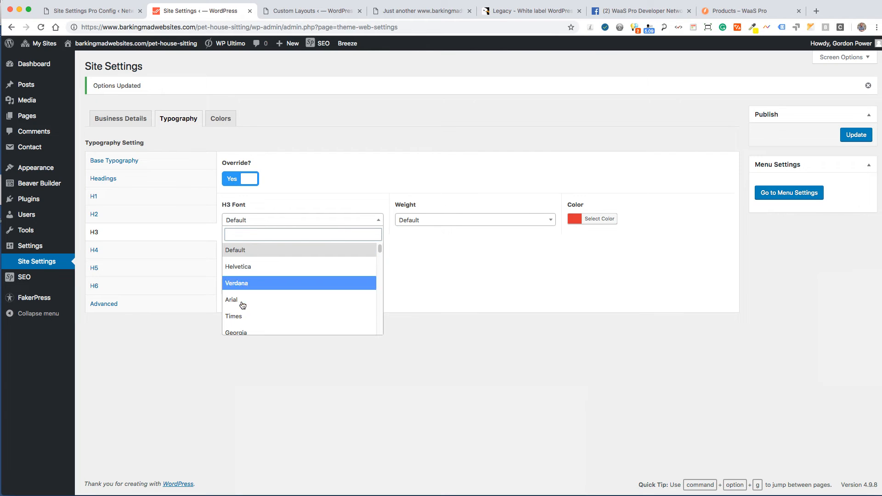
{"action": "left_click", "coordinate": [236, 332]}
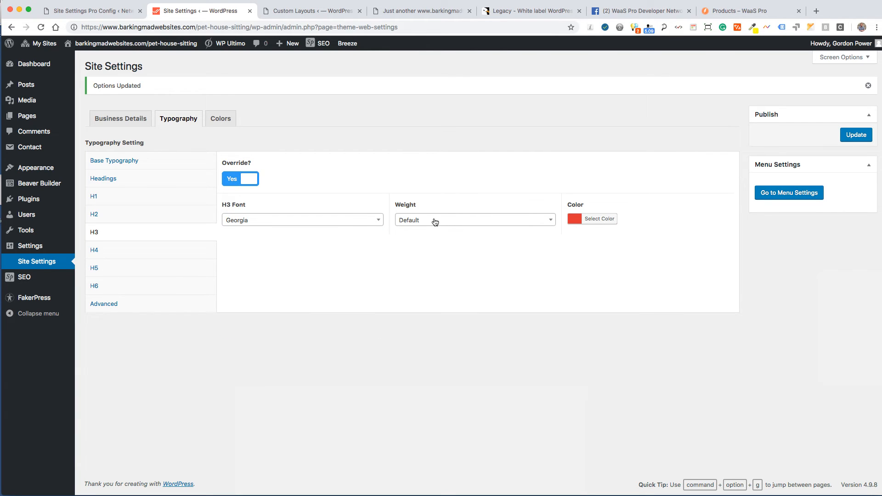
{"action": "left_click", "coordinate": [475, 220]}
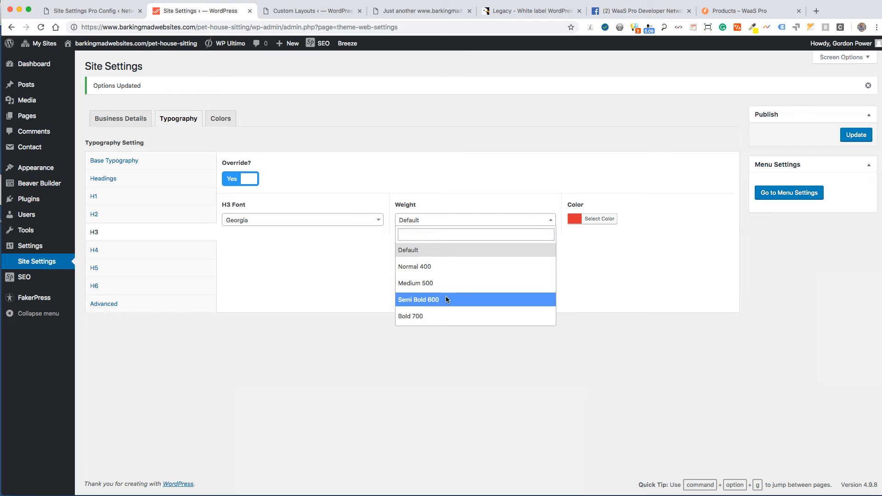
{"action": "left_click", "coordinate": [419, 300]}
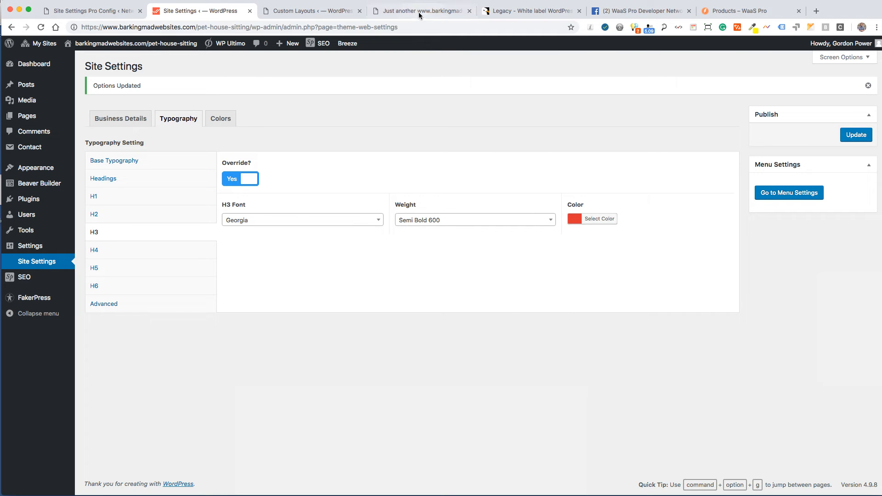
{"action": "mouse_move", "coordinate": [790, 141]}
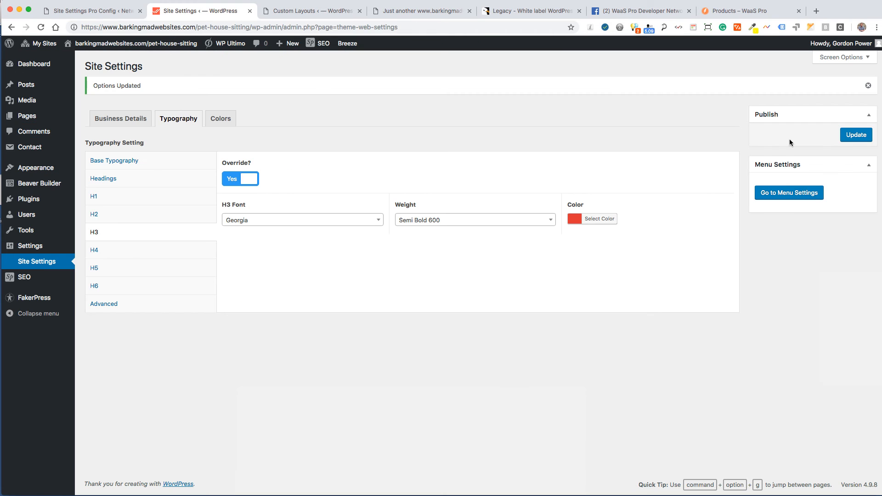
{"action": "left_click", "coordinate": [856, 135]}
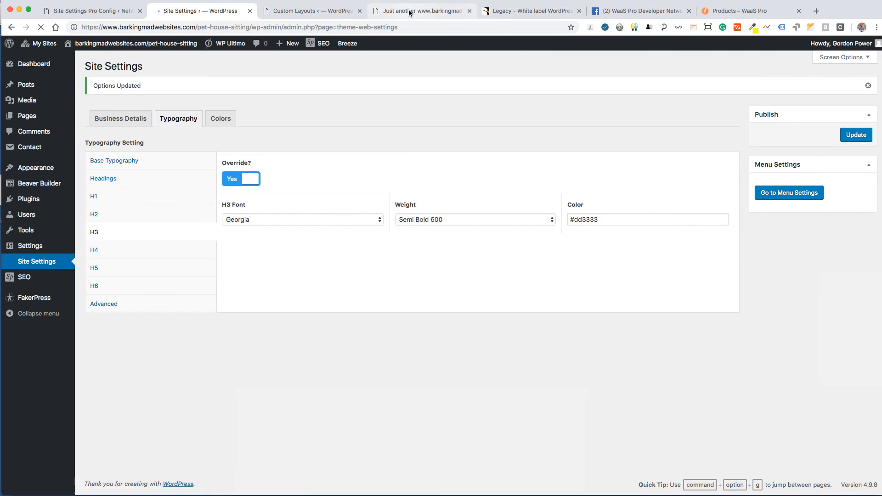
{"action": "left_click", "coordinate": [420, 11]}
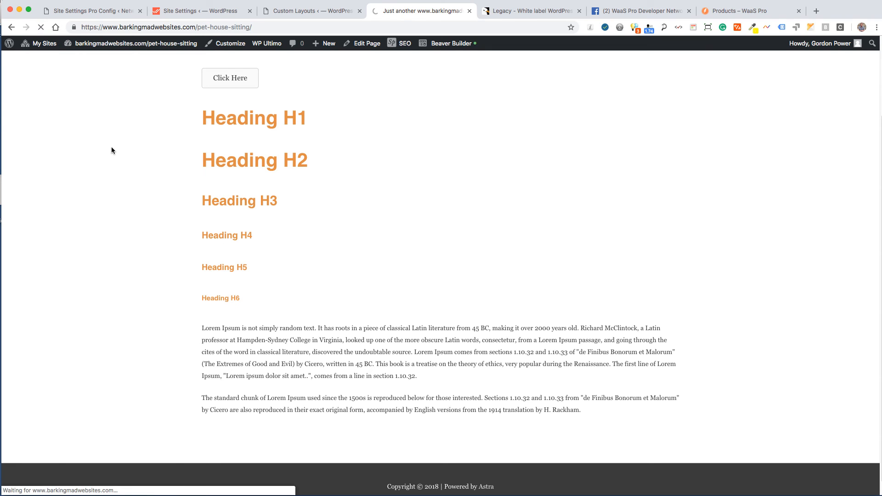
{"action": "double_click", "coordinate": [232, 200]}
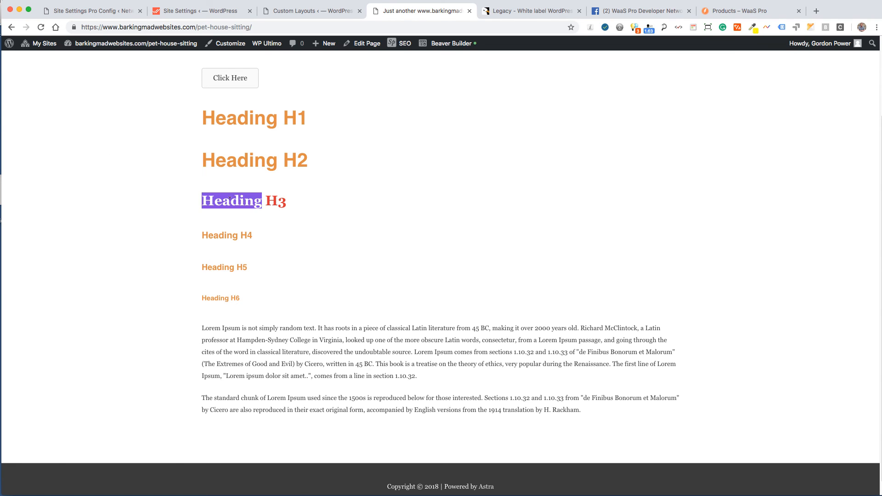
Review the advanced typography size classes, then go to the Colors settings.
{"action": "left_click", "coordinate": [206, 10]}
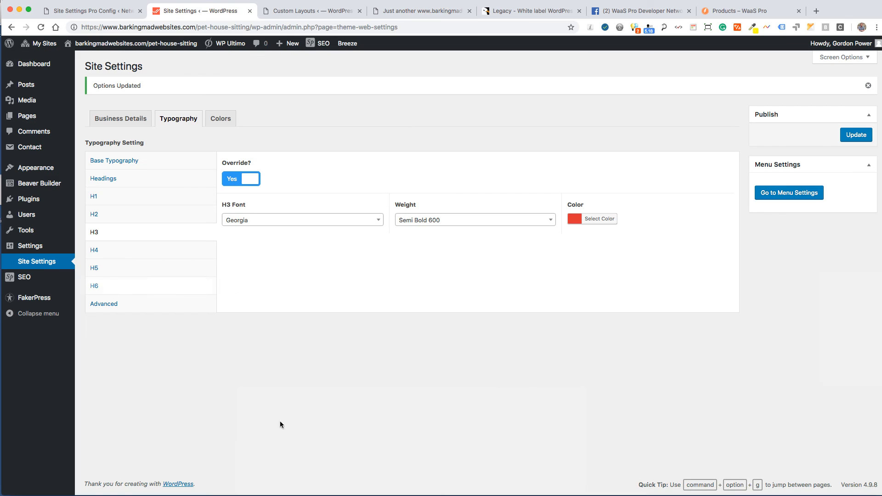
{"action": "mouse_move", "coordinate": [142, 305]}
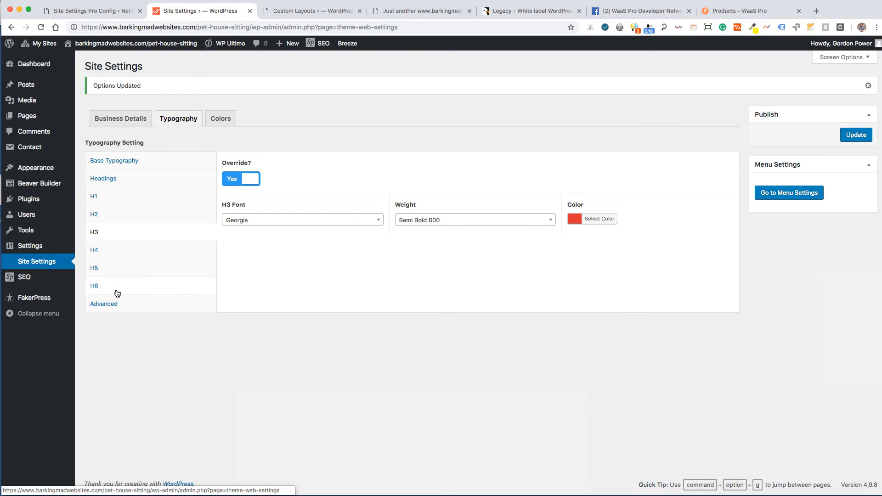
{"action": "mouse_move", "coordinate": [128, 305]}
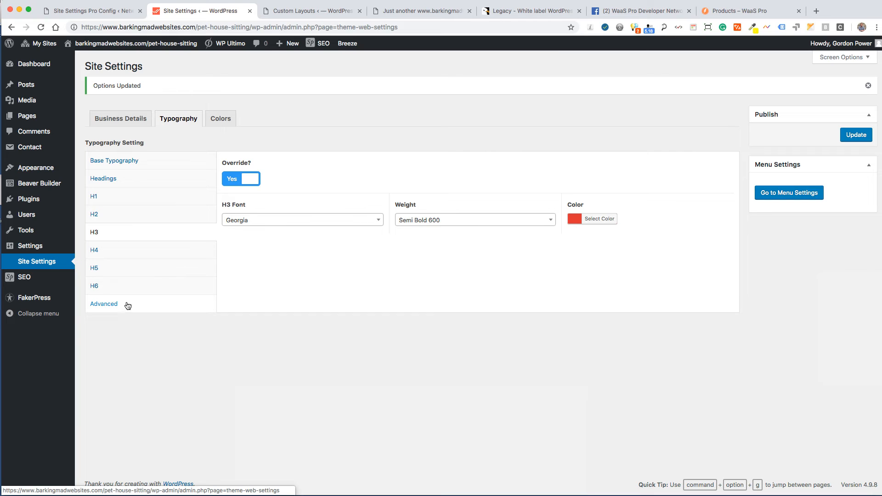
{"action": "left_click", "coordinate": [104, 303]}
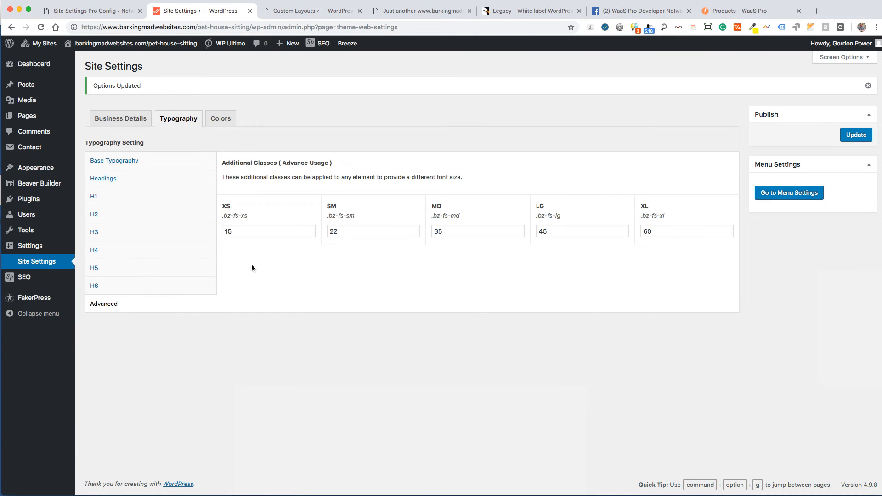
{"action": "mouse_move", "coordinate": [322, 187]}
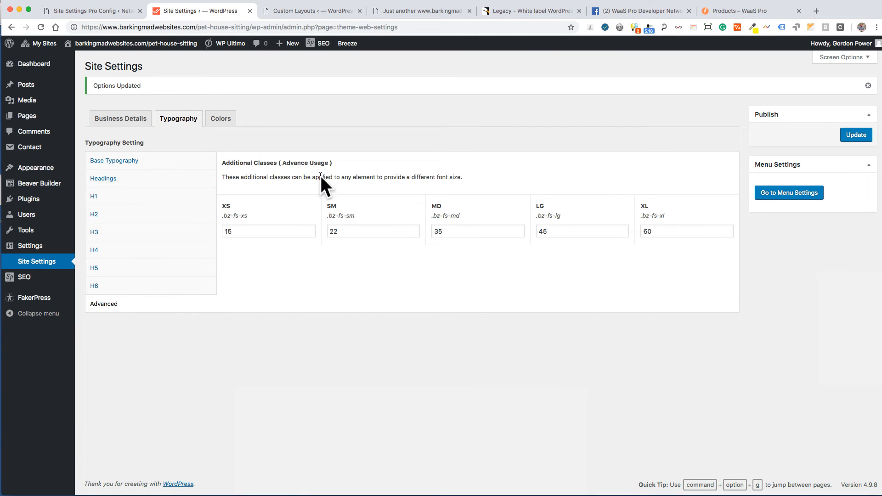
{"action": "mouse_move", "coordinate": [380, 176]}
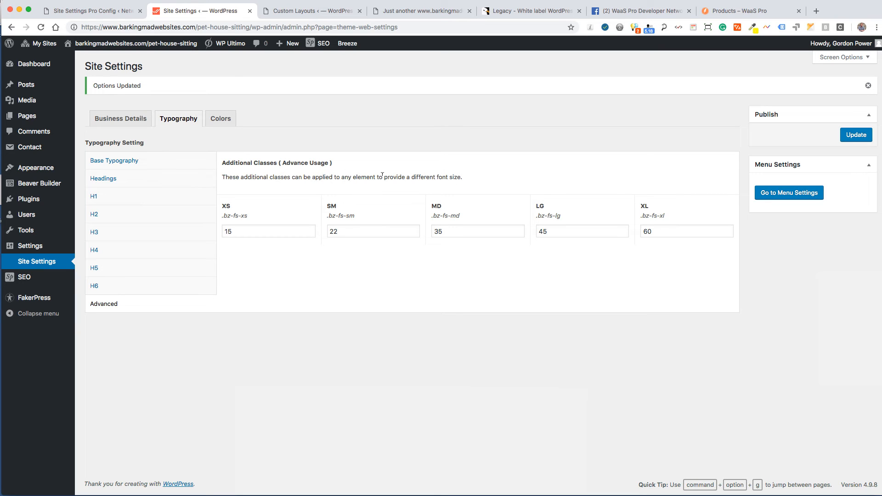
{"action": "mouse_move", "coordinate": [455, 176]}
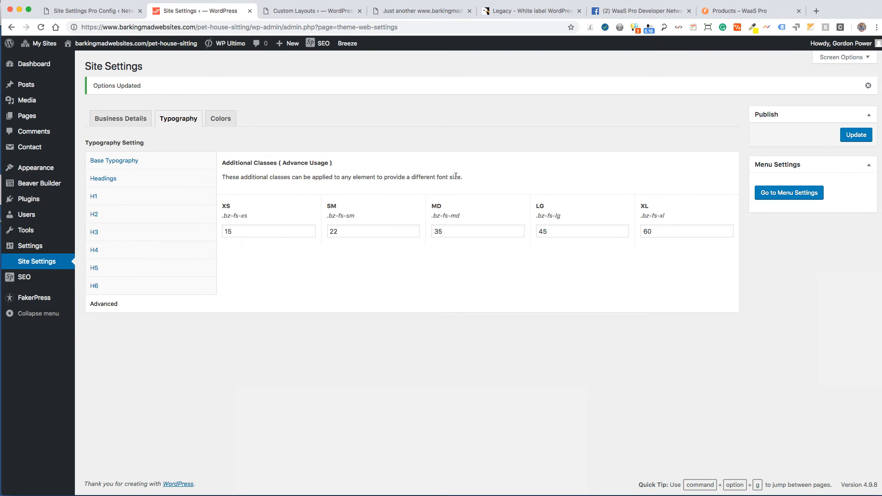
{"action": "mouse_move", "coordinate": [550, 147]}
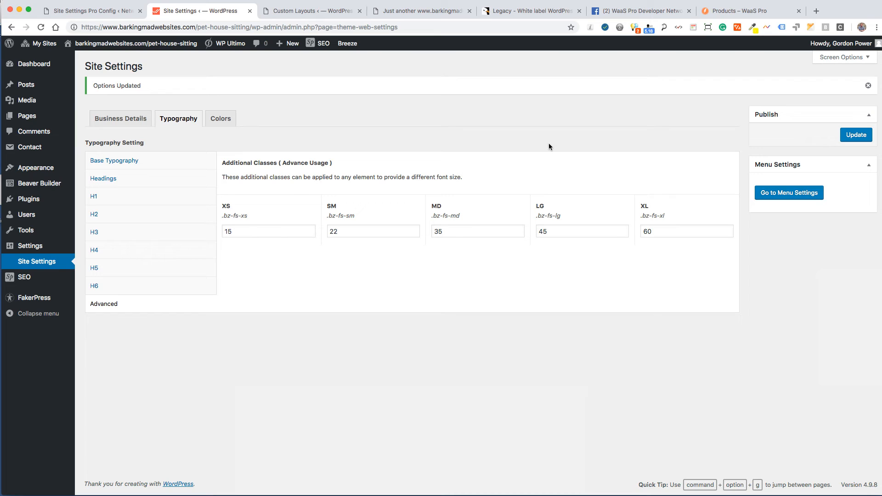
{"action": "left_click", "coordinate": [220, 119]}
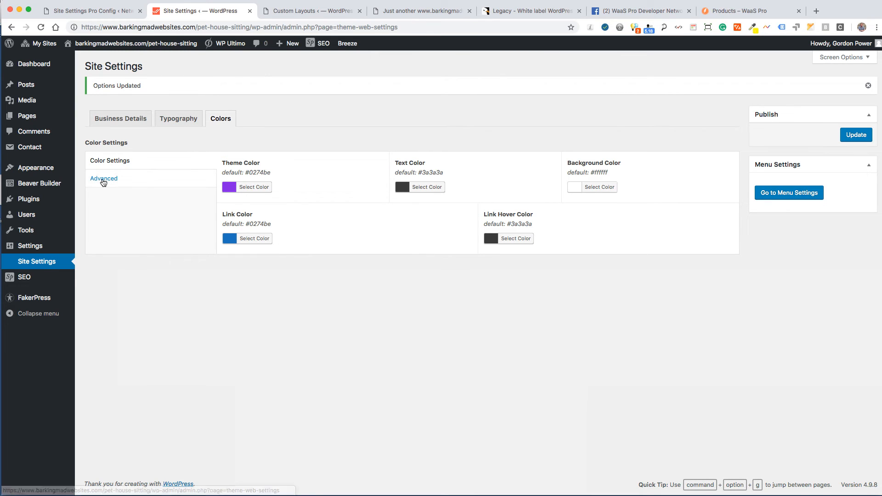
Show the advanced light (white) and dark (black) colour classes, briefly checking the front end.
{"action": "left_click", "coordinate": [103, 179]}
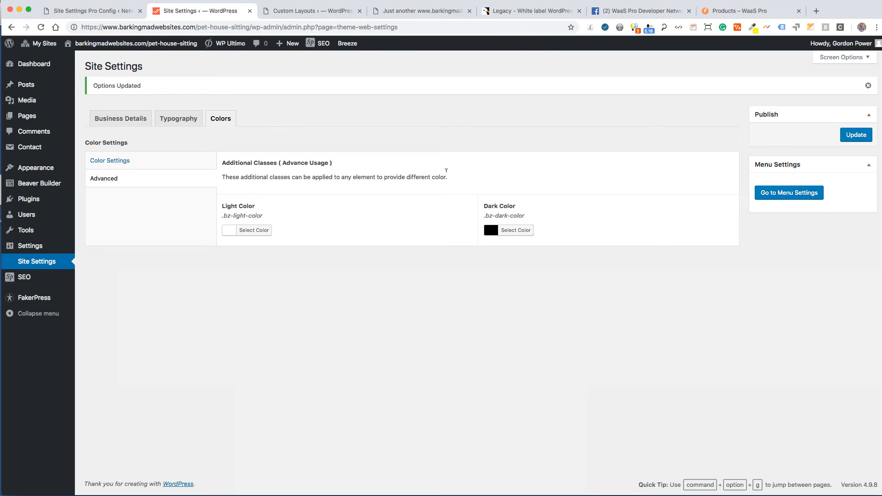
{"action": "mouse_move", "coordinate": [481, 268]}
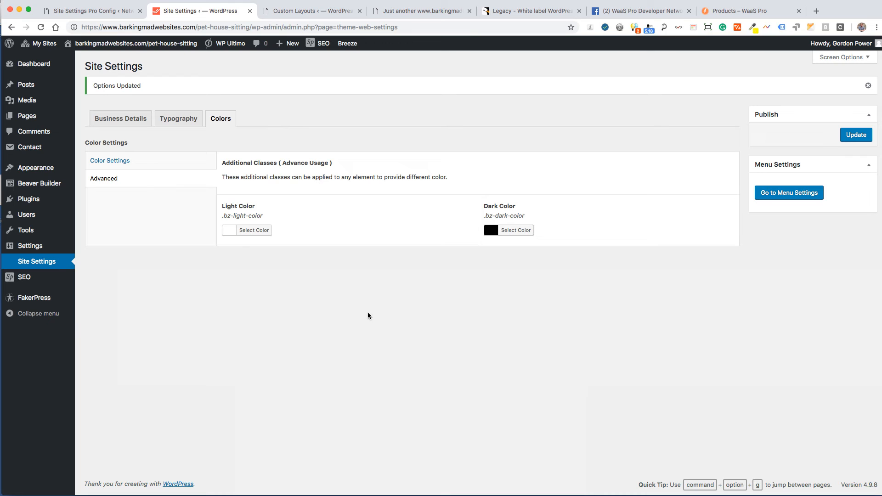
{"action": "mouse_move", "coordinate": [417, 235]}
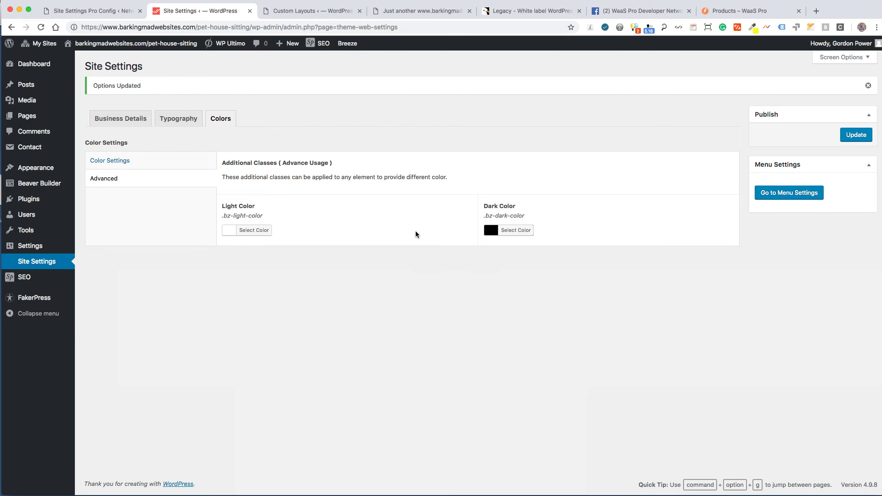
{"action": "left_click", "coordinate": [421, 10]}
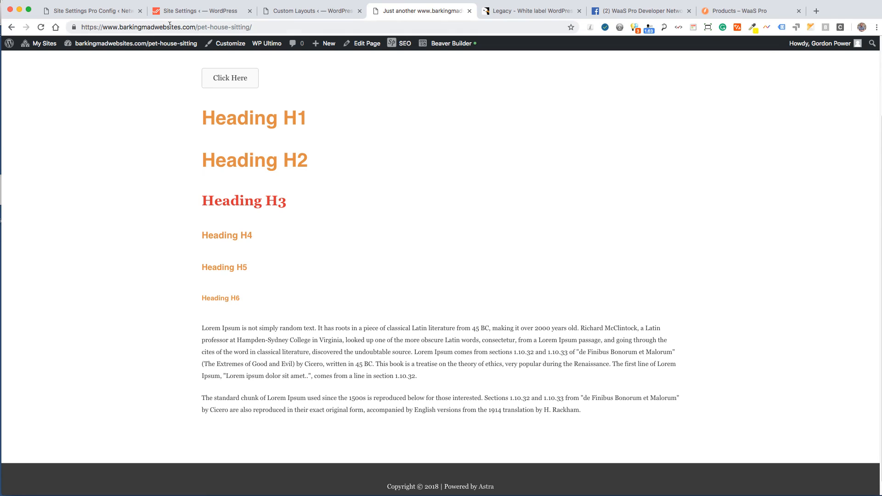
{"action": "left_click", "coordinate": [209, 10]}
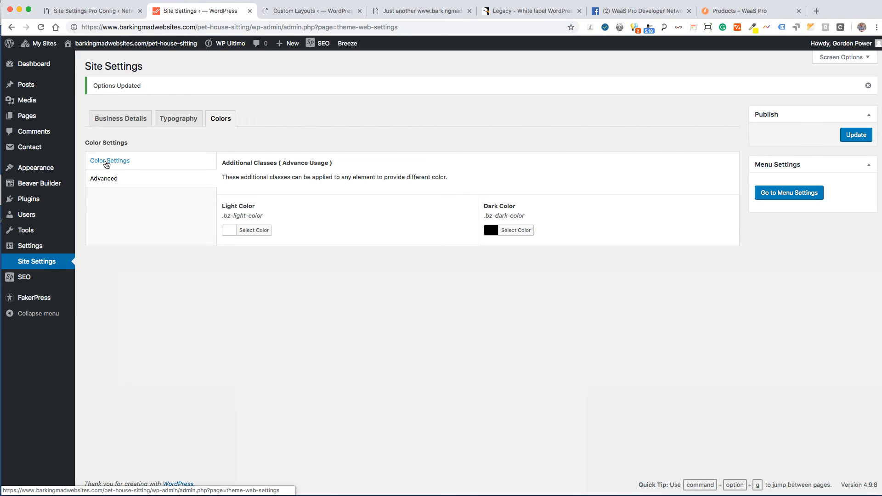
Change the theme colour from purple to bright green and view the live site.
{"action": "left_click", "coordinate": [110, 160]}
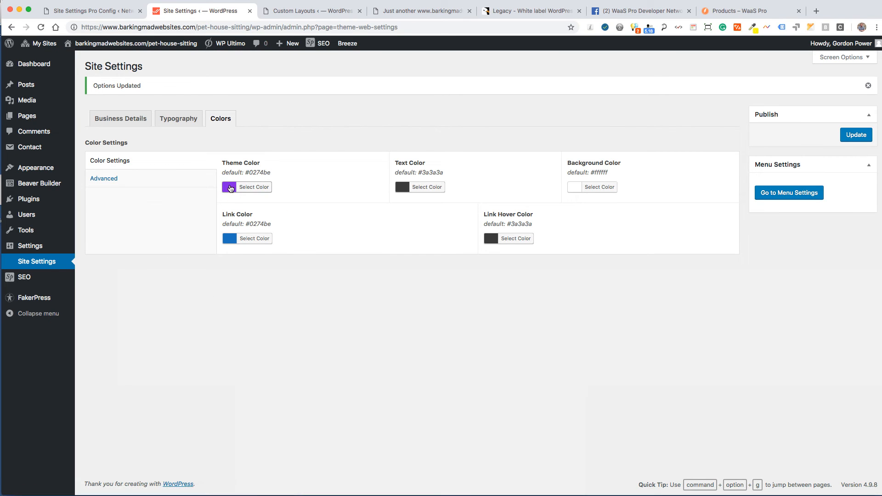
{"action": "left_click", "coordinate": [254, 187]}
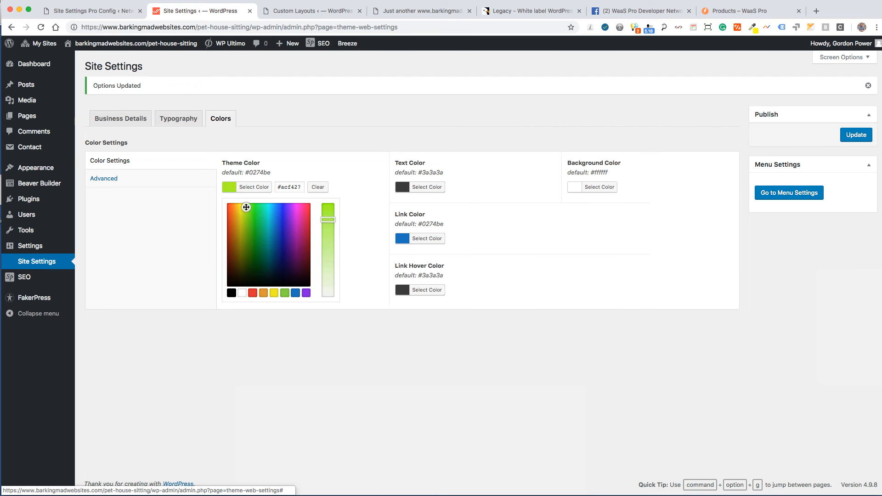
{"action": "left_click", "coordinate": [427, 187]}
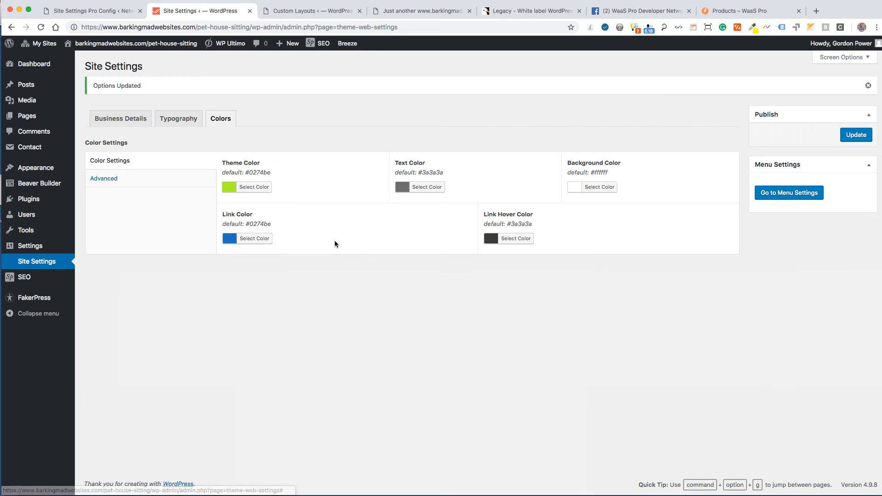
{"action": "mouse_move", "coordinate": [515, 157]}
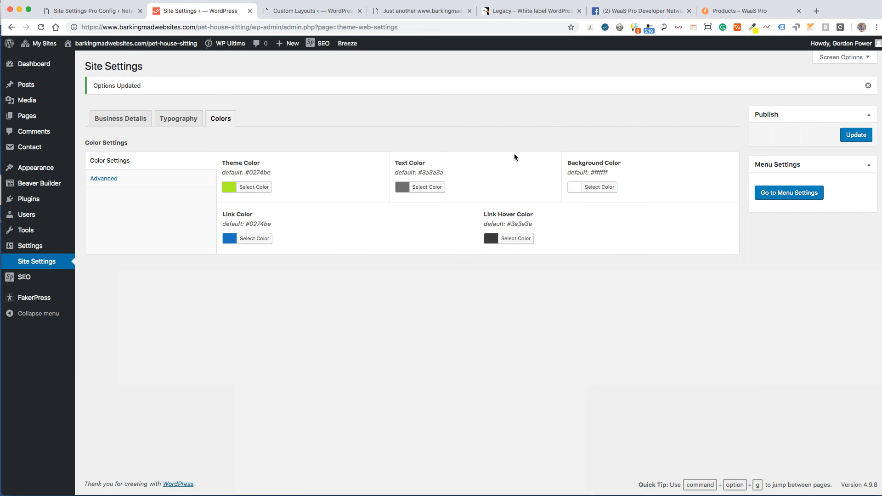
{"action": "mouse_move", "coordinate": [575, 187]}
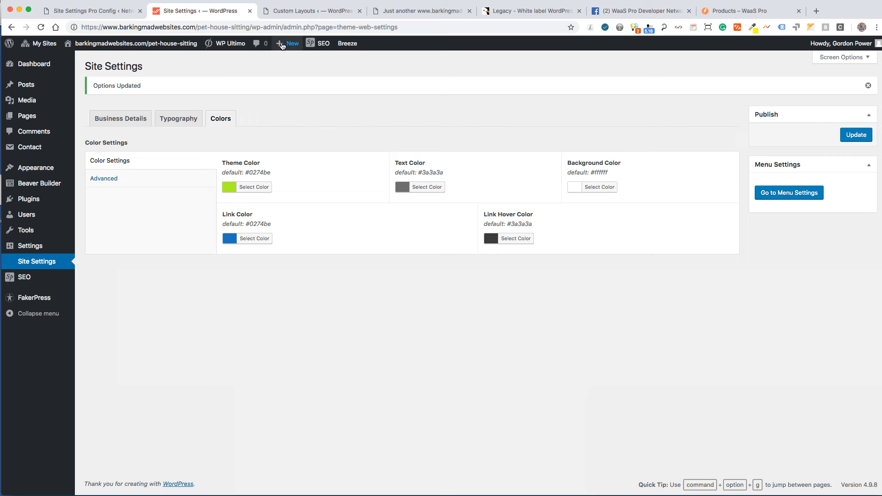
{"action": "left_click", "coordinate": [419, 10]}
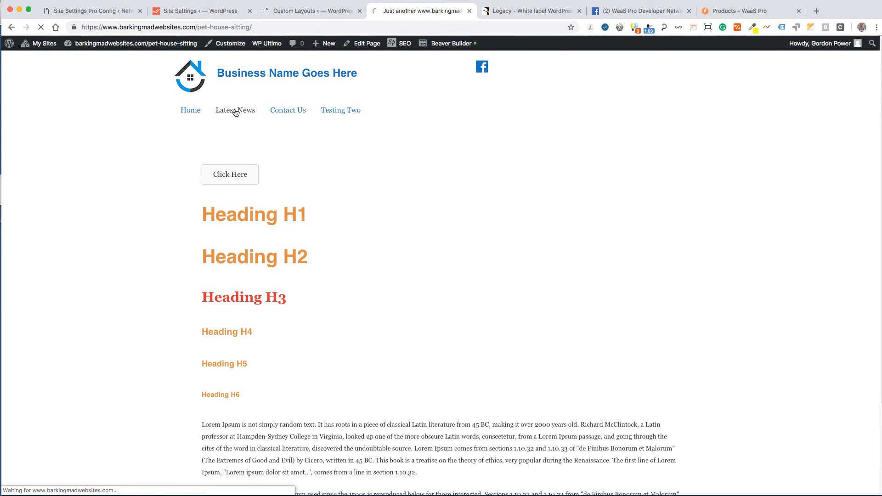
Open the front-end Latest News page, whose links are still blue.
{"action": "left_click", "coordinate": [235, 111]}
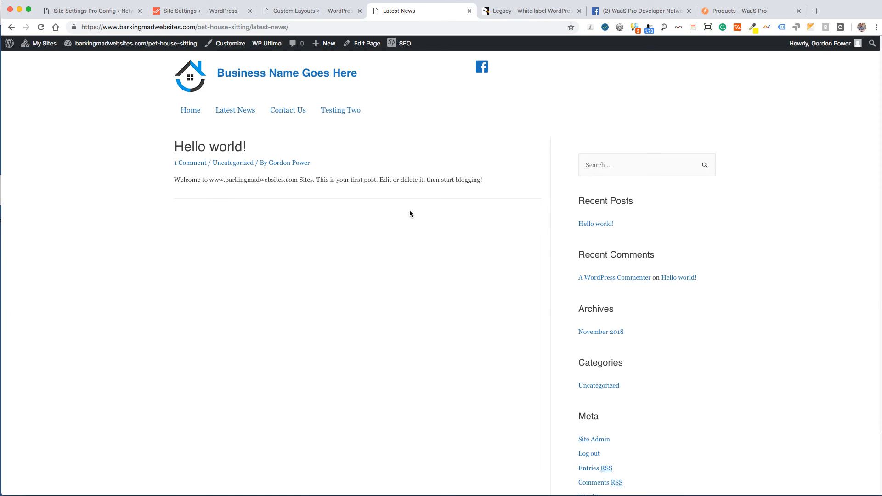
{"action": "mouse_move", "coordinate": [590, 410]}
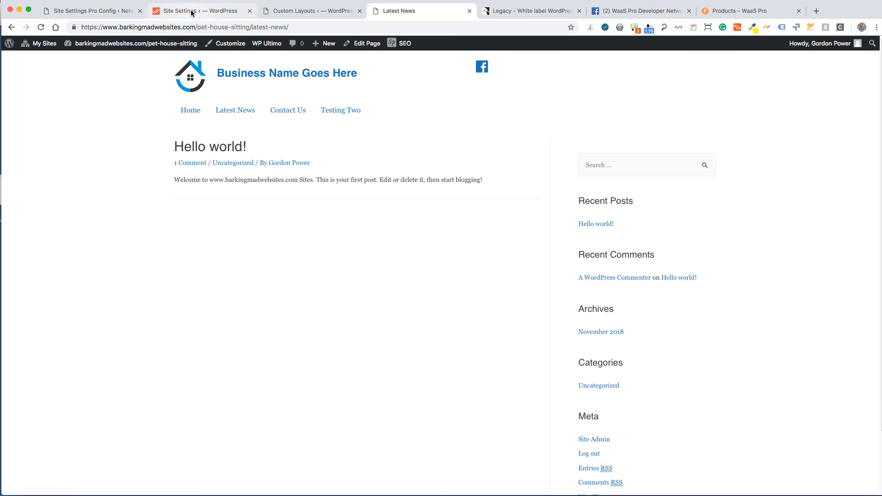
{"action": "left_click", "coordinate": [196, 10]}
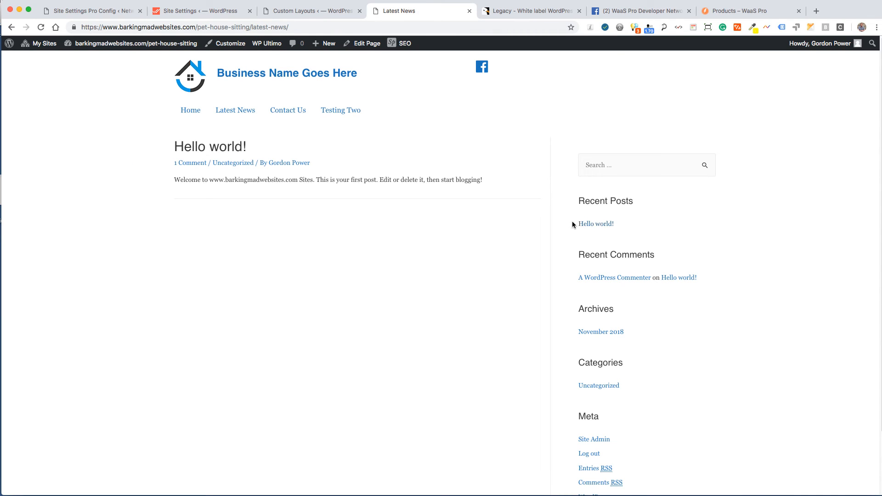
Set the link colour to green and link hover colour to yellow, then save.
{"action": "left_click", "coordinate": [198, 11]}
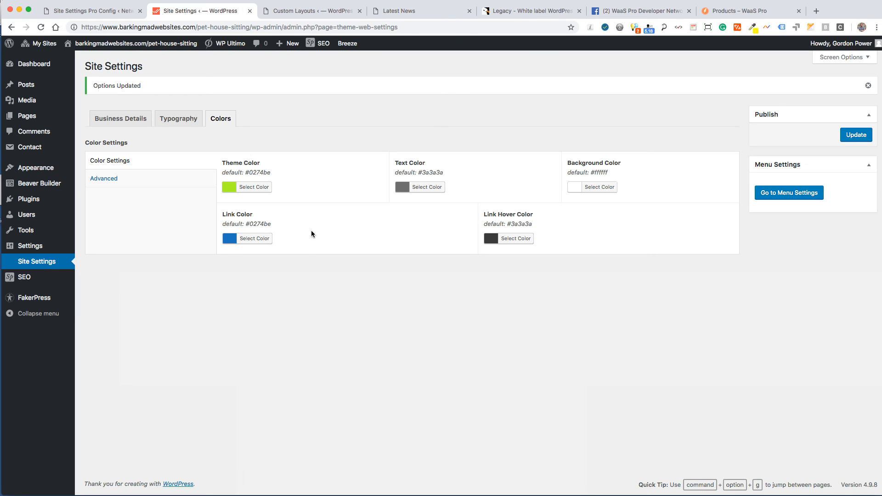
{"action": "left_click", "coordinate": [254, 238]}
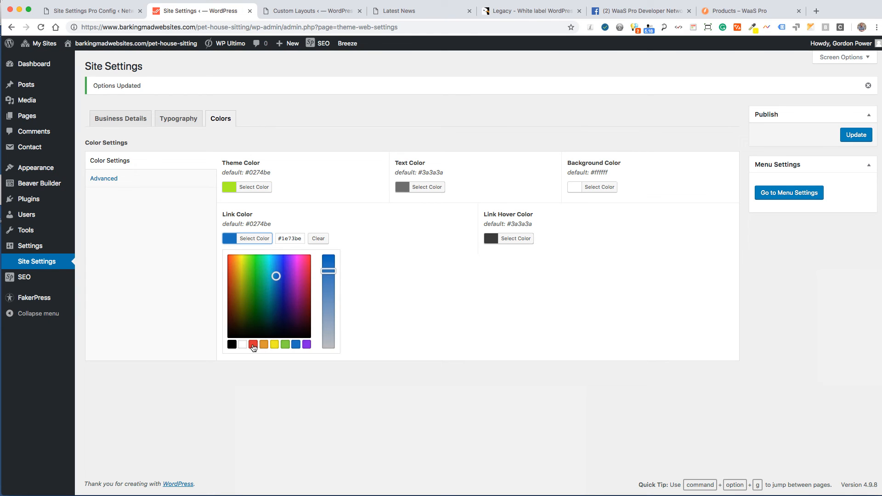
{"action": "left_click", "coordinate": [285, 345]}
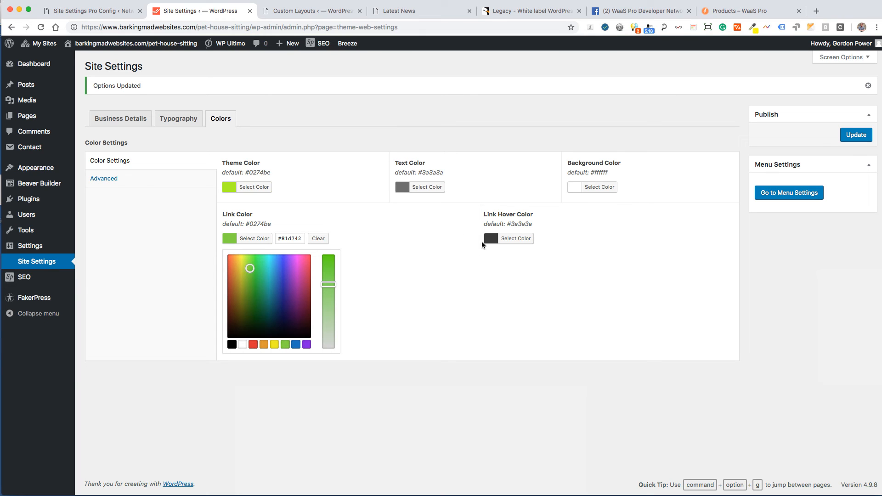
{"action": "left_click", "coordinate": [516, 238]}
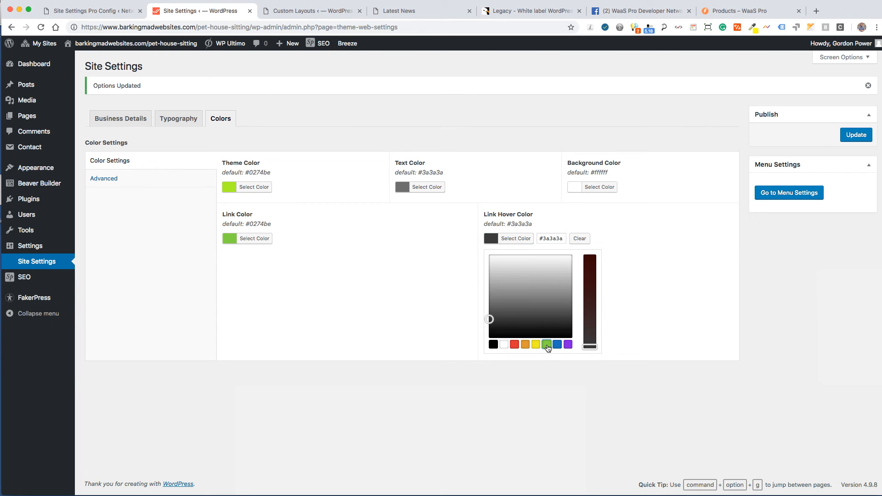
{"action": "left_click", "coordinate": [536, 344]}
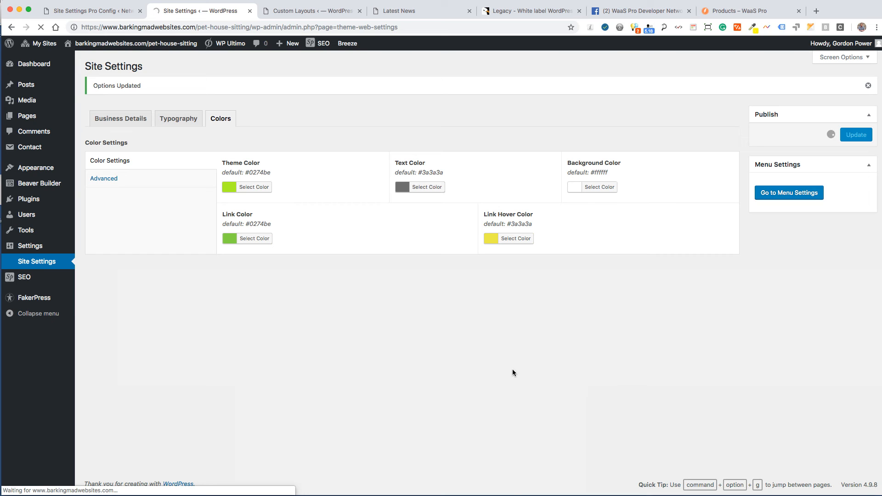
{"action": "left_click", "coordinate": [119, 119]}
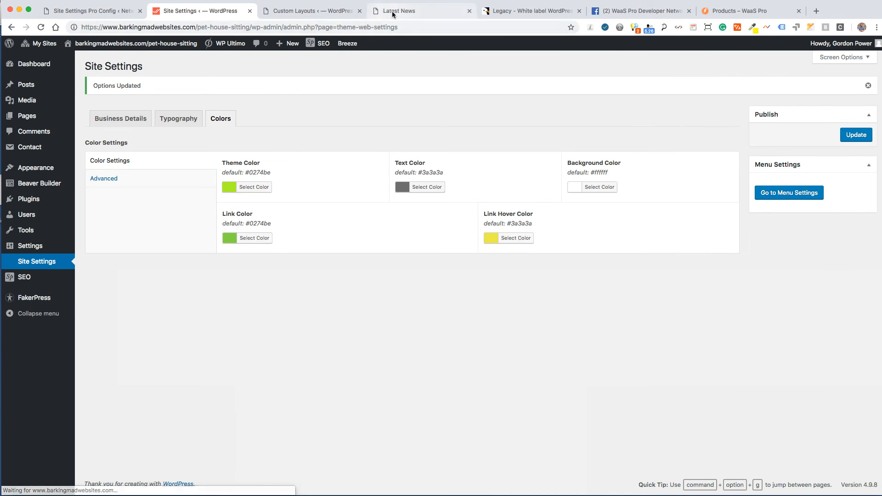
Reload the Latest News page to see the green menu, sidebar links and business name.
{"action": "left_click", "coordinate": [397, 10]}
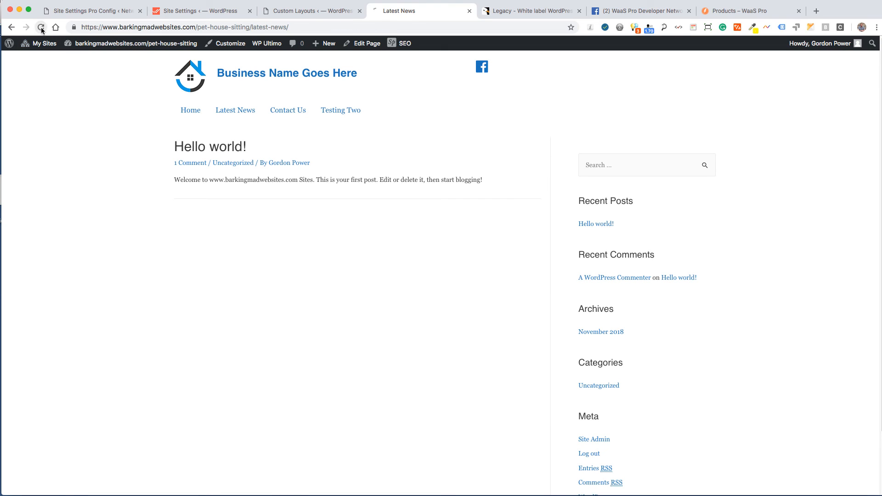
{"action": "left_click", "coordinate": [42, 27]}
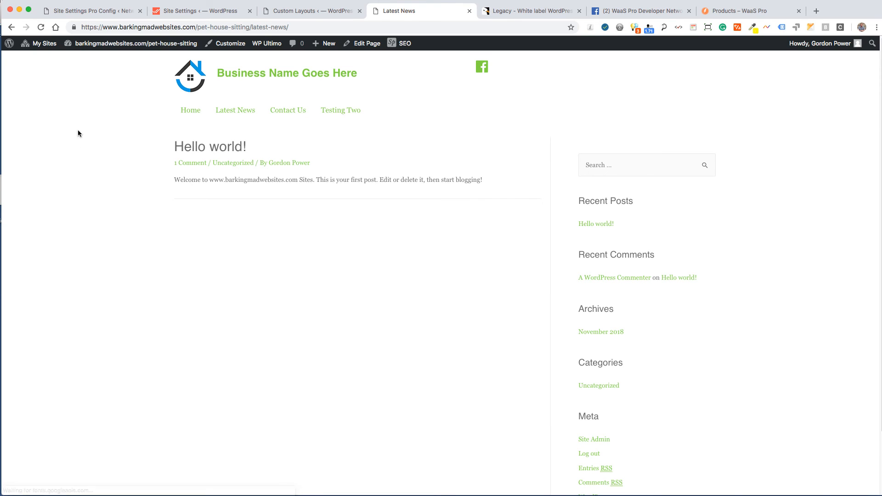
{"action": "mouse_move", "coordinate": [611, 218]}
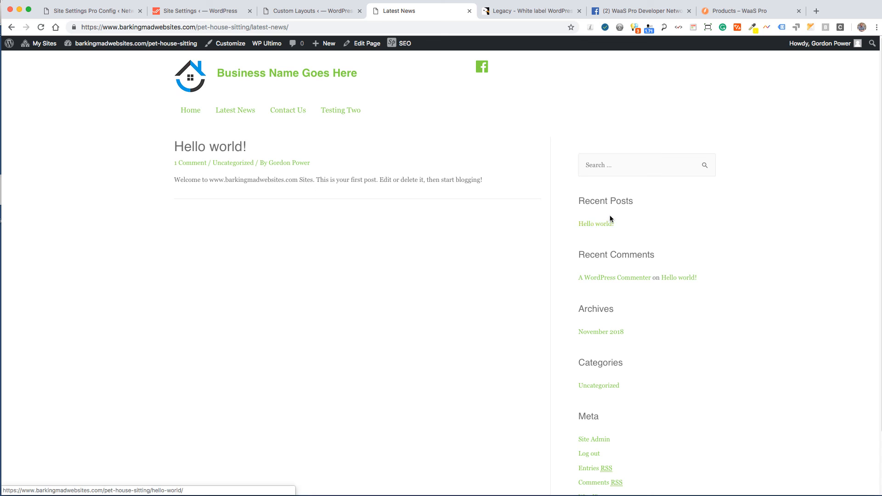
{"action": "mouse_move", "coordinate": [334, 245]}
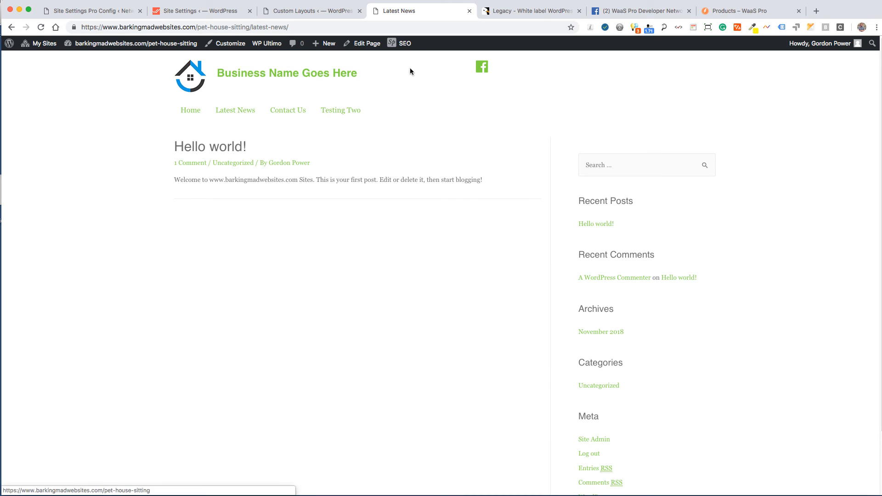
{"action": "mouse_move", "coordinate": [482, 69]}
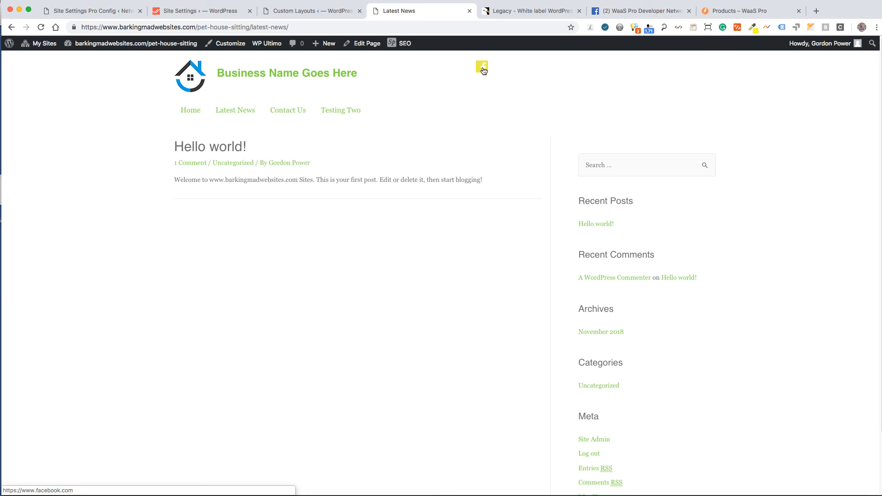
{"action": "mouse_move", "coordinate": [295, 86]}
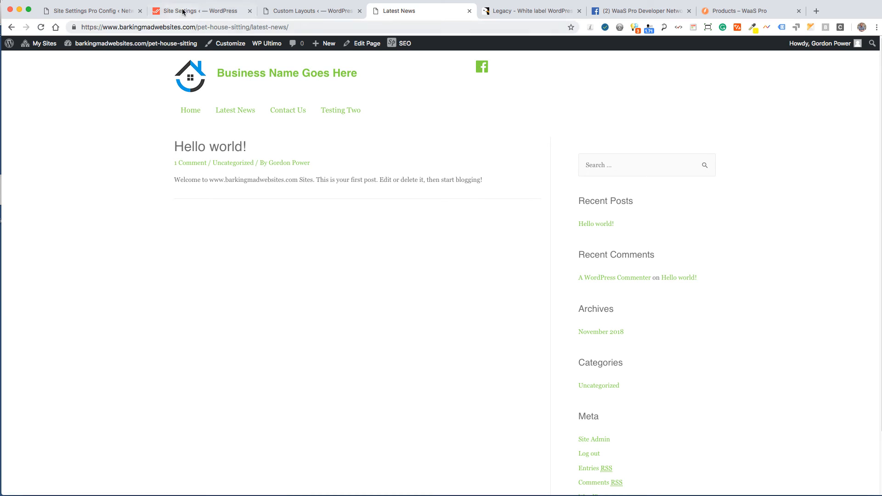
Review Colors and Business Details, glance at the Legacy product page, then return to network admin.
{"action": "left_click", "coordinate": [197, 11]}
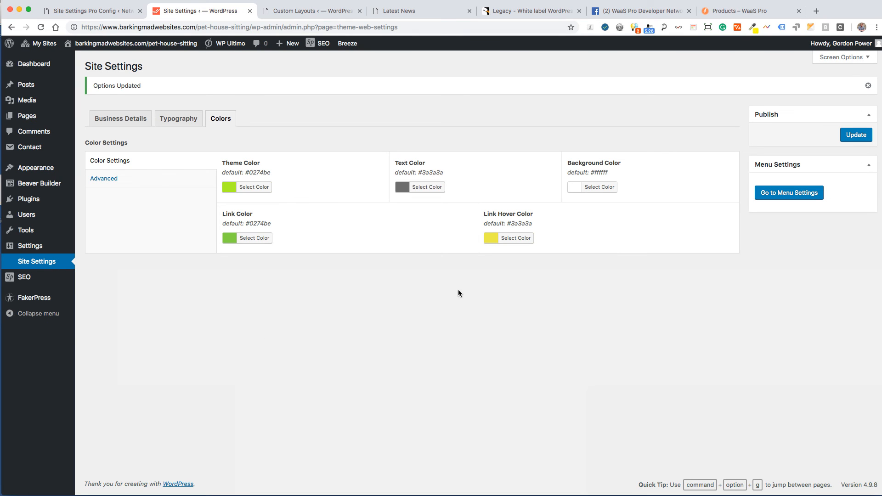
{"action": "mouse_move", "coordinate": [369, 295]}
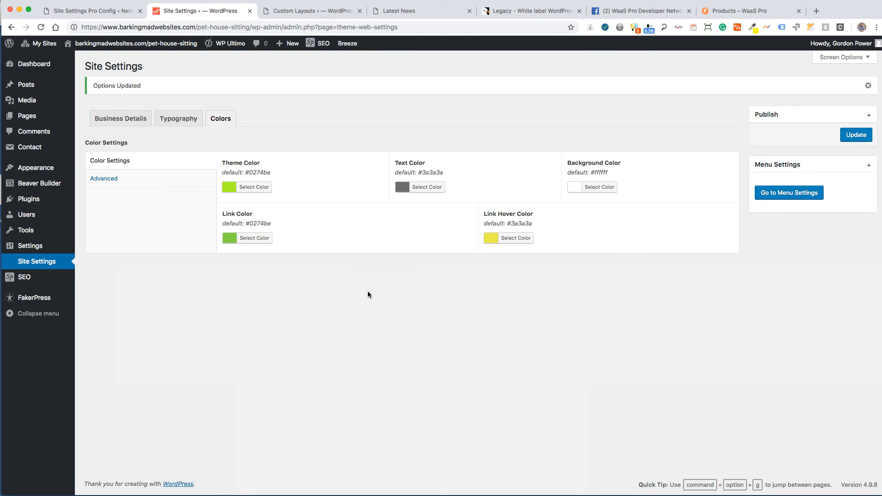
{"action": "mouse_move", "coordinate": [378, 295]}
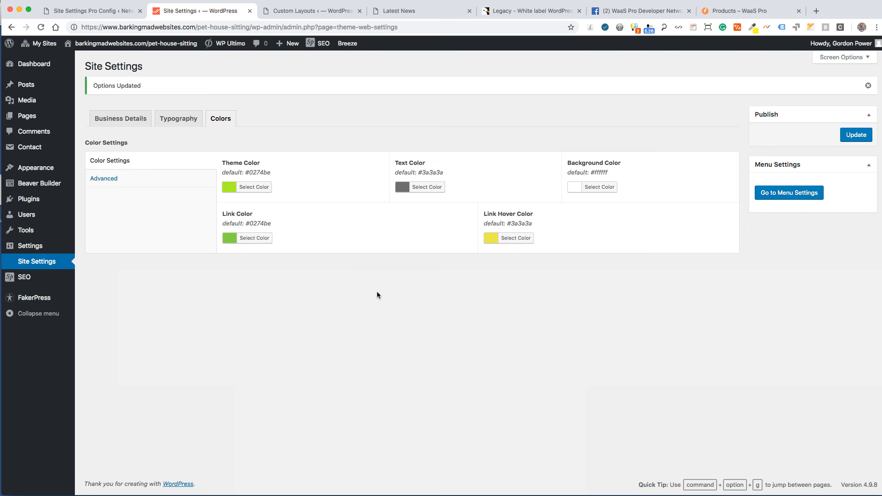
{"action": "left_click", "coordinate": [120, 118]}
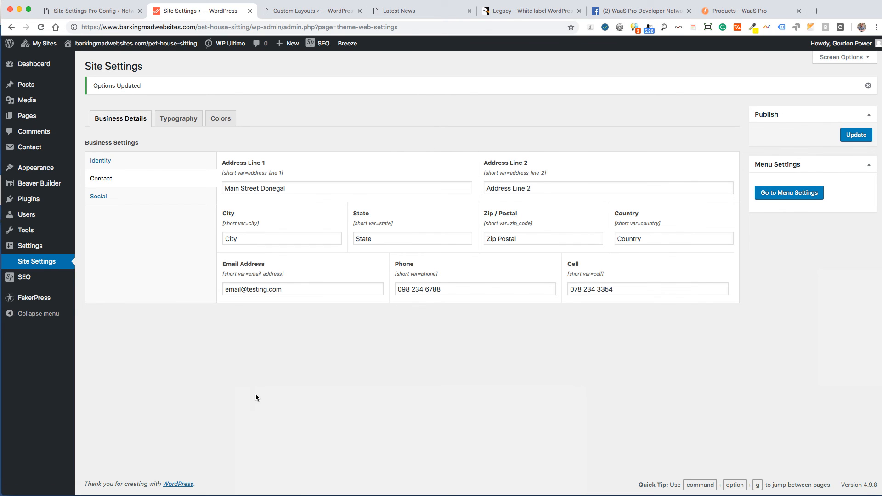
{"action": "mouse_move", "coordinate": [645, 362]}
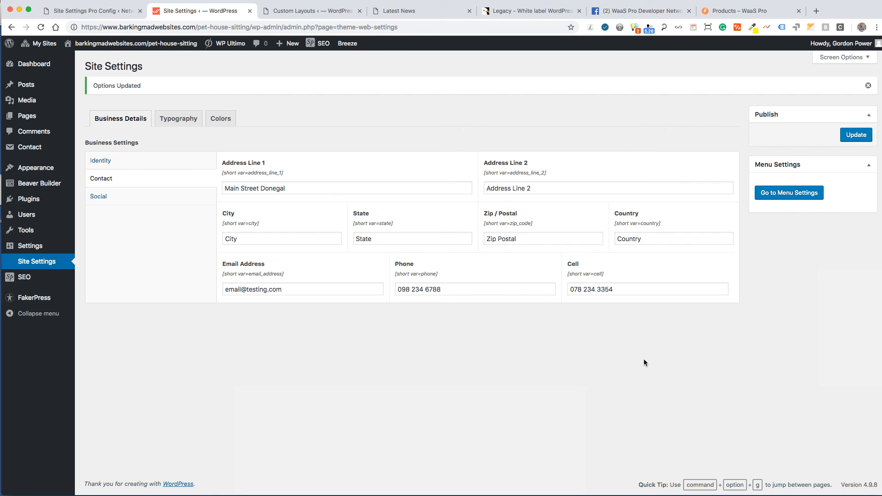
{"action": "mouse_move", "coordinate": [321, 46]}
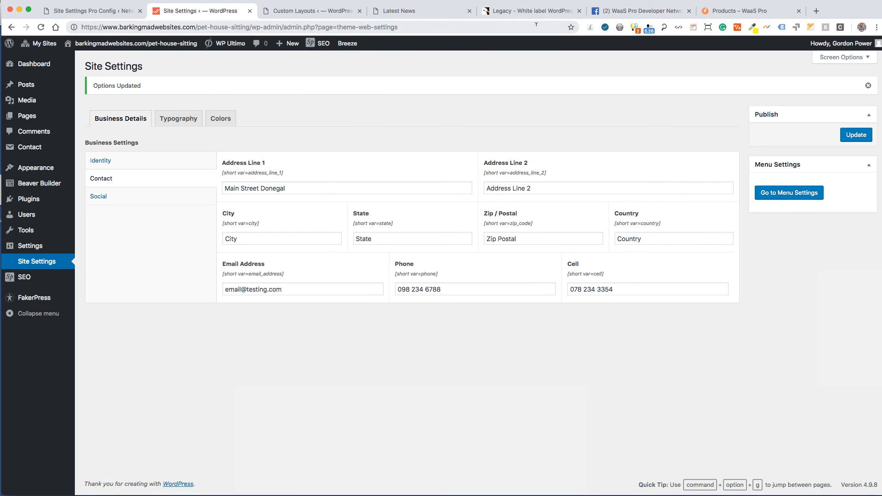
{"action": "left_click", "coordinate": [534, 10]}
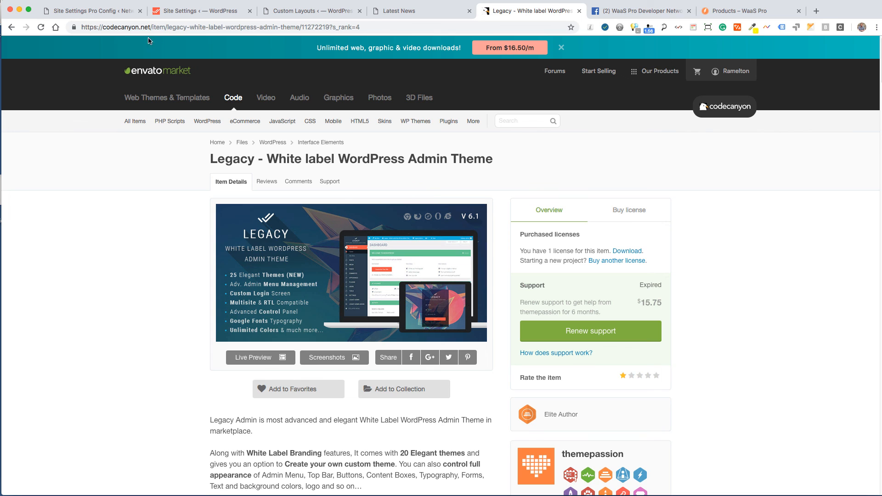
{"action": "left_click", "coordinate": [191, 9]}
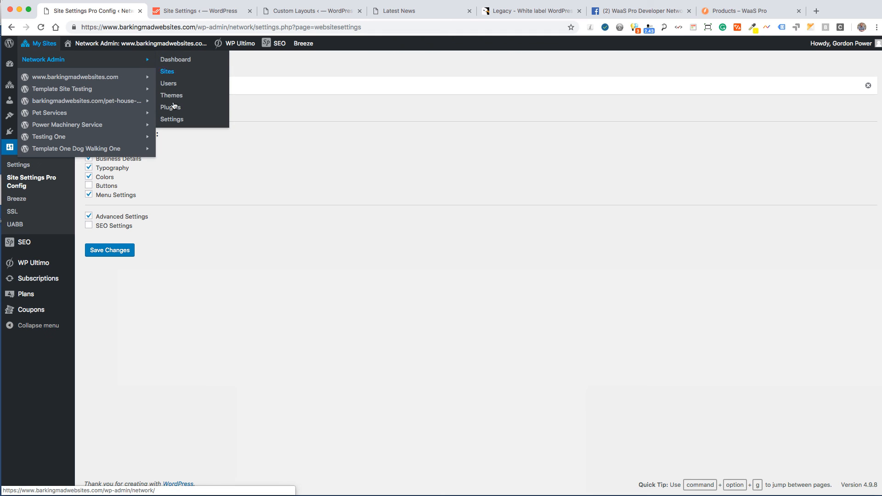
Network-activate the Legacy white-label admin theme plugin, then return to the subsite's Site Settings.
{"action": "left_click", "coordinate": [171, 107]}
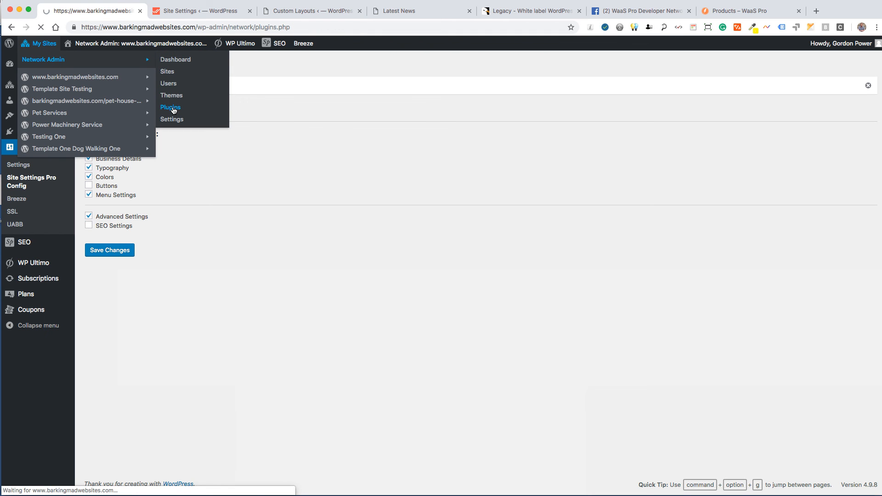
{"action": "left_click", "coordinate": [171, 107]}
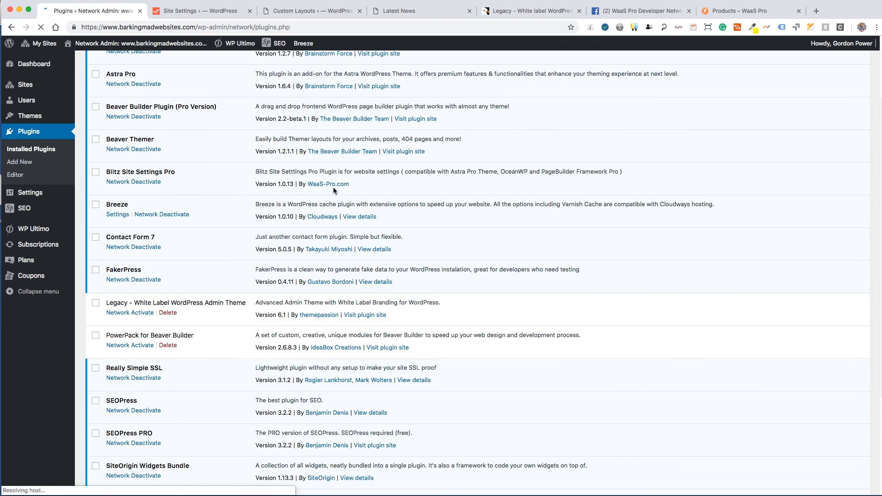
{"action": "left_click", "coordinate": [130, 312]}
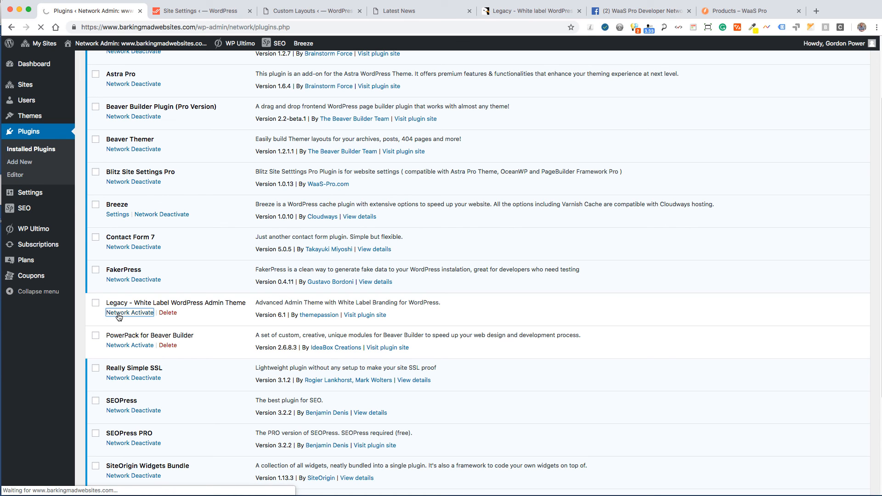
{"action": "left_click", "coordinate": [130, 312]}
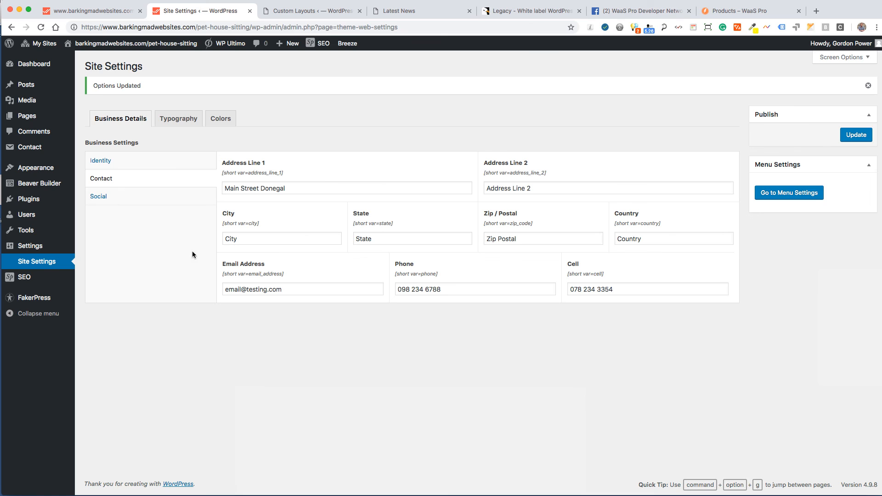
{"action": "mouse_move", "coordinate": [460, 347]}
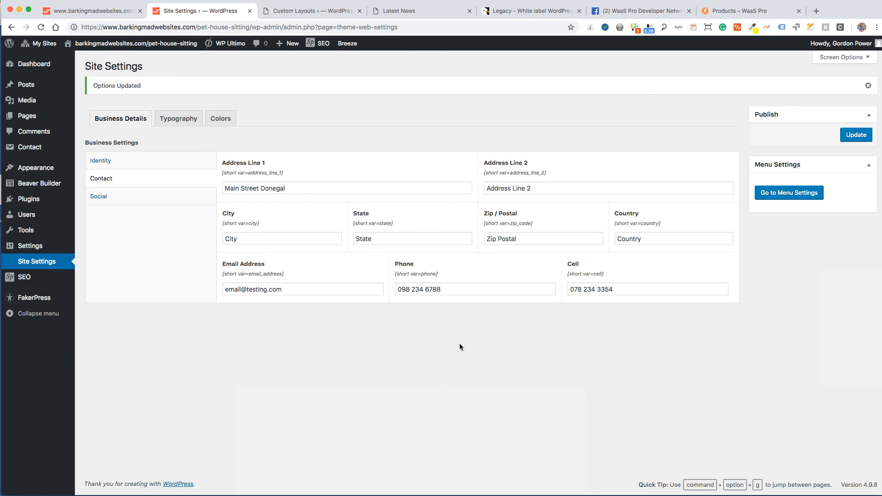
{"action": "mouse_move", "coordinate": [459, 360]}
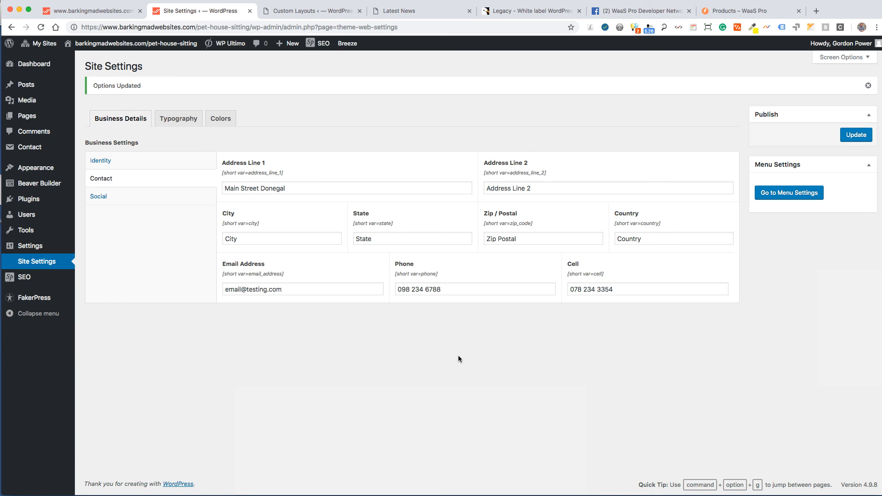
{"action": "mouse_move", "coordinate": [308, 345]}
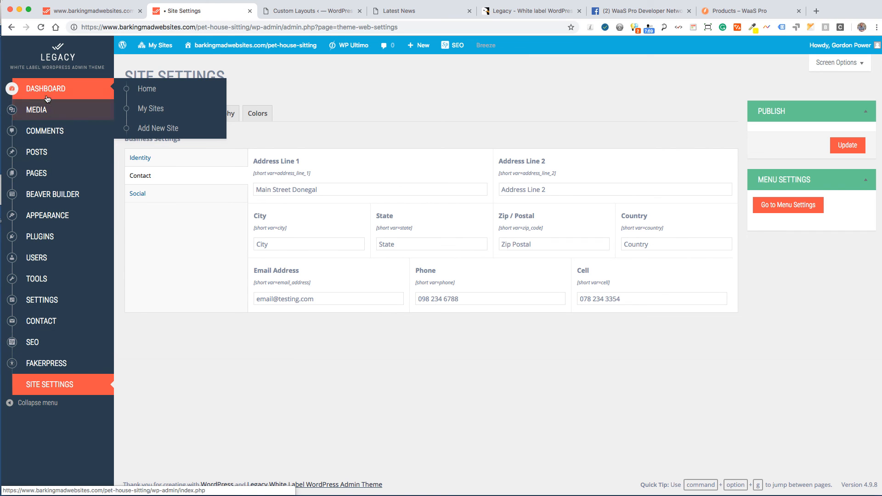
{"action": "mouse_move", "coordinate": [238, 388]}
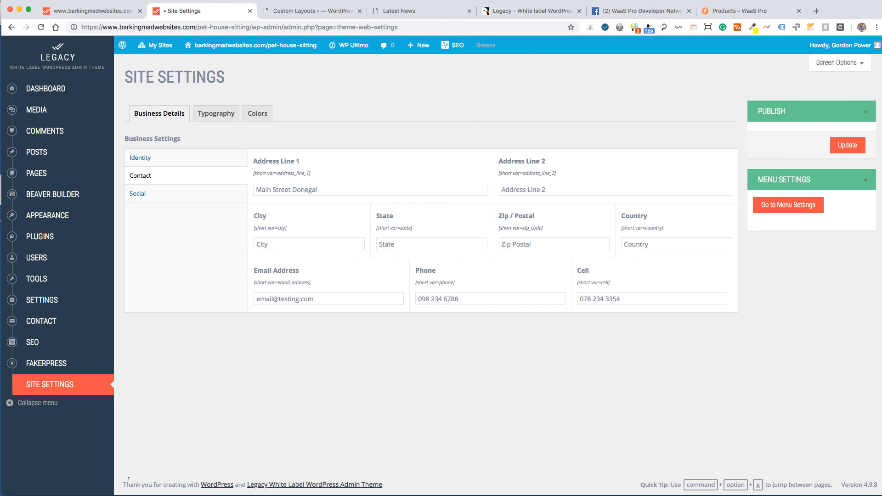
Highlight the Legacy White Label footer credit, then open and close the My Sites menu.
{"action": "left_click_drag", "start_coordinate": [145, 484], "coordinate": [381, 484]}
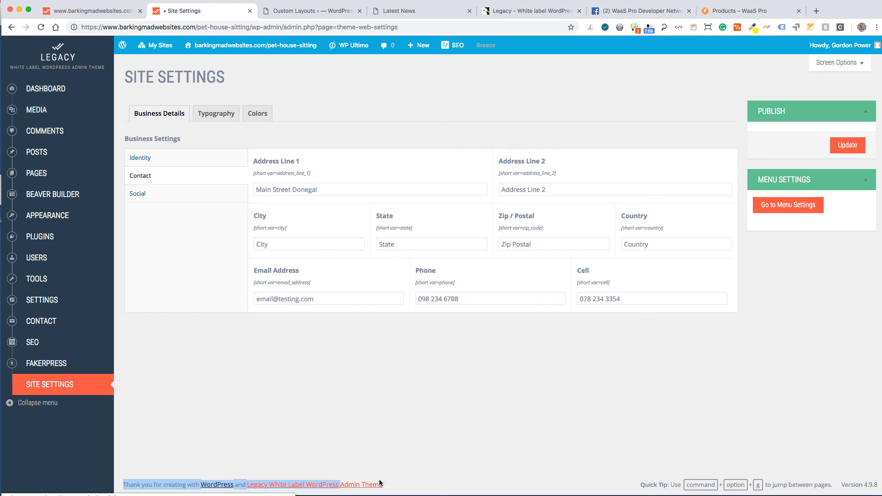
{"action": "mouse_move", "coordinate": [674, 480]}
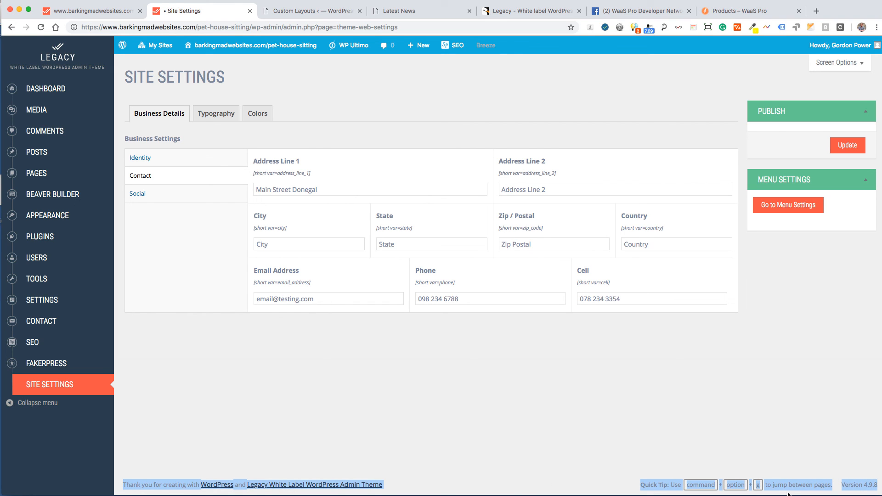
{"action": "left_click", "coordinate": [159, 45]}
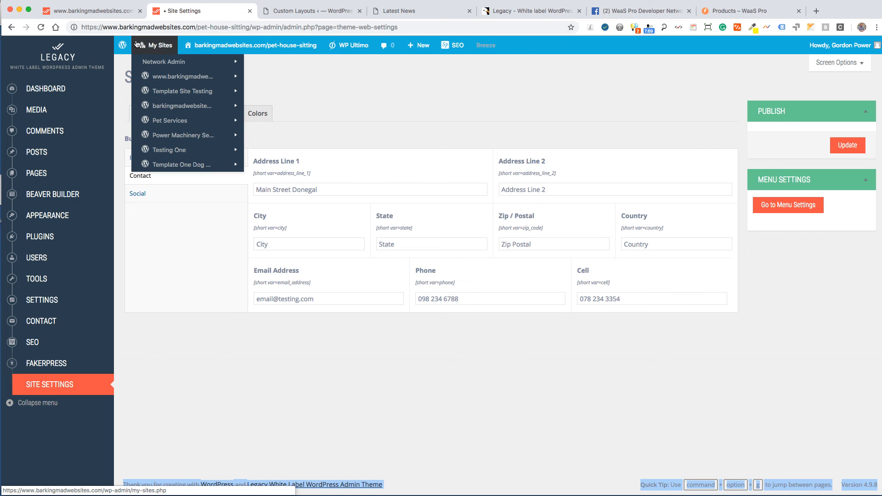
{"action": "left_click", "coordinate": [618, 73]}
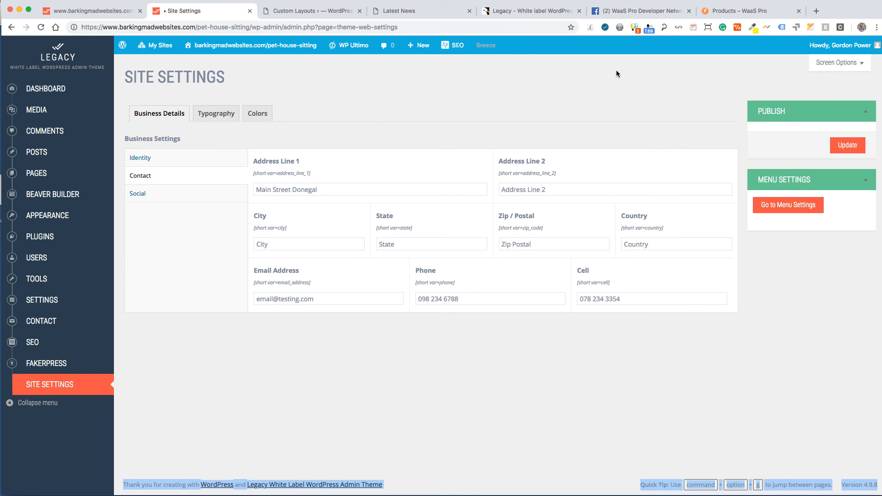
{"action": "mouse_move", "coordinate": [593, 95]}
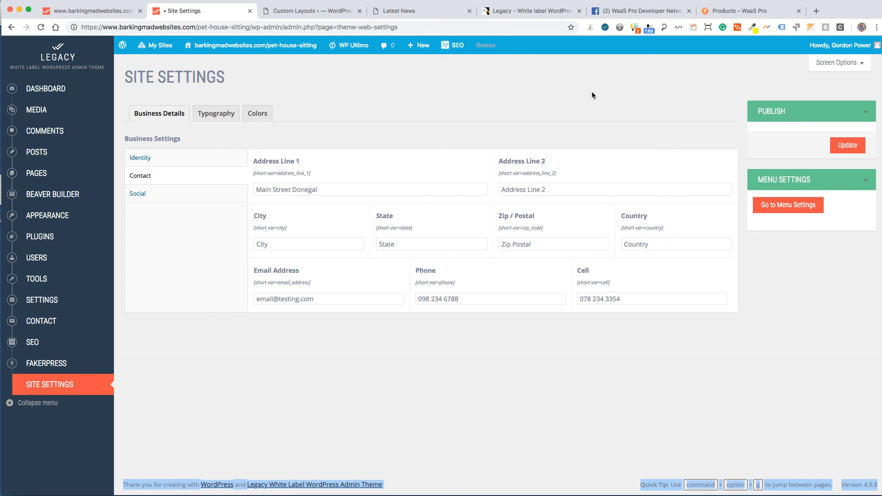